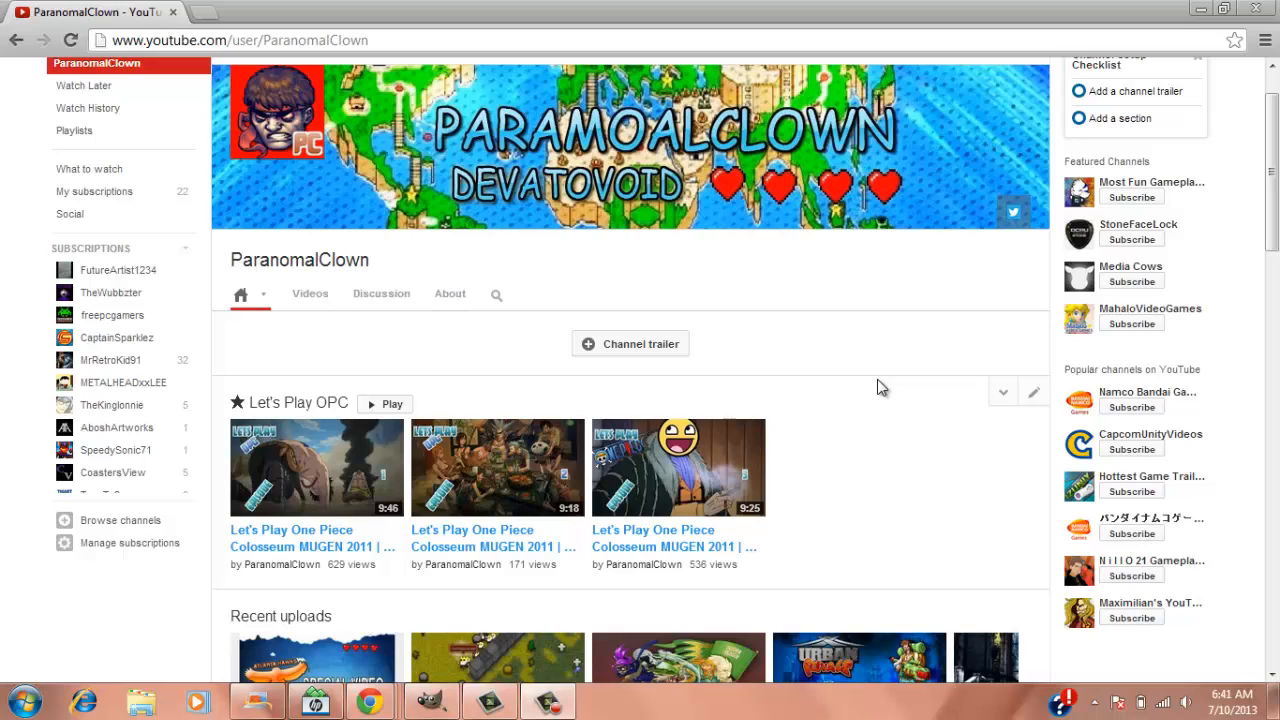
pyautogui.moveTo(800, 328)
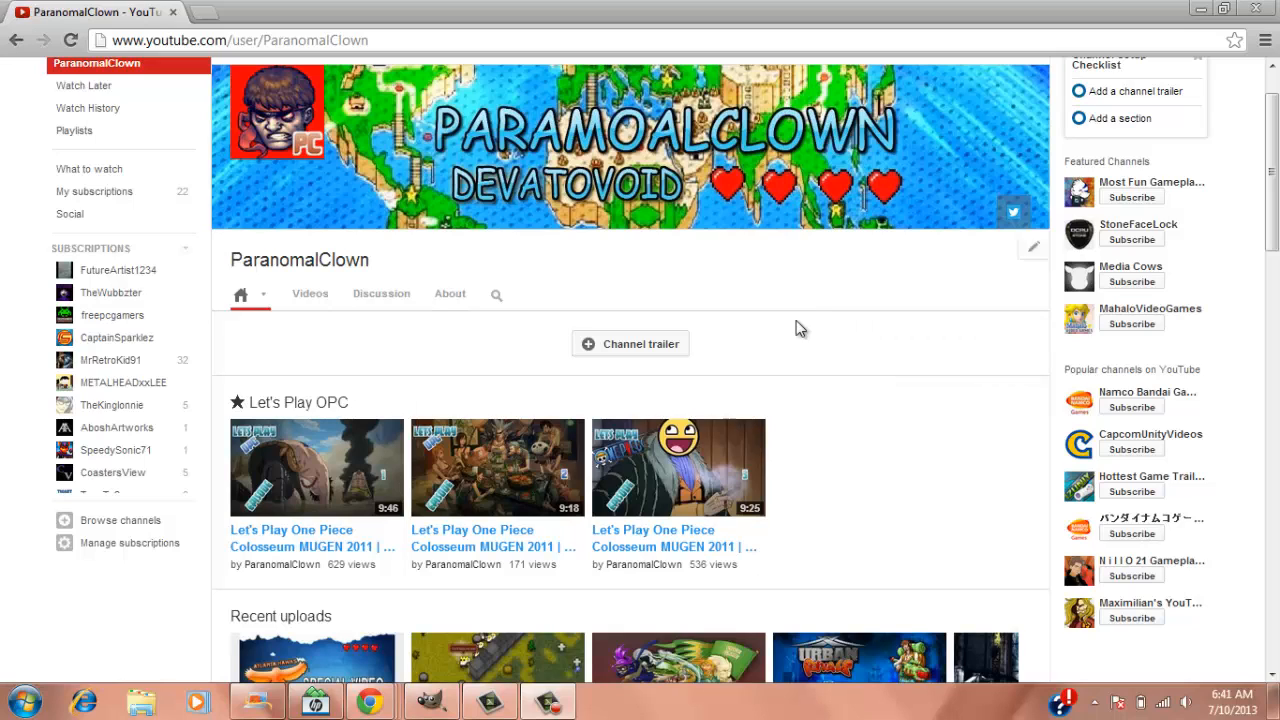
pyautogui.moveTo(815, 163)
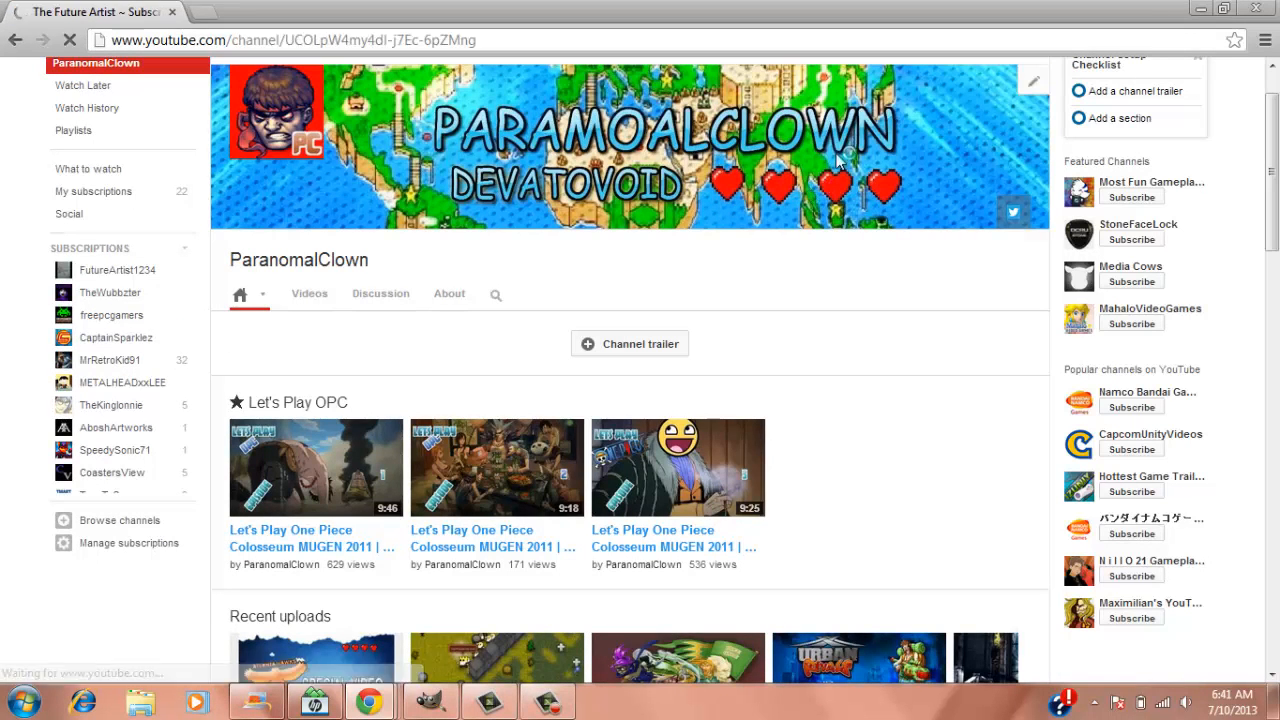
# - Open The Future Artist channel page from the YouTube subscriptions sidebar
pyautogui.click(122, 269)
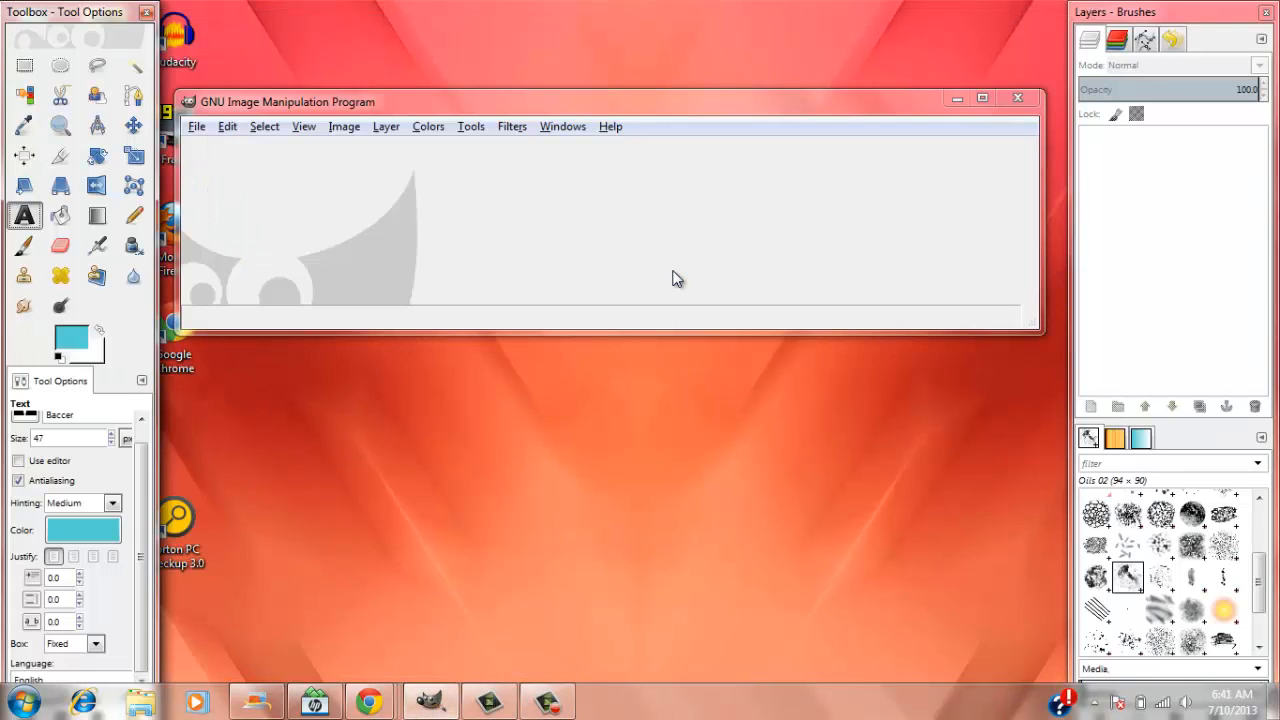
# - Open Channel Art Spec (1).png from the Downloads folder
pyautogui.click(197, 126)
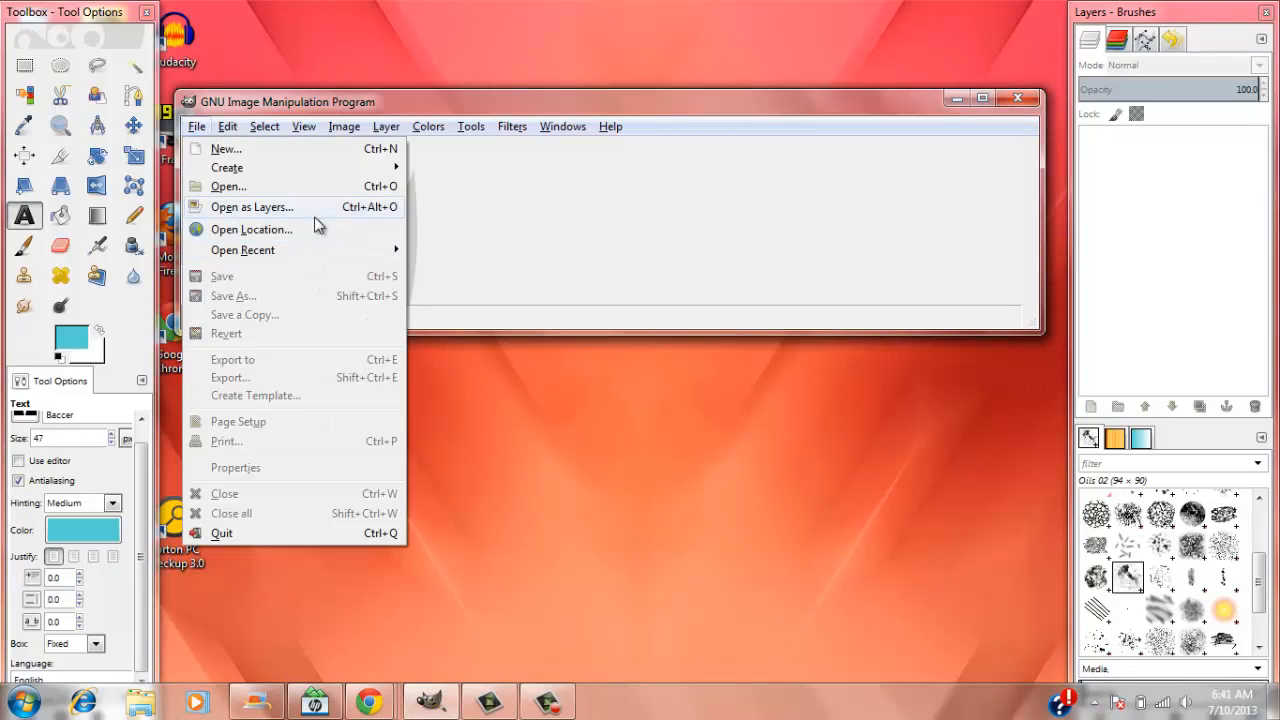
pyautogui.moveTo(252, 207)
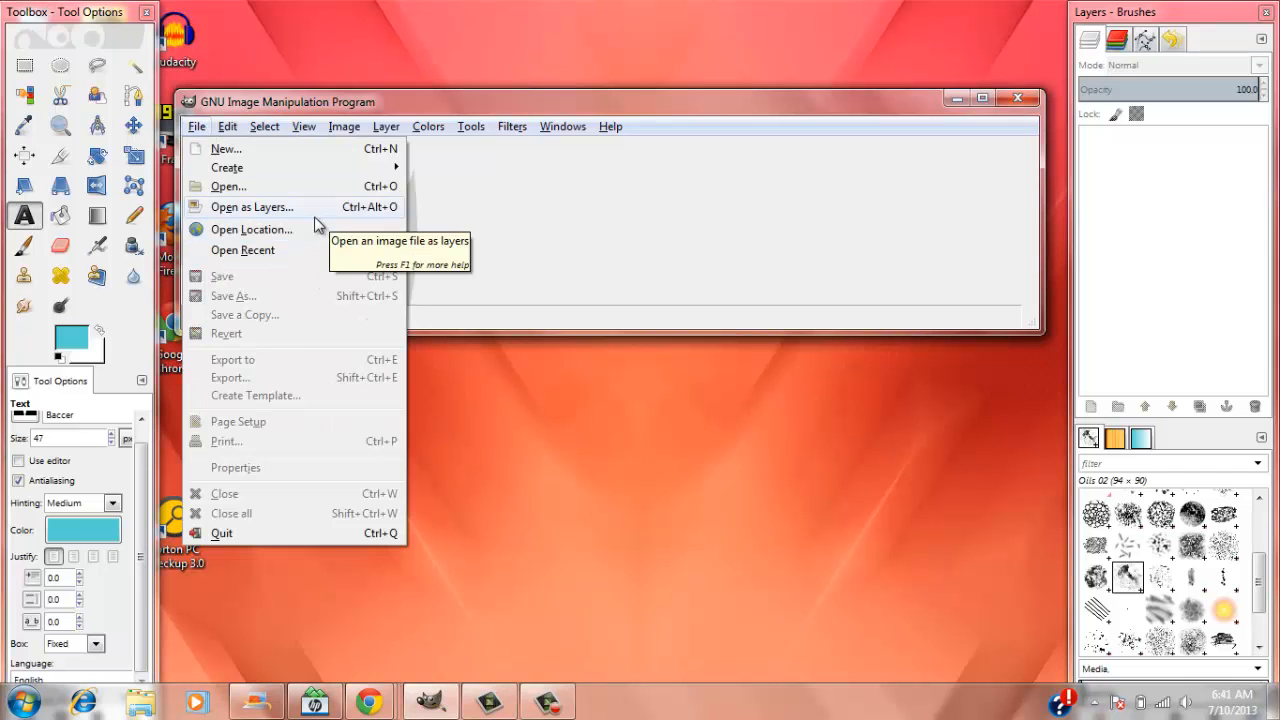
pyautogui.moveTo(208, 148)
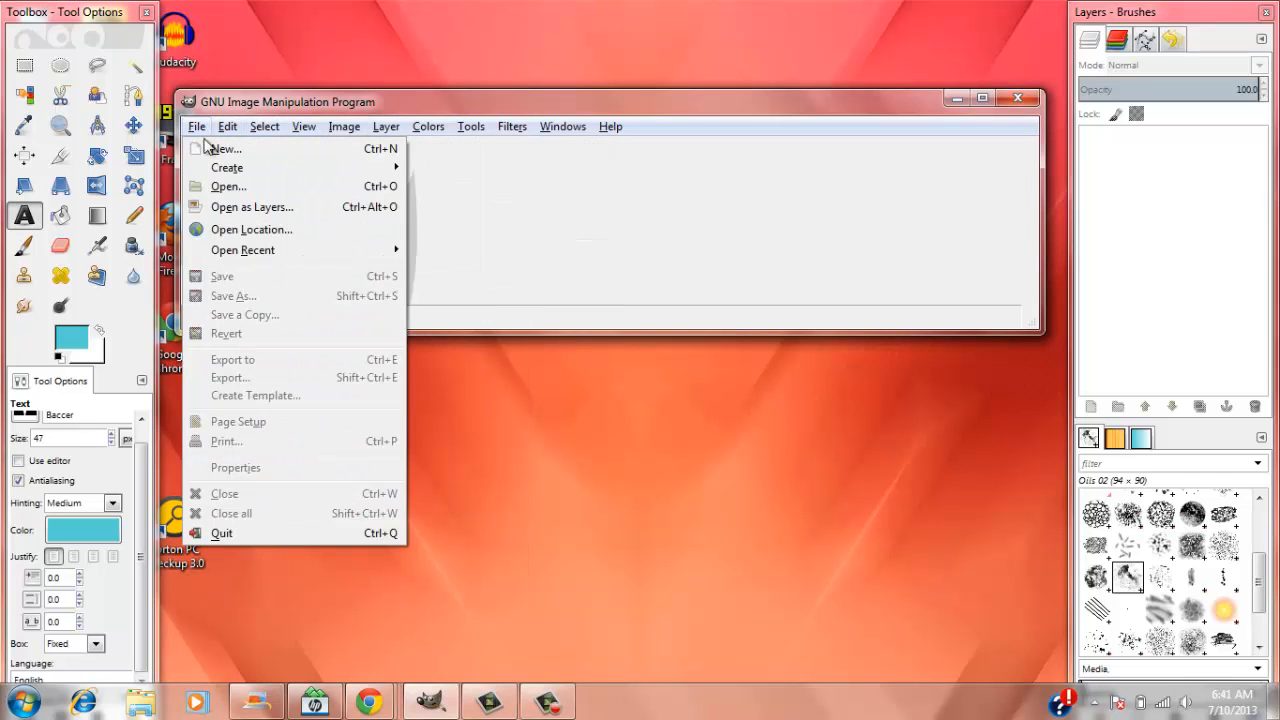
pyautogui.click(228, 186)
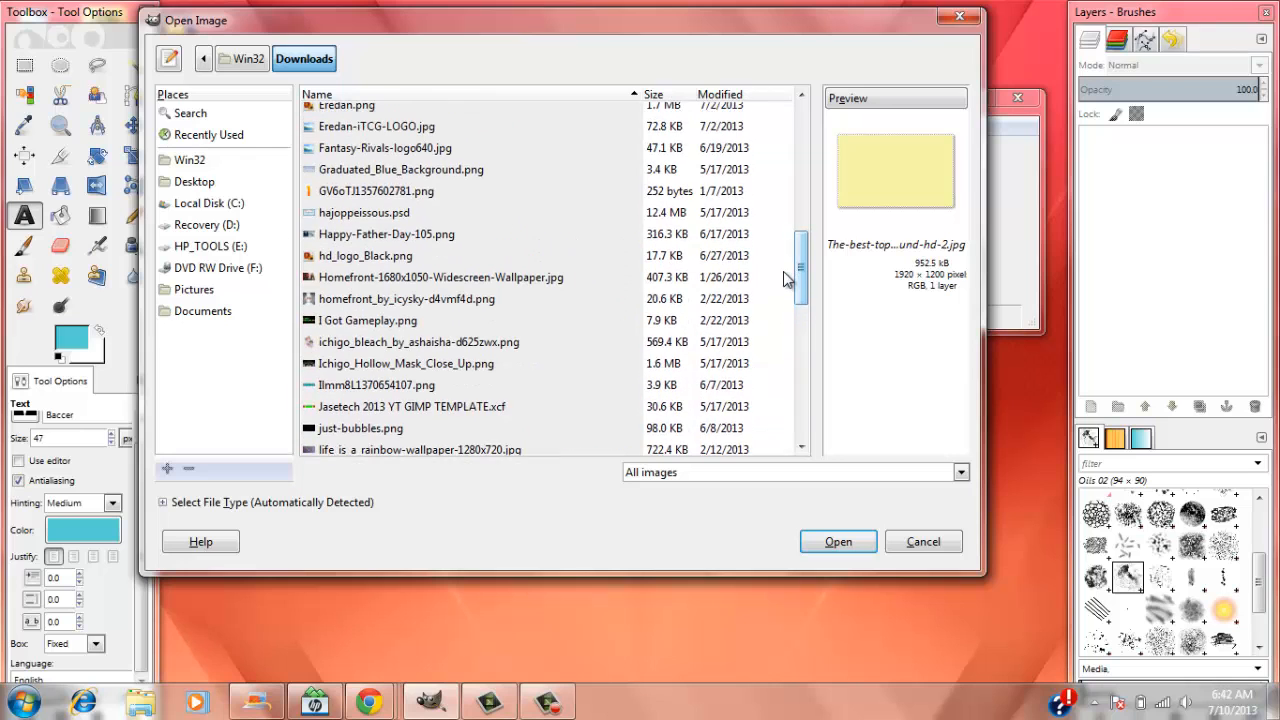
pyautogui.click(412, 406)
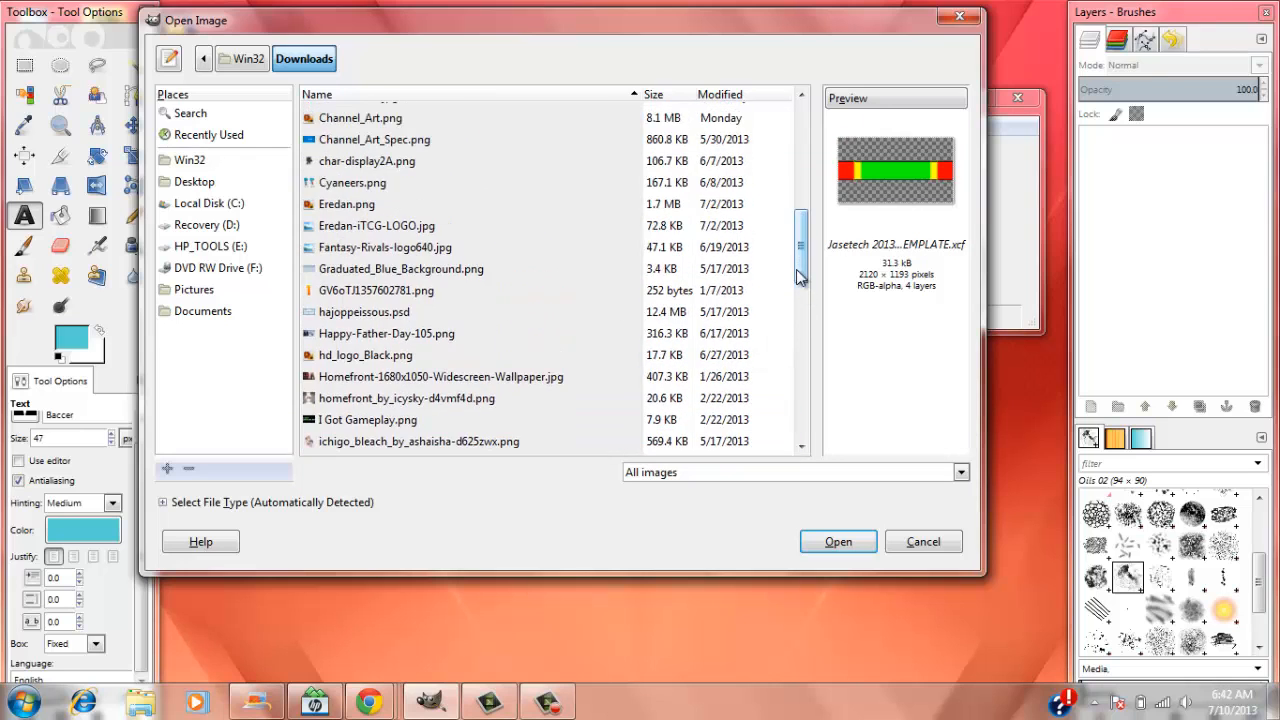
pyautogui.click(380, 199)
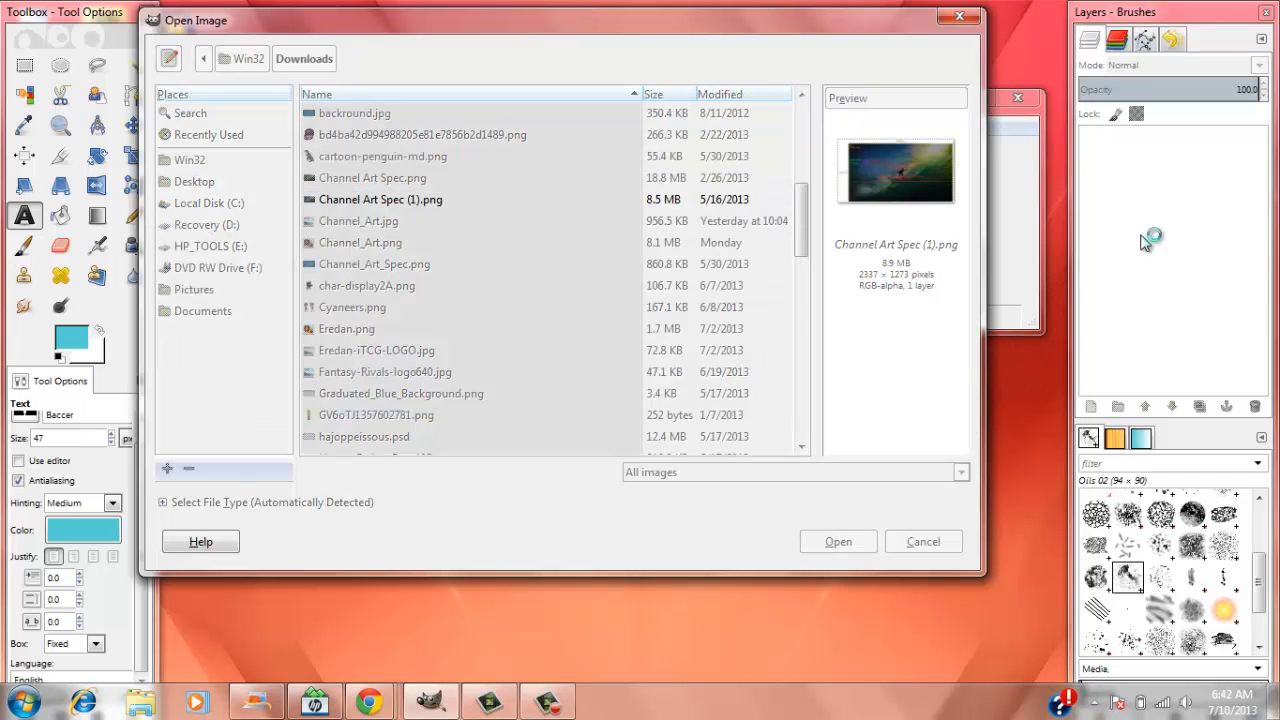
pyautogui.click(837, 541)
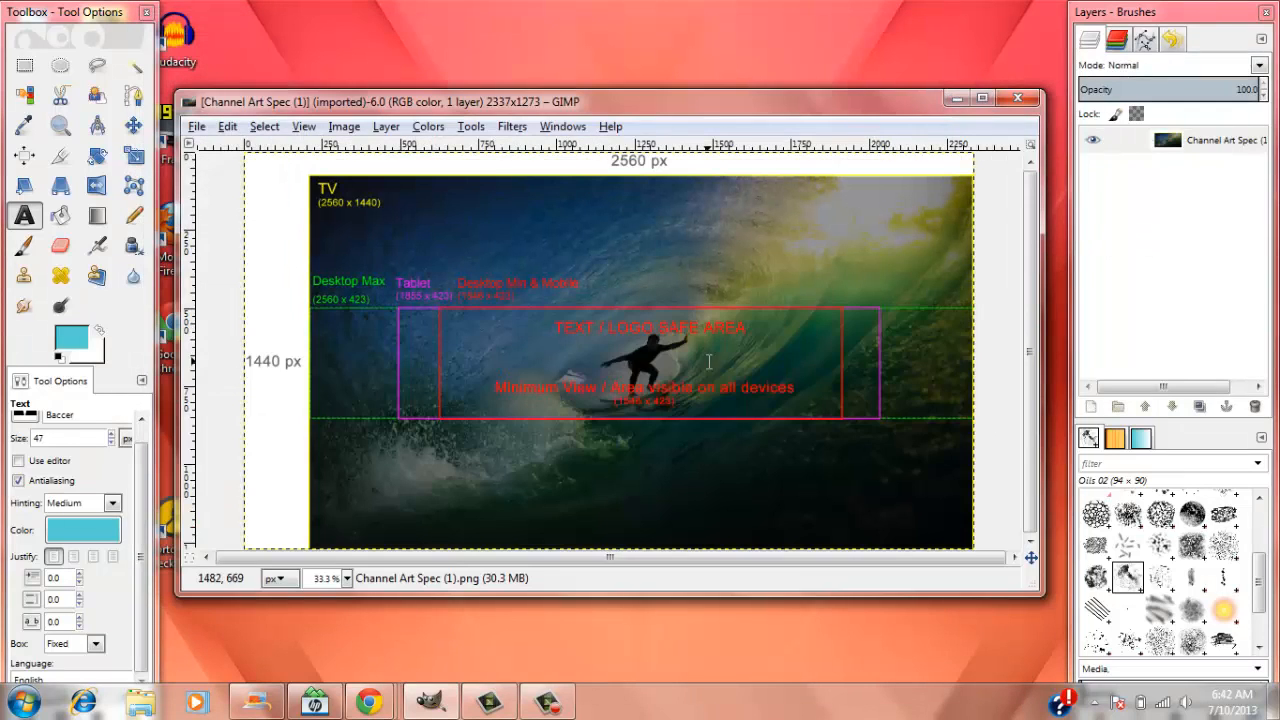
pyautogui.moveTo(258, 612)
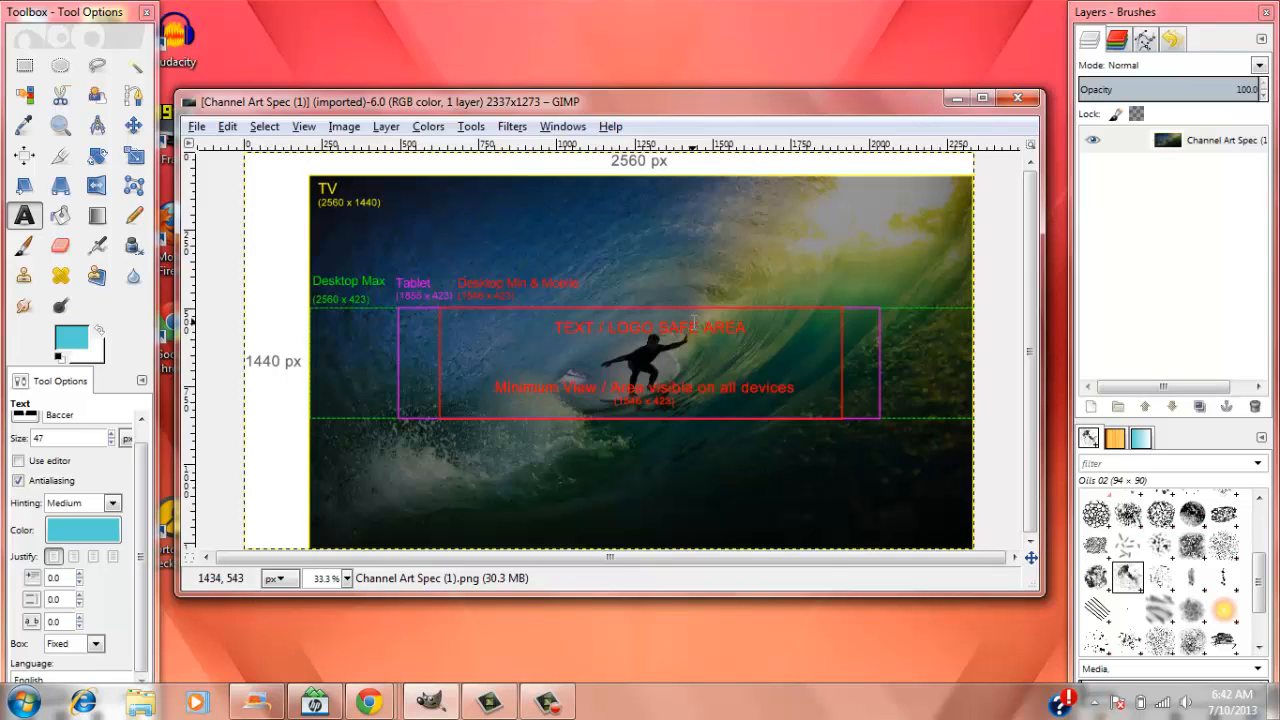
pyautogui.moveTo(527, 372)
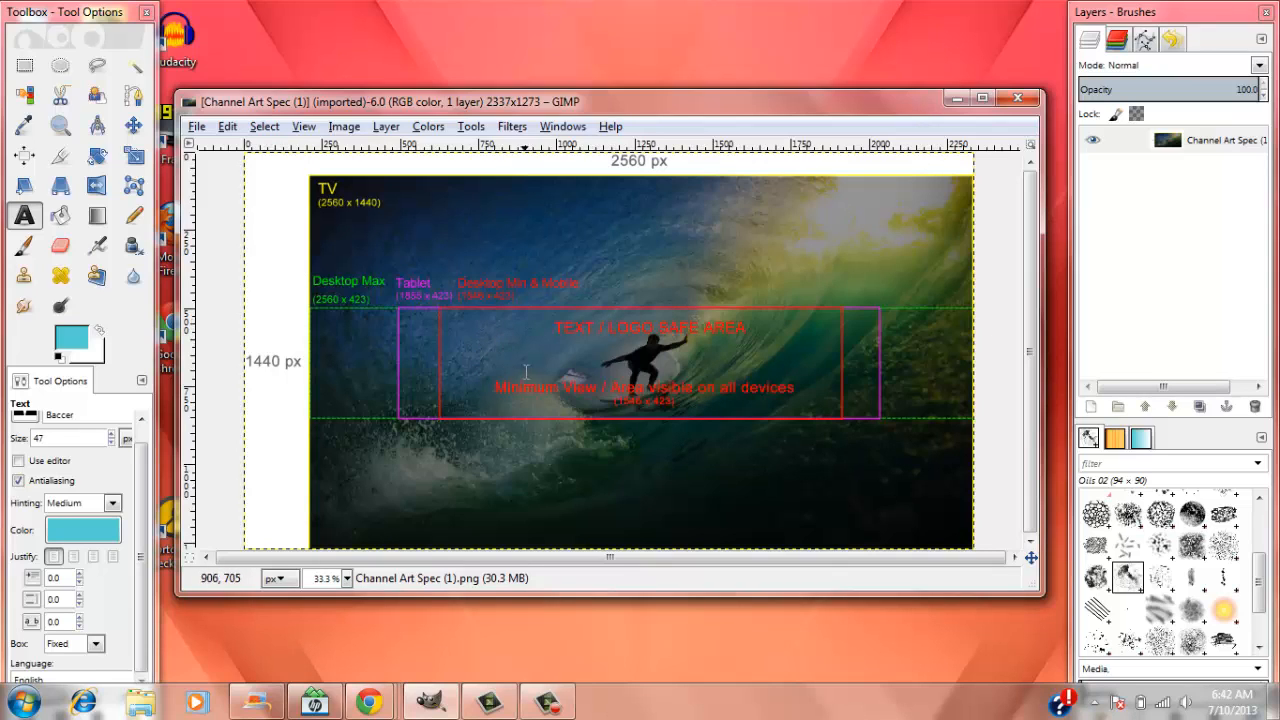
pyautogui.moveTo(597, 367)
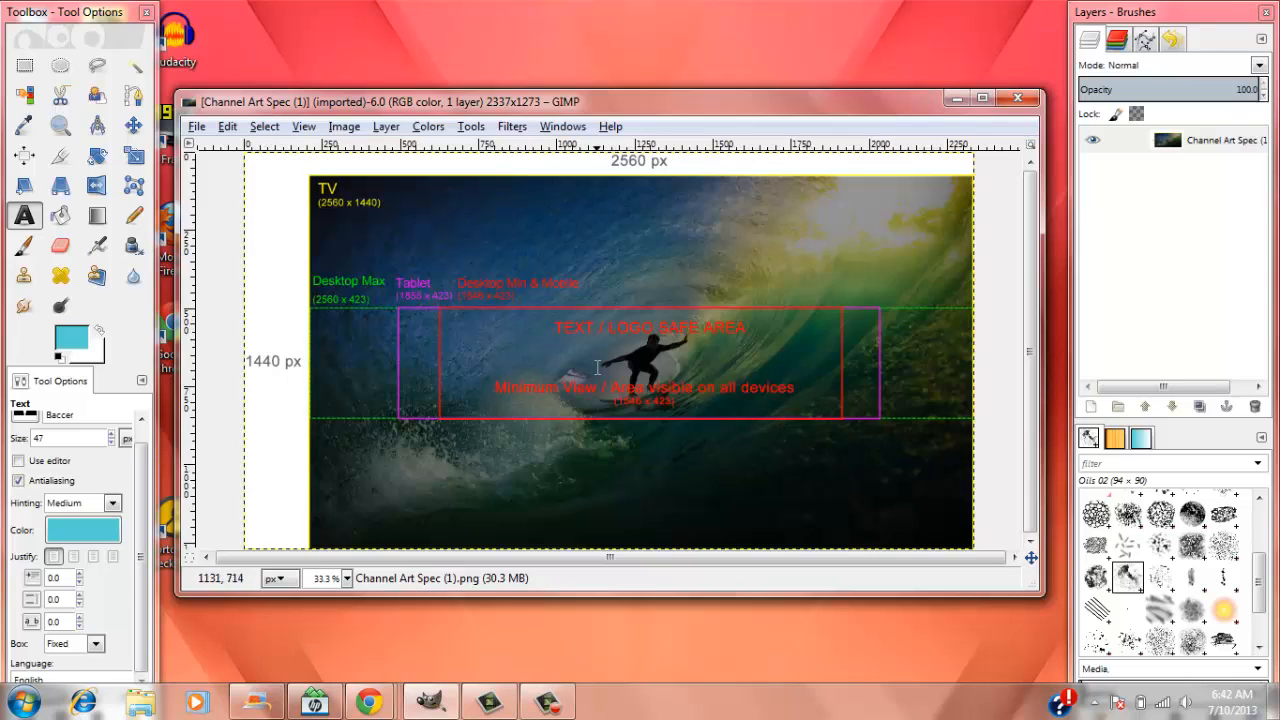
pyautogui.moveTo(752, 423)
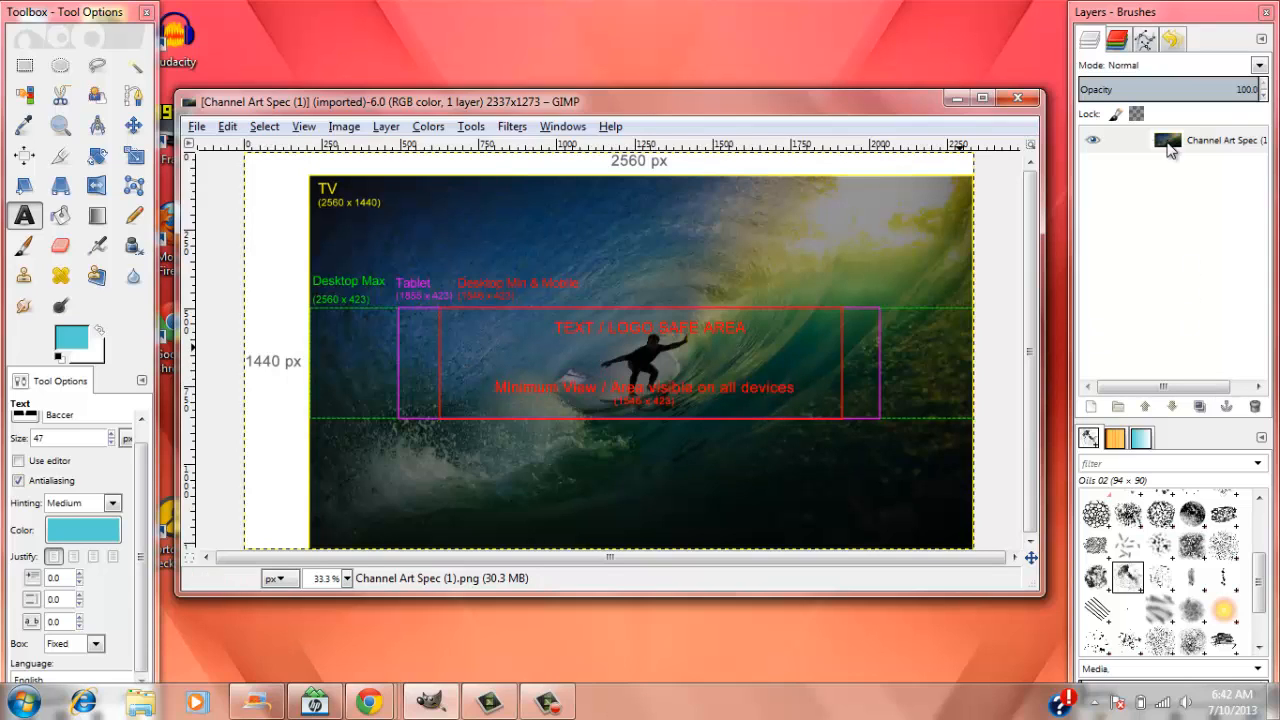
# - Create a white-filled 2560 × 1440 layer and make it the active layer
pyautogui.click(386, 126)
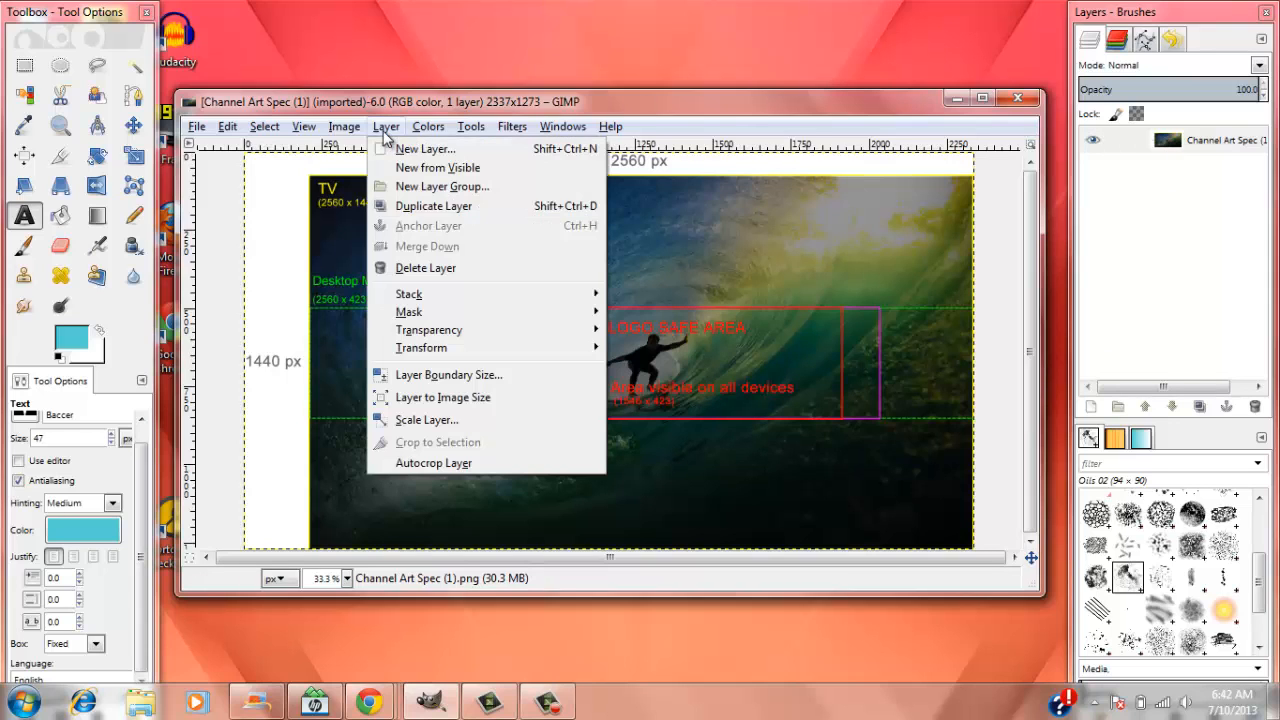
pyautogui.click(424, 148)
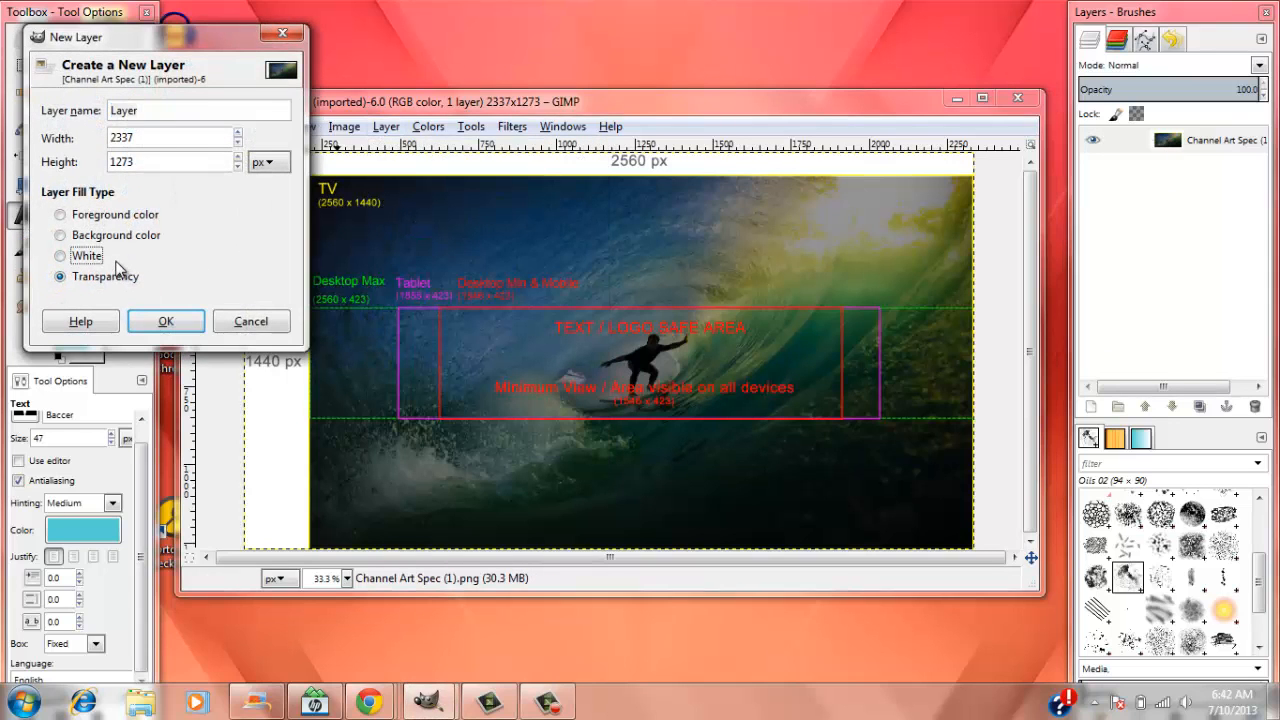
pyautogui.click(61, 256)
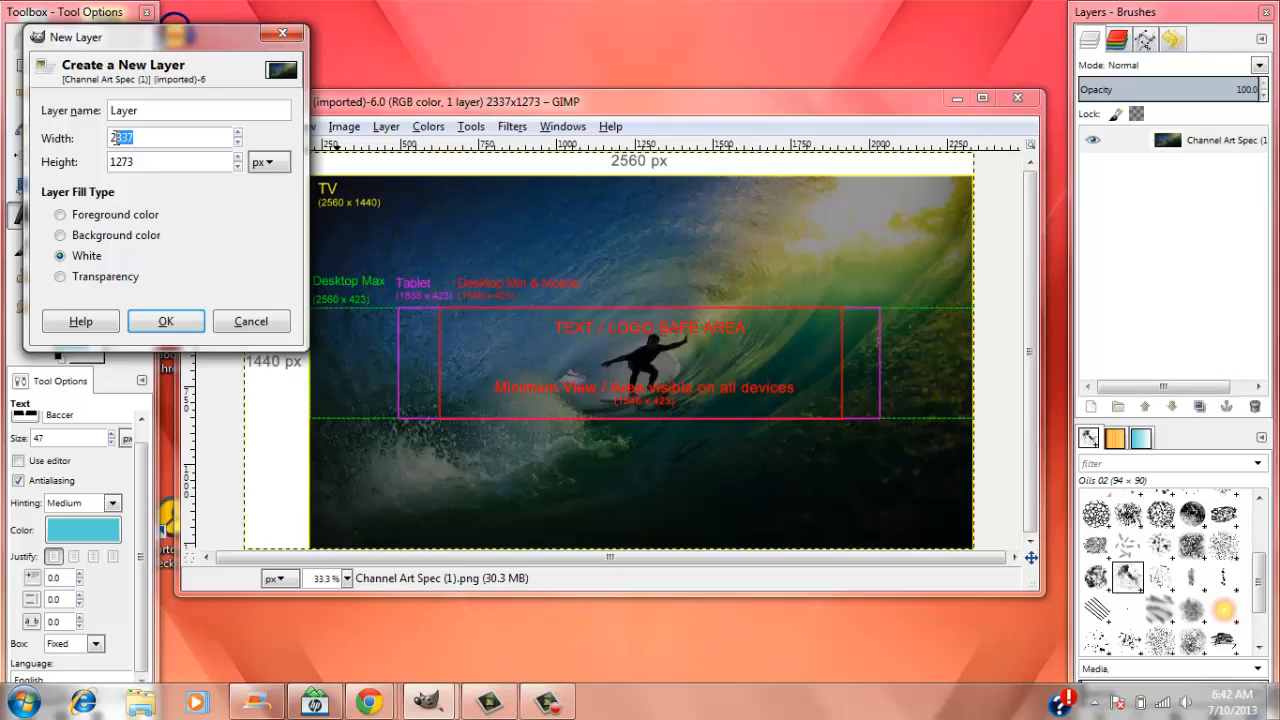
pyautogui.write('2560')
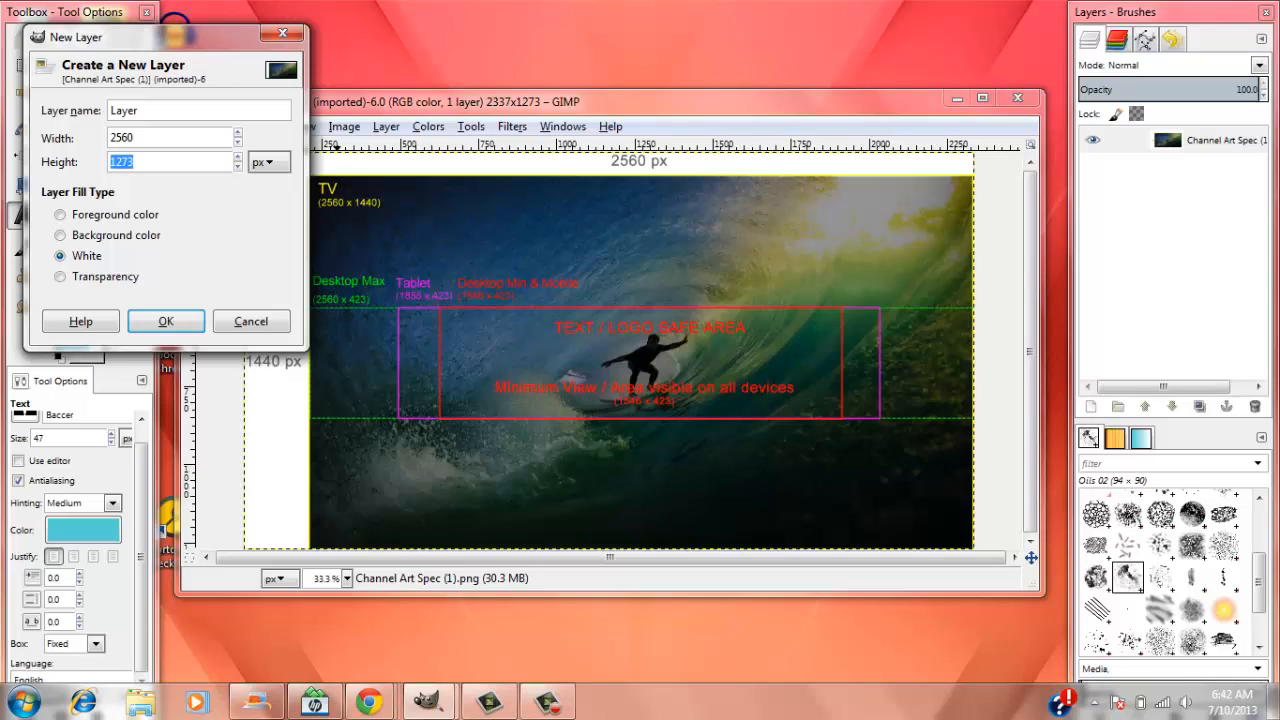
pyautogui.write('1440')
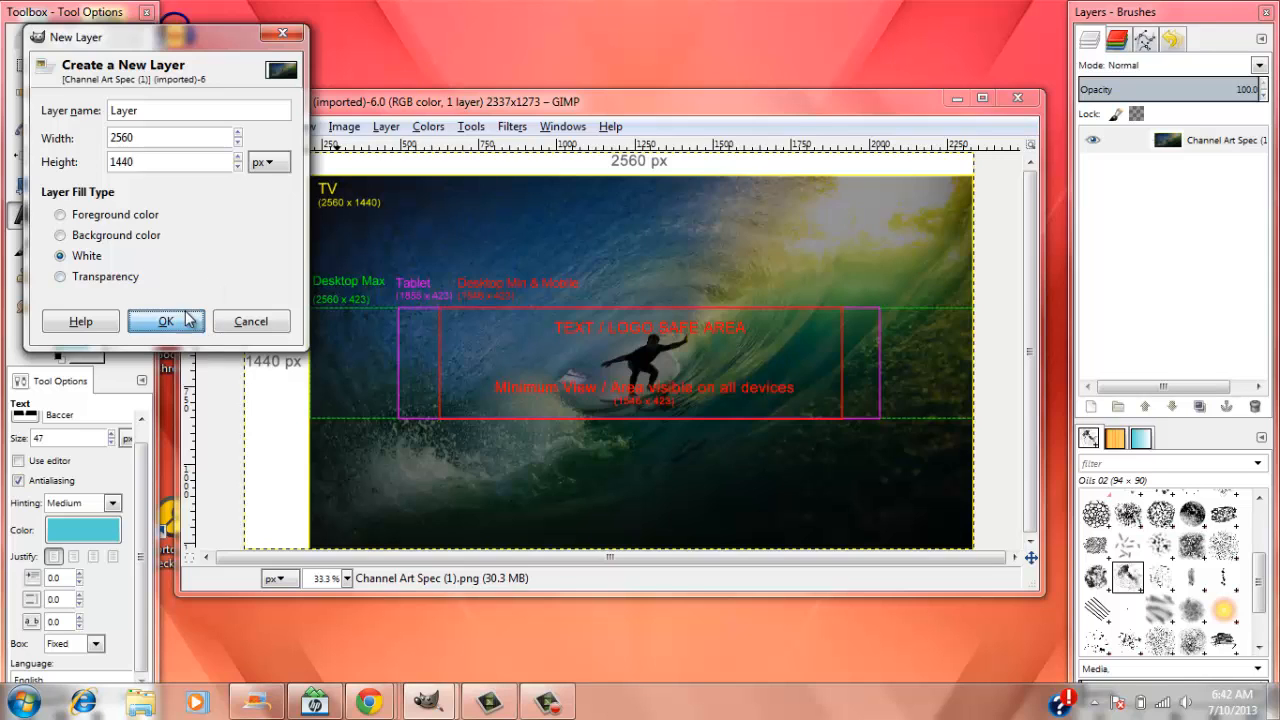
pyautogui.click(166, 321)
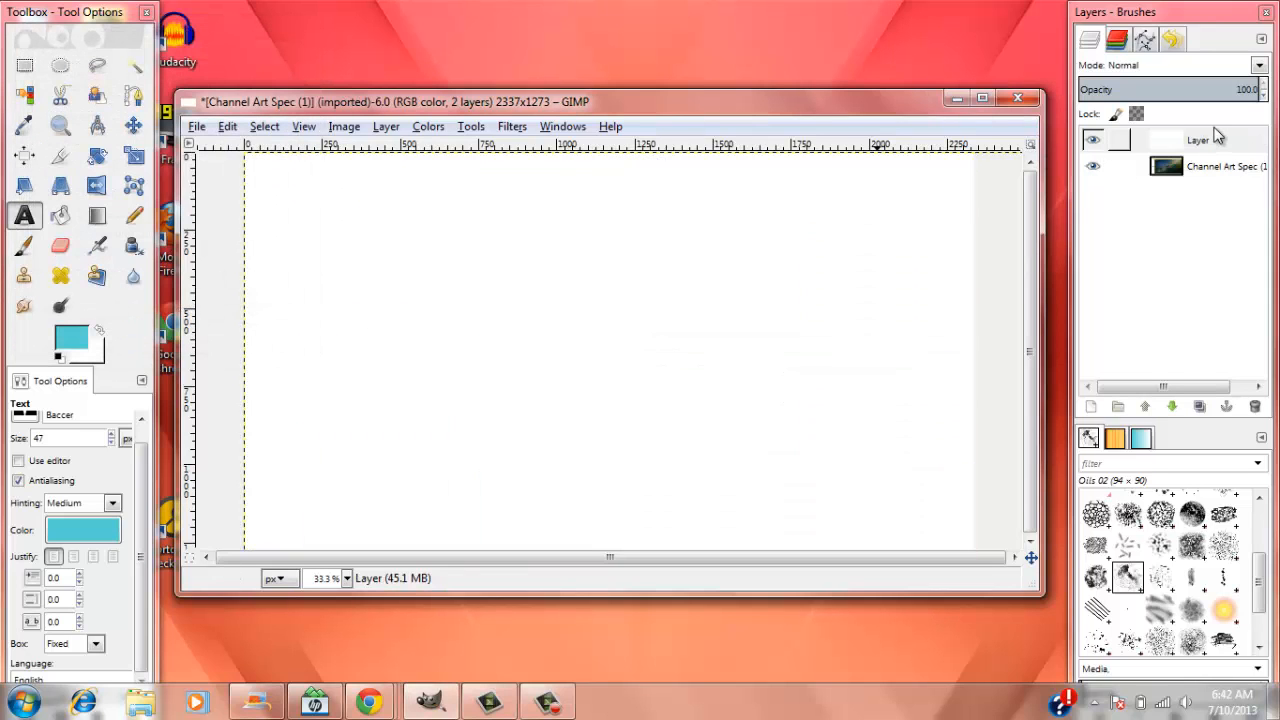
pyautogui.click(1197, 139)
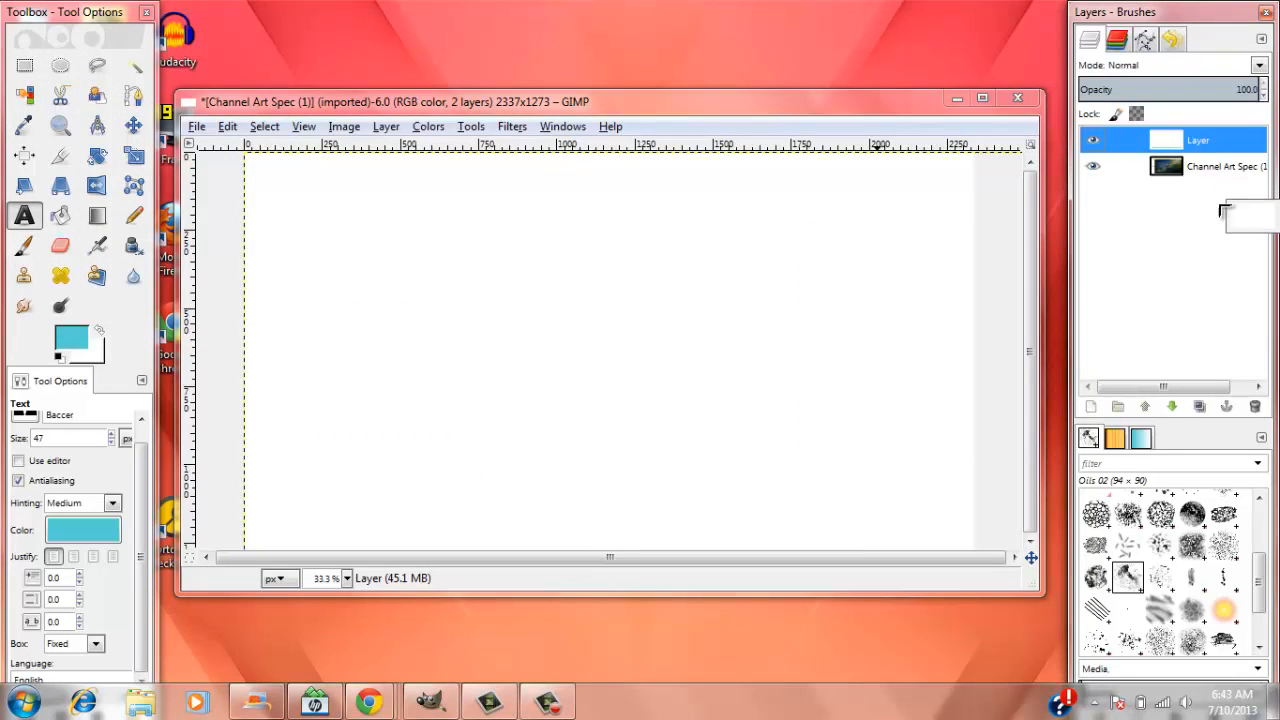
pyautogui.moveTo(466, 162)
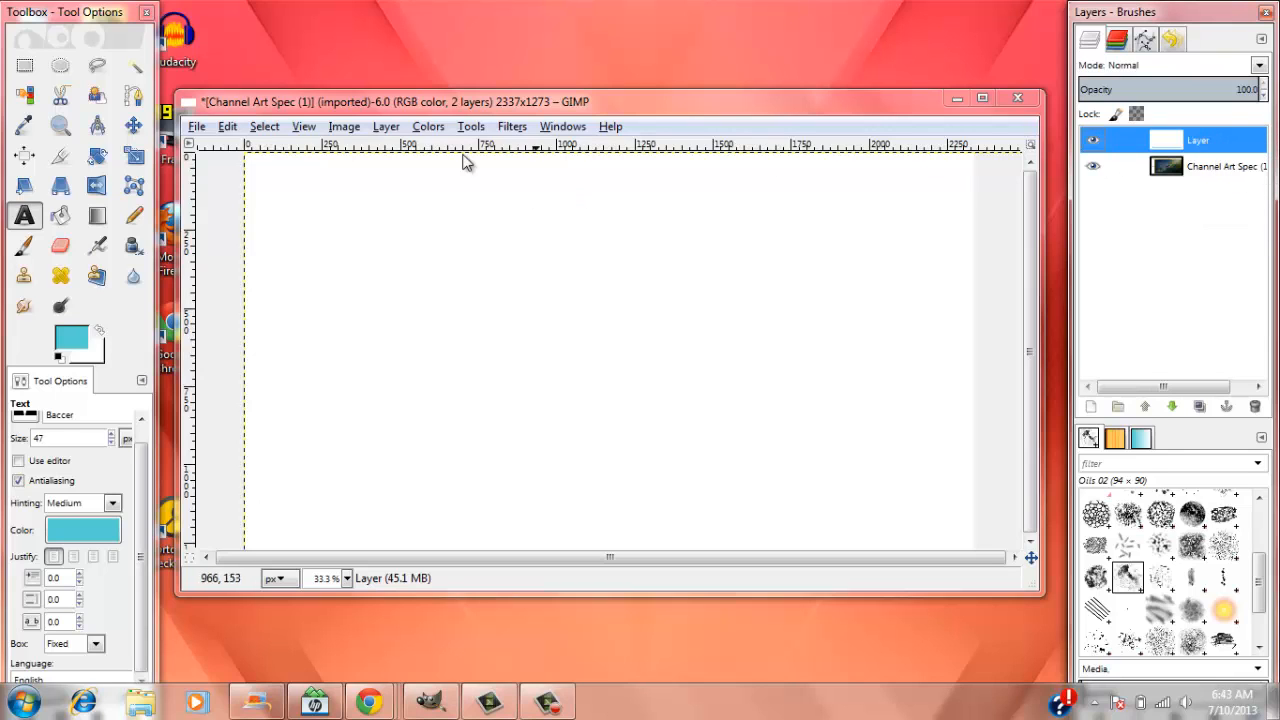
# - Invert the white layer to black, then select the Channel Art Spec template layer
pyautogui.click(428, 126)
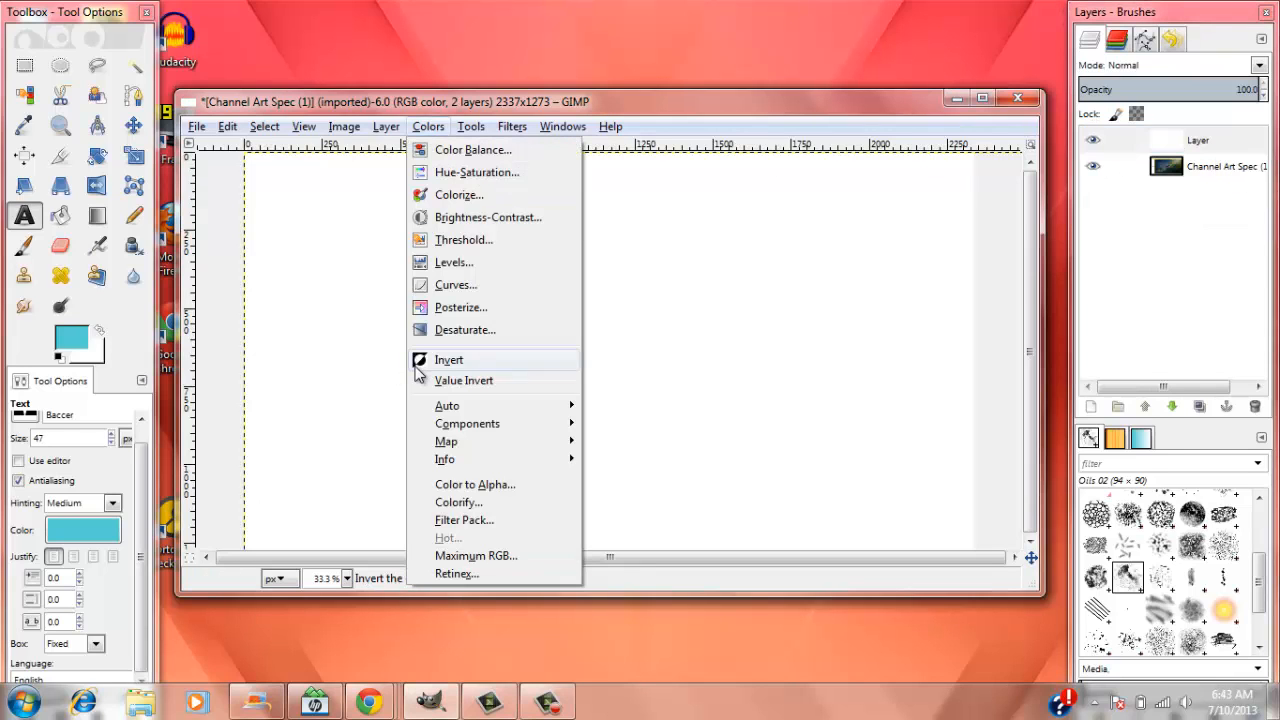
pyautogui.click(449, 359)
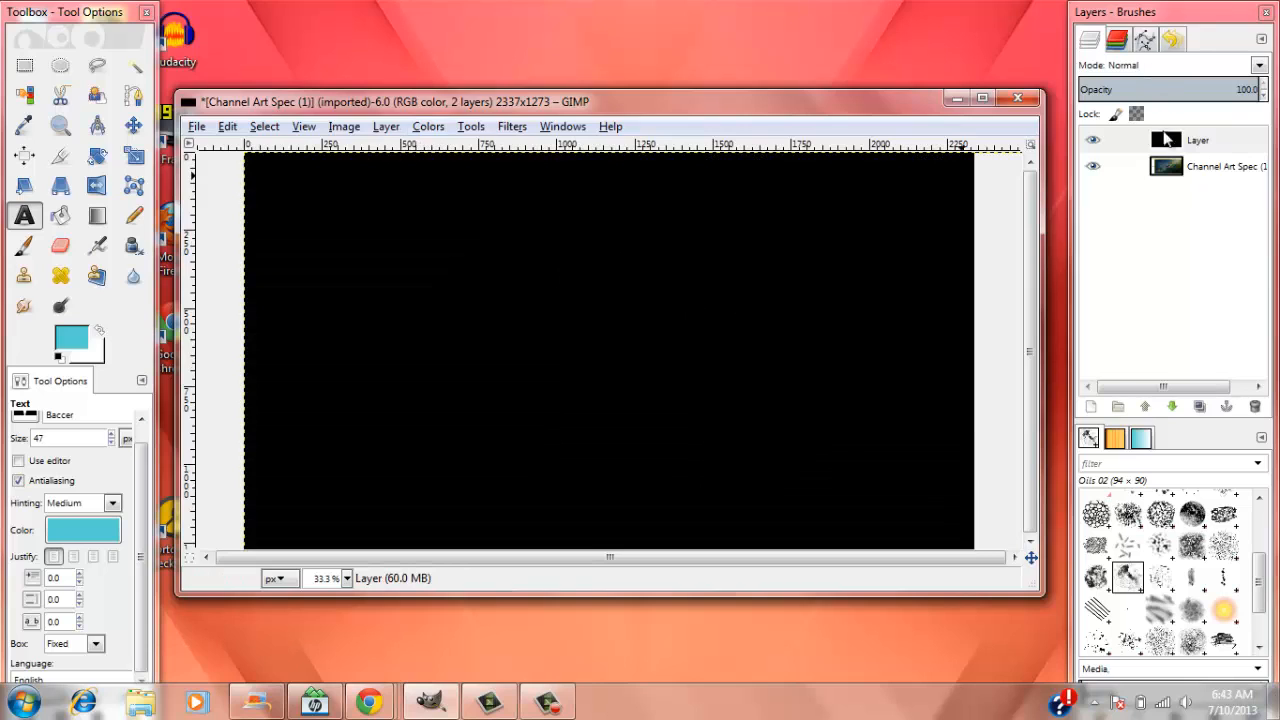
pyautogui.click(1197, 140)
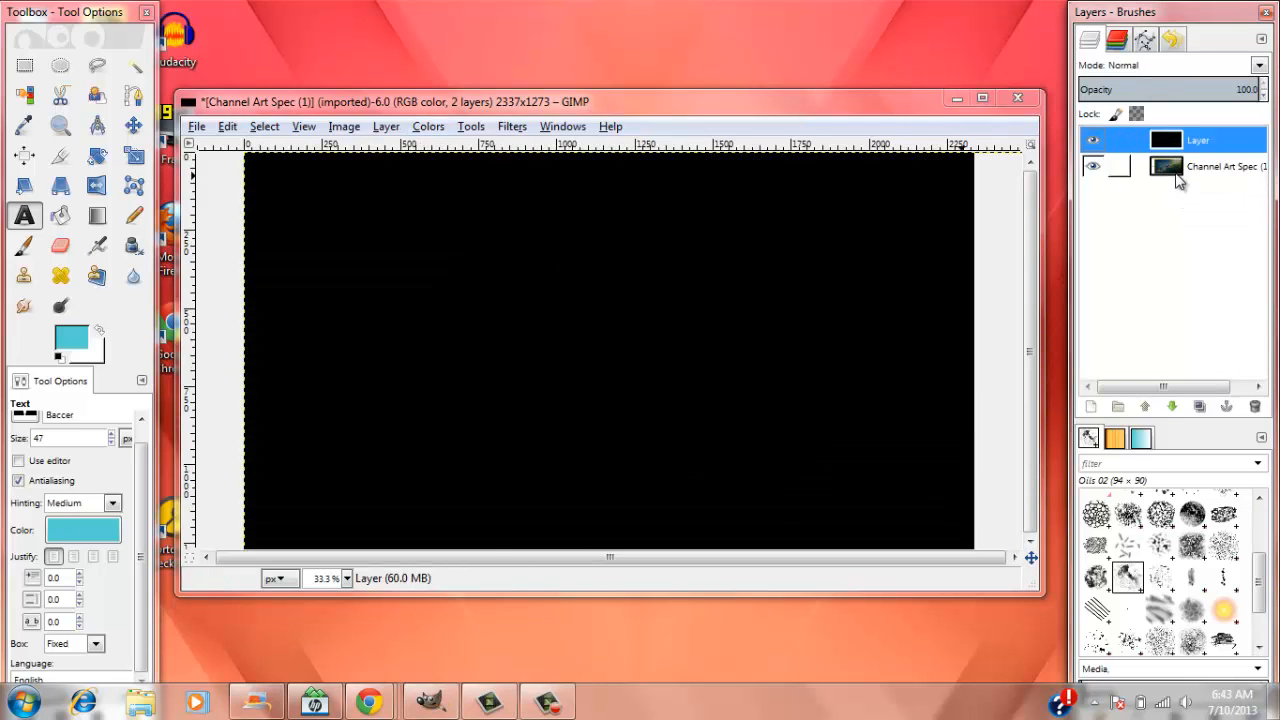
pyautogui.click(1220, 166)
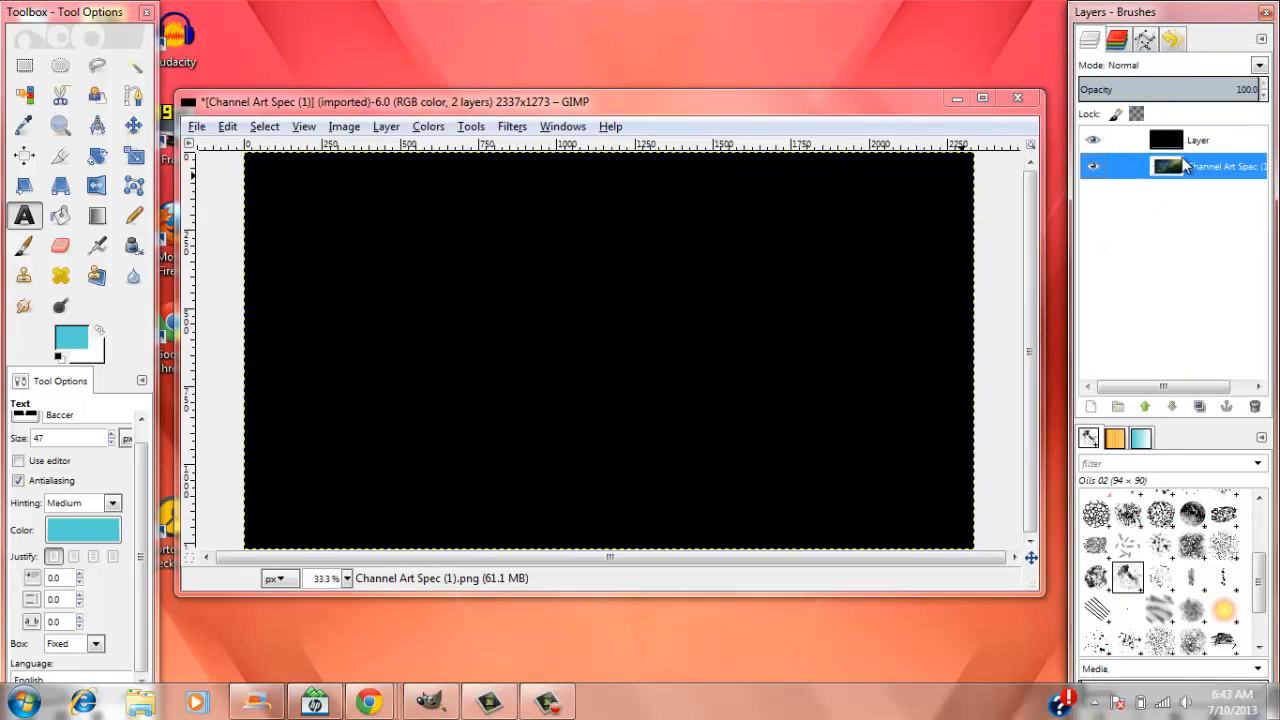
pyautogui.click(1197, 140)
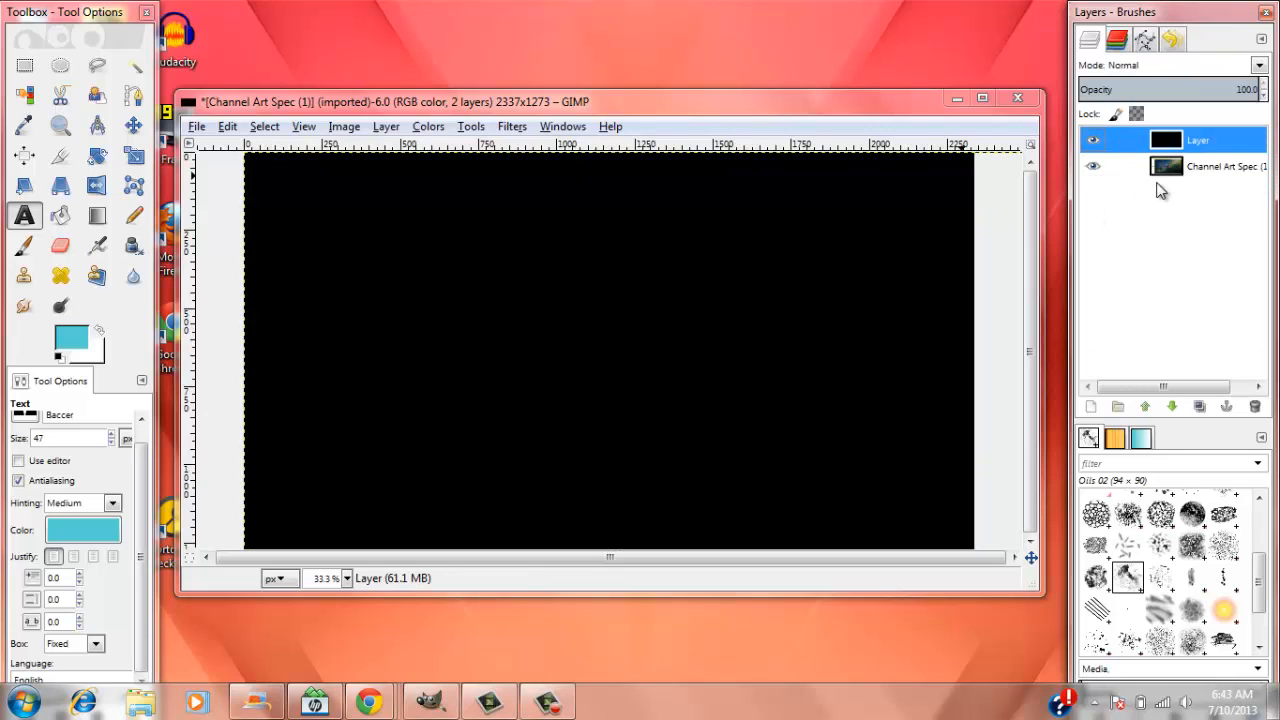
pyautogui.click(1220, 166)
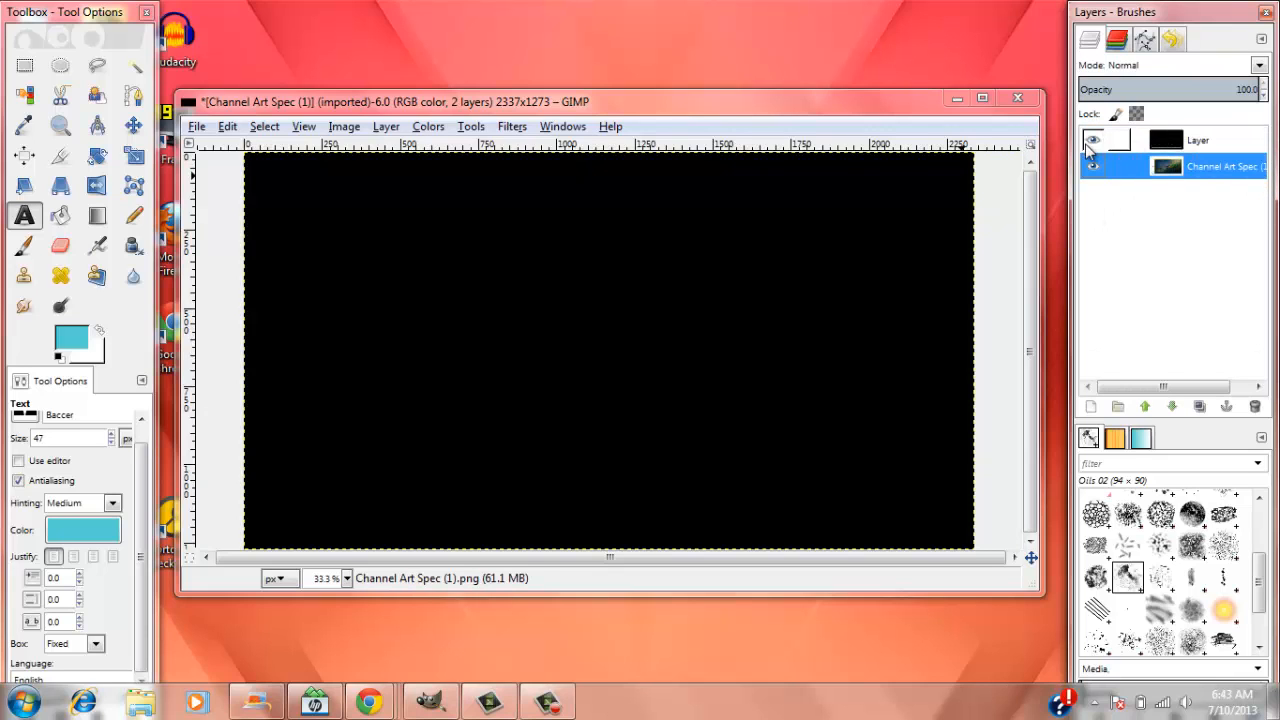
pyautogui.click(1093, 166)
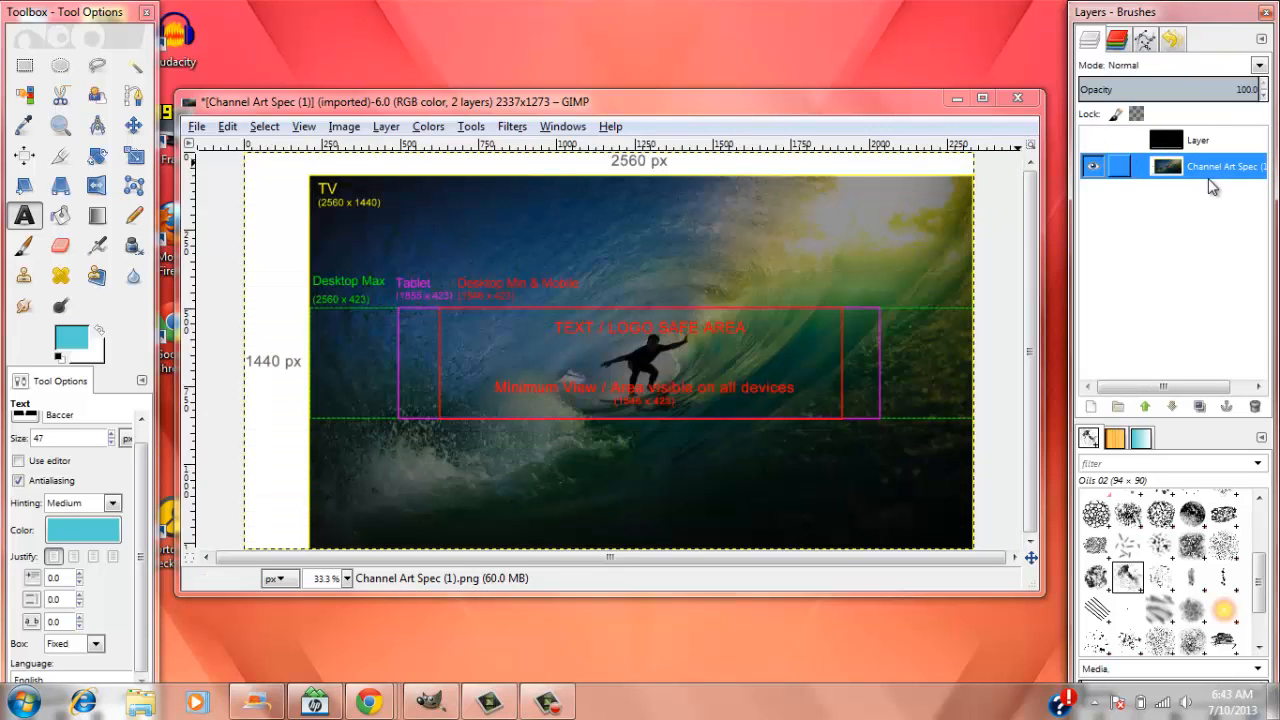
# - Import backround.jpg as a new layer
pyautogui.click(196, 126)
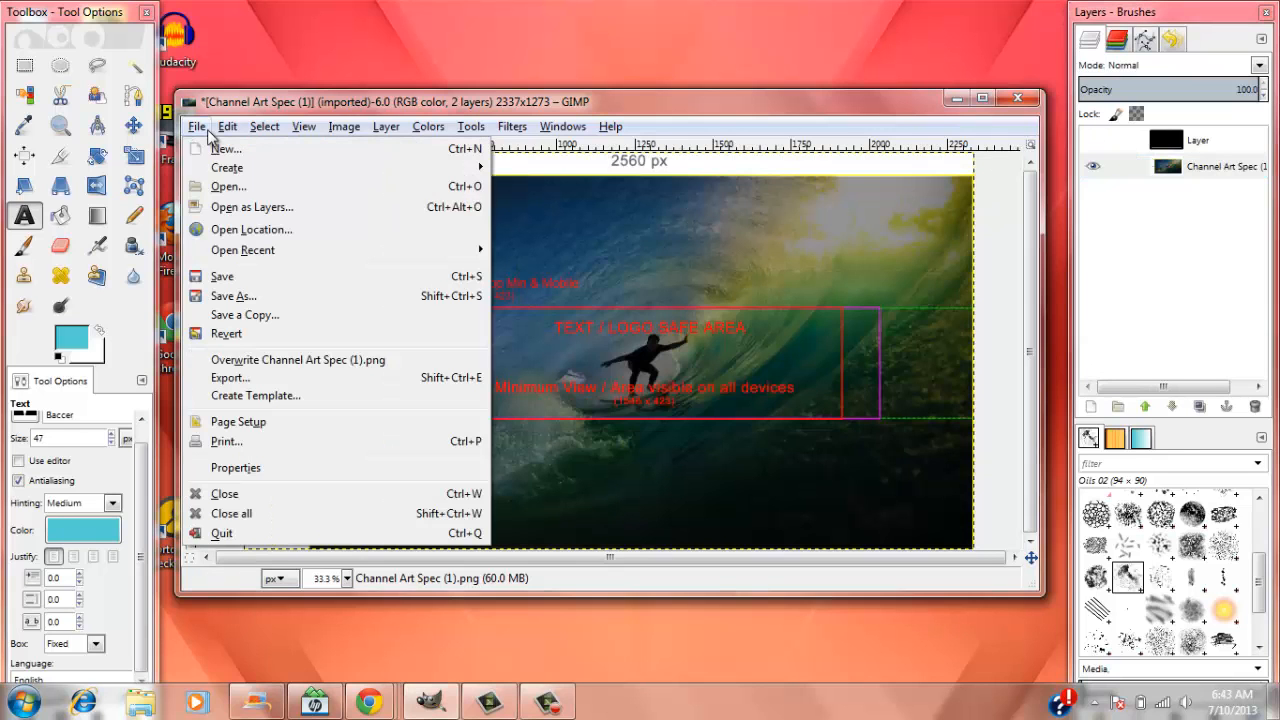
pyautogui.click(228, 186)
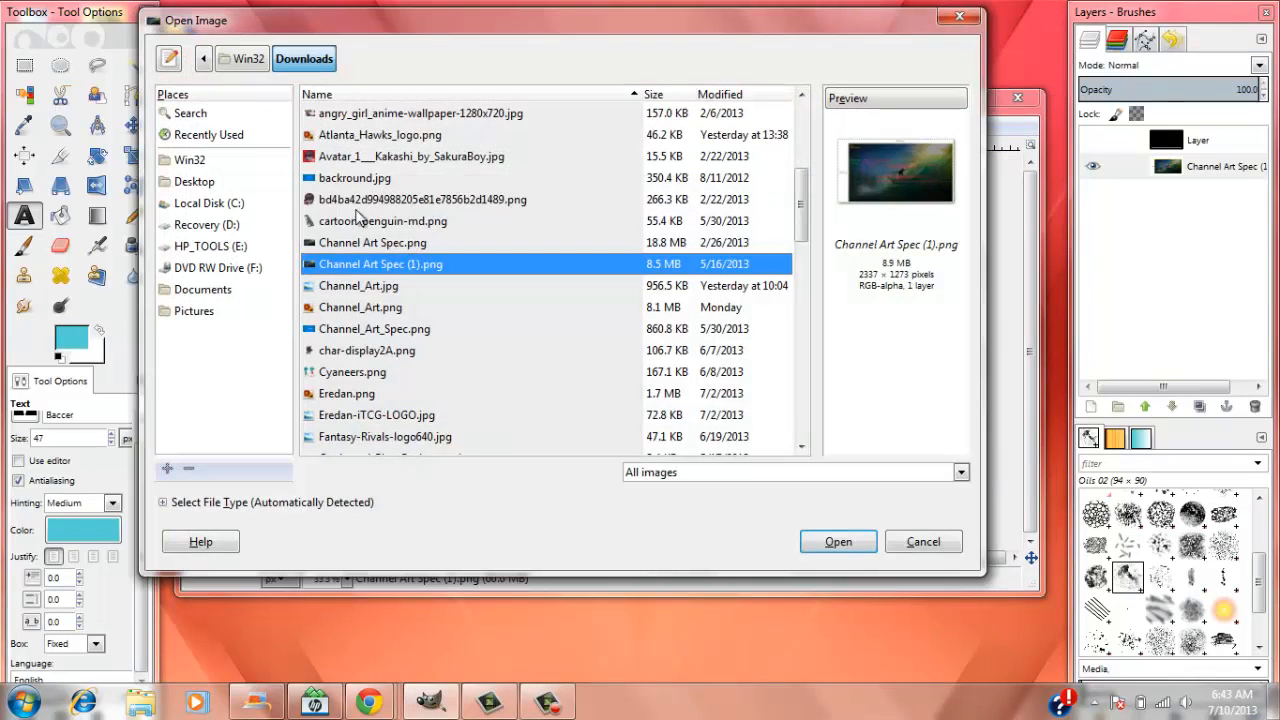
pyautogui.moveTo(660, 190)
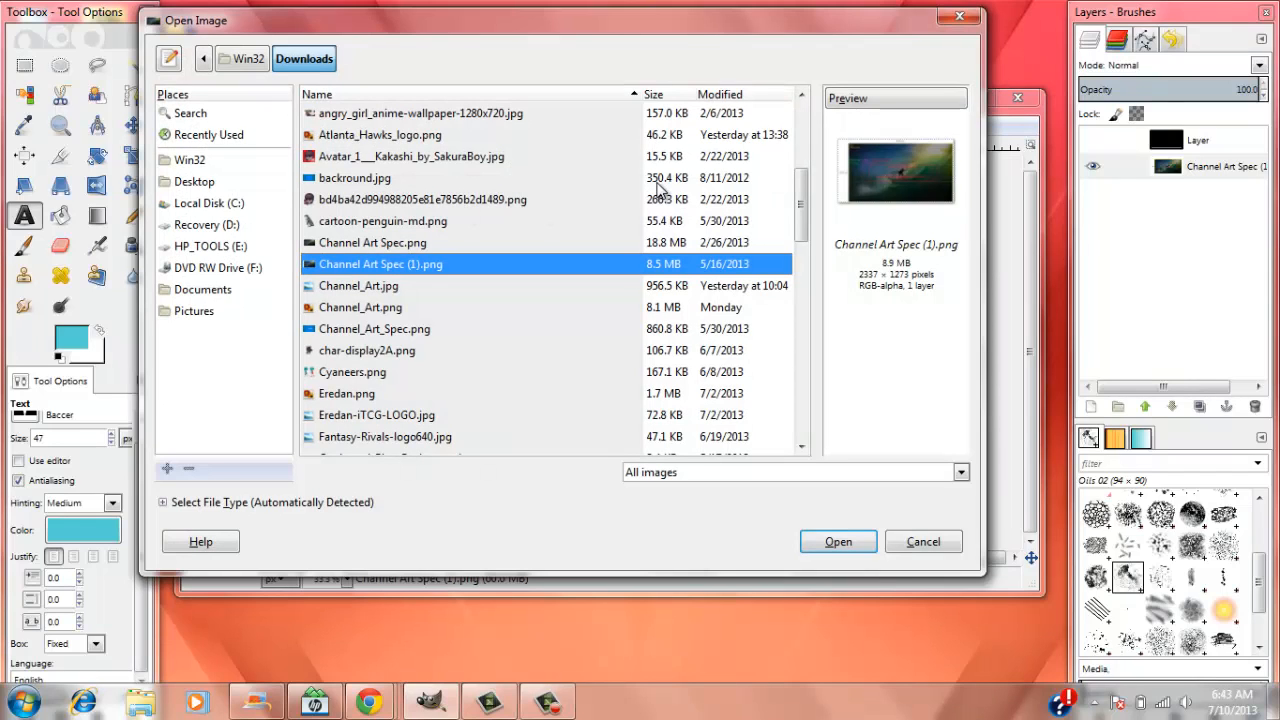
pyautogui.click(354, 177)
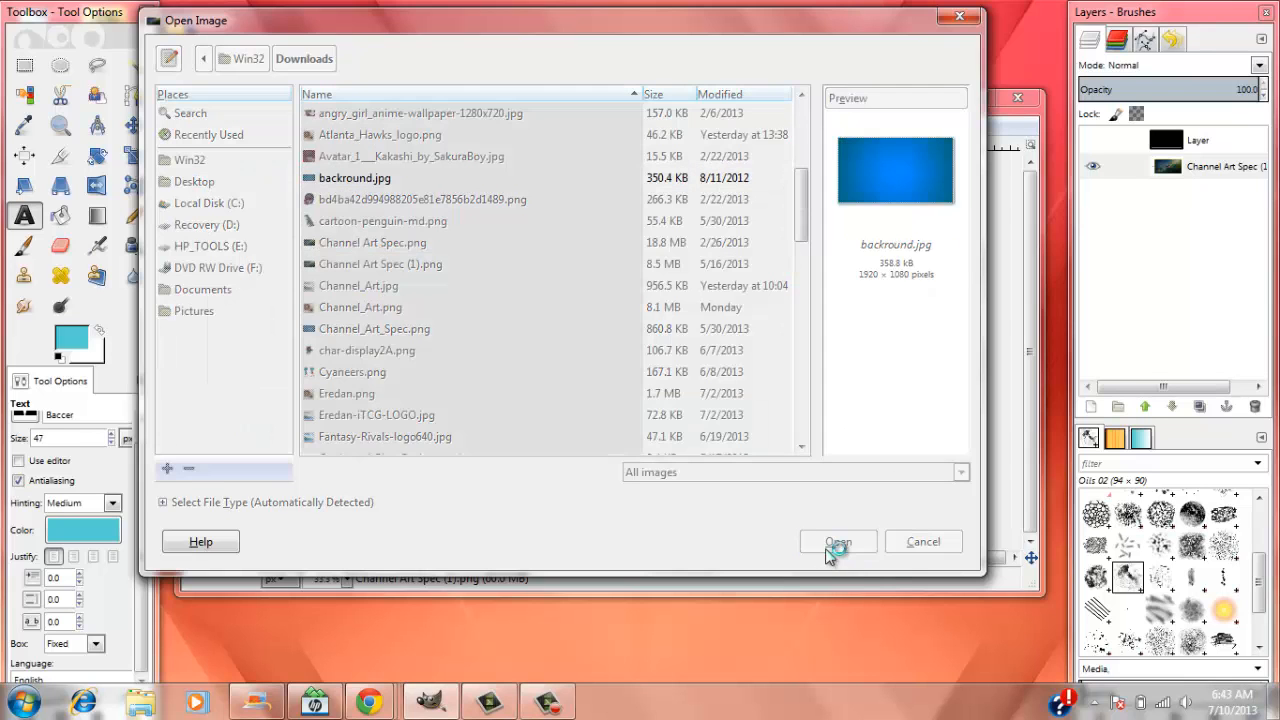
pyautogui.click(838, 541)
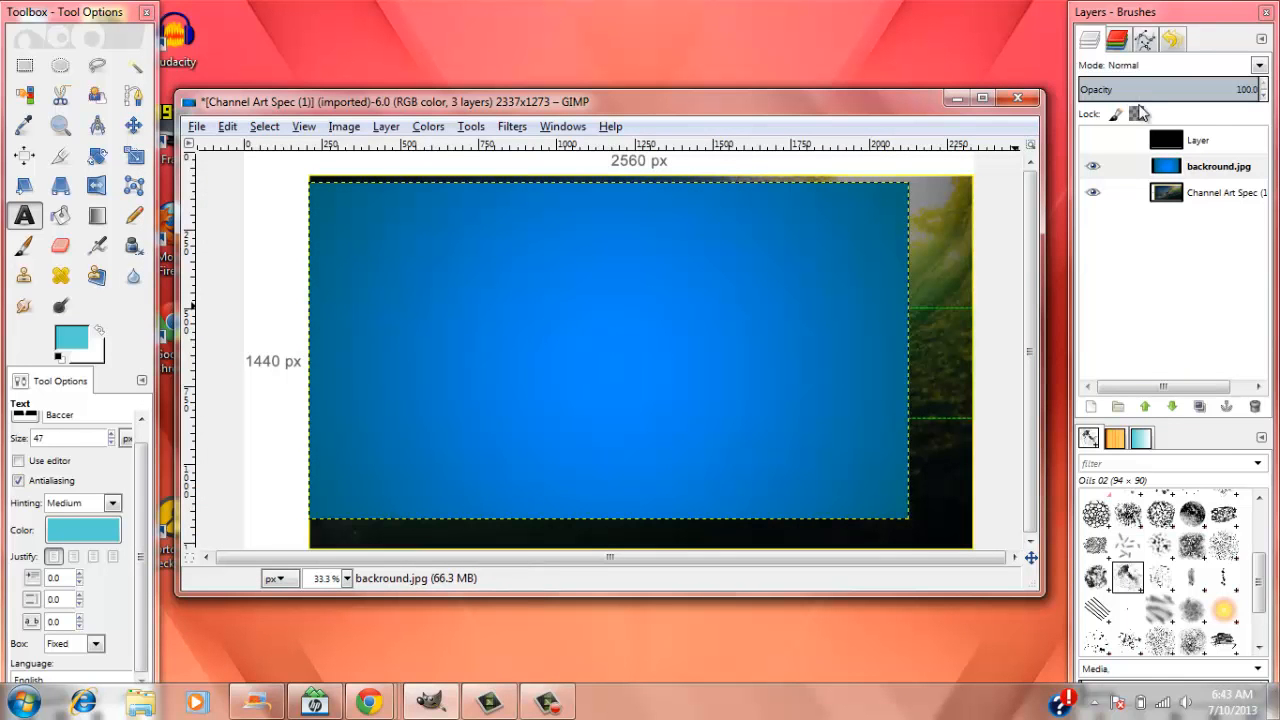
# - Delete the black layer
pyautogui.click(1218, 166)
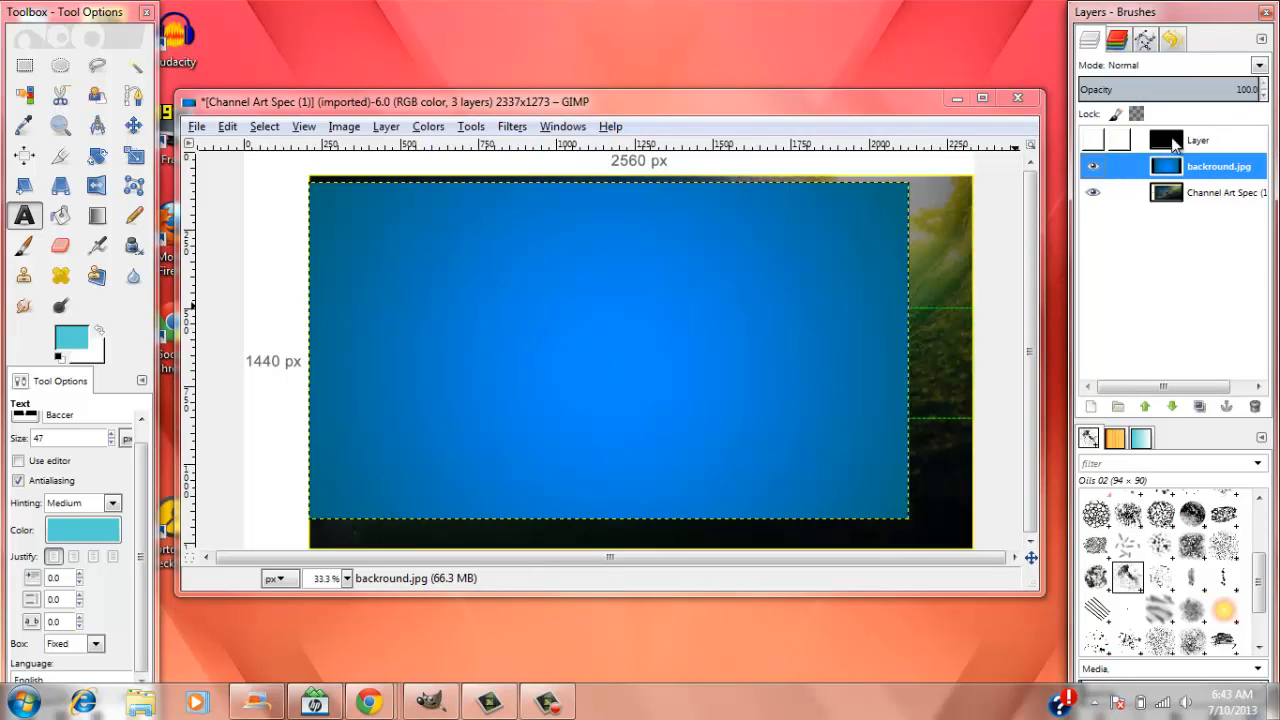
pyautogui.rightClick(1197, 140)
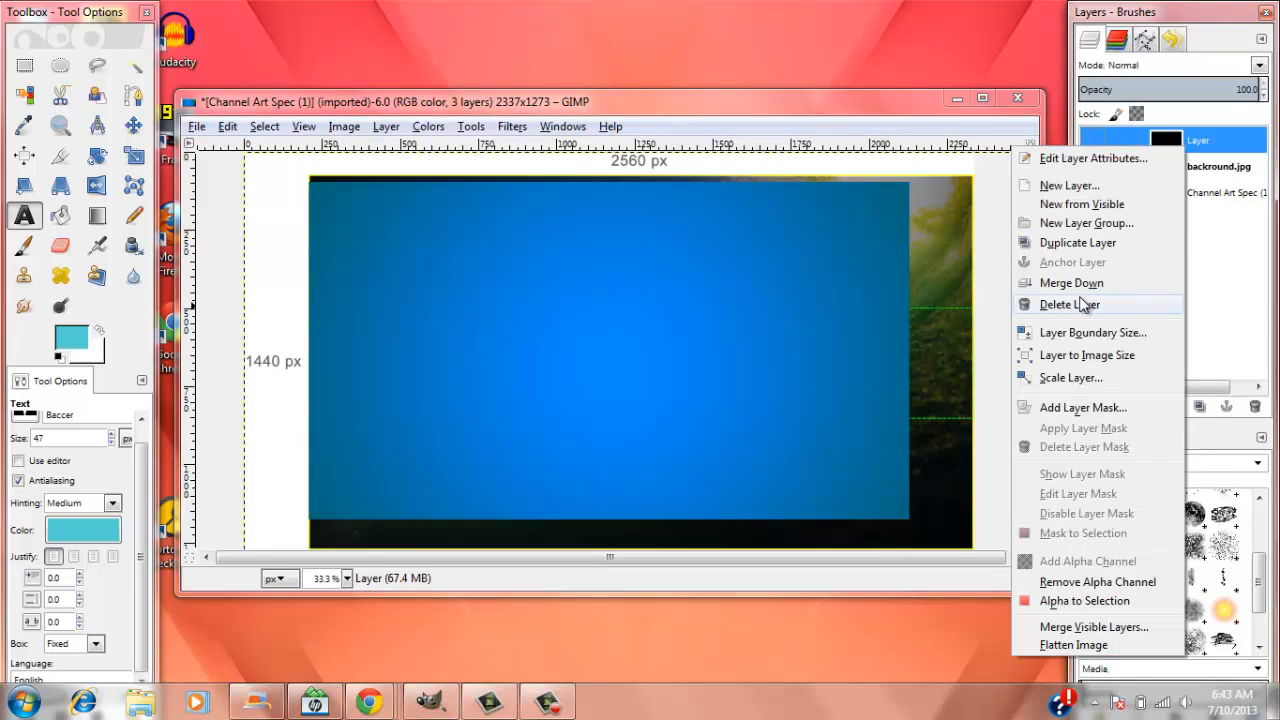
pyautogui.click(1069, 304)
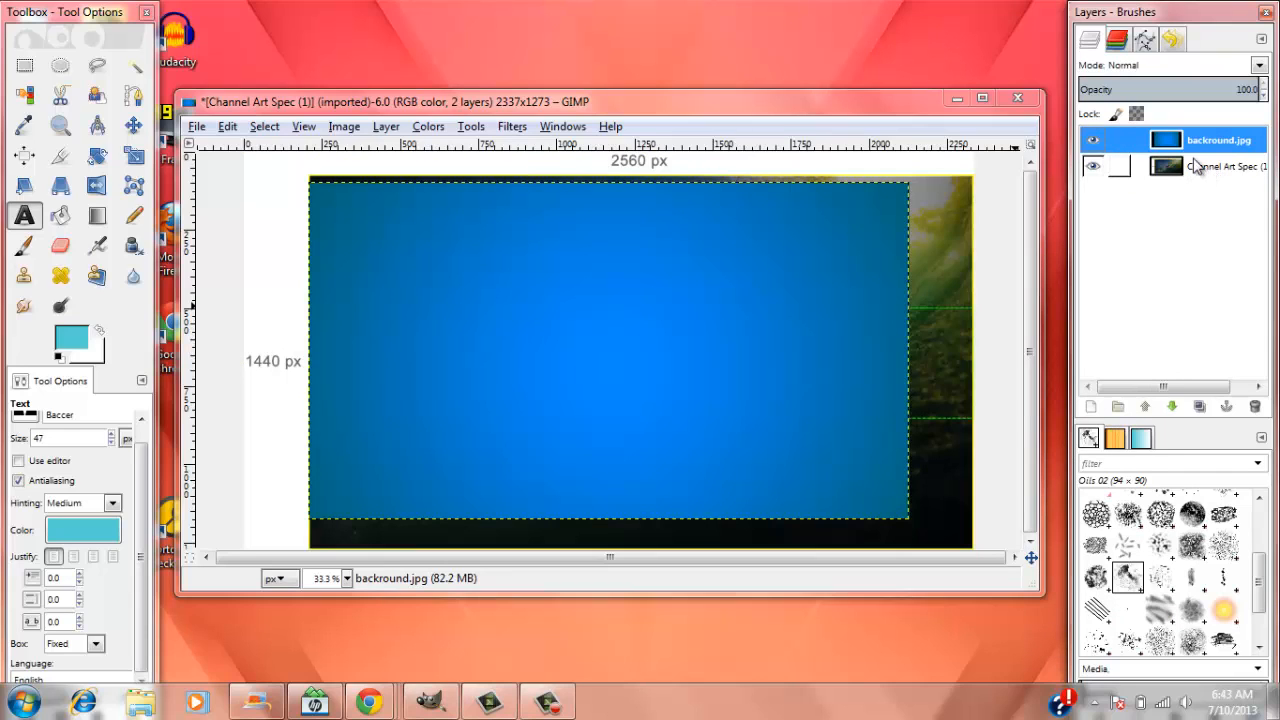
# - Scale the blue background layer up to cover the whole banner
pyautogui.click(1200, 140)
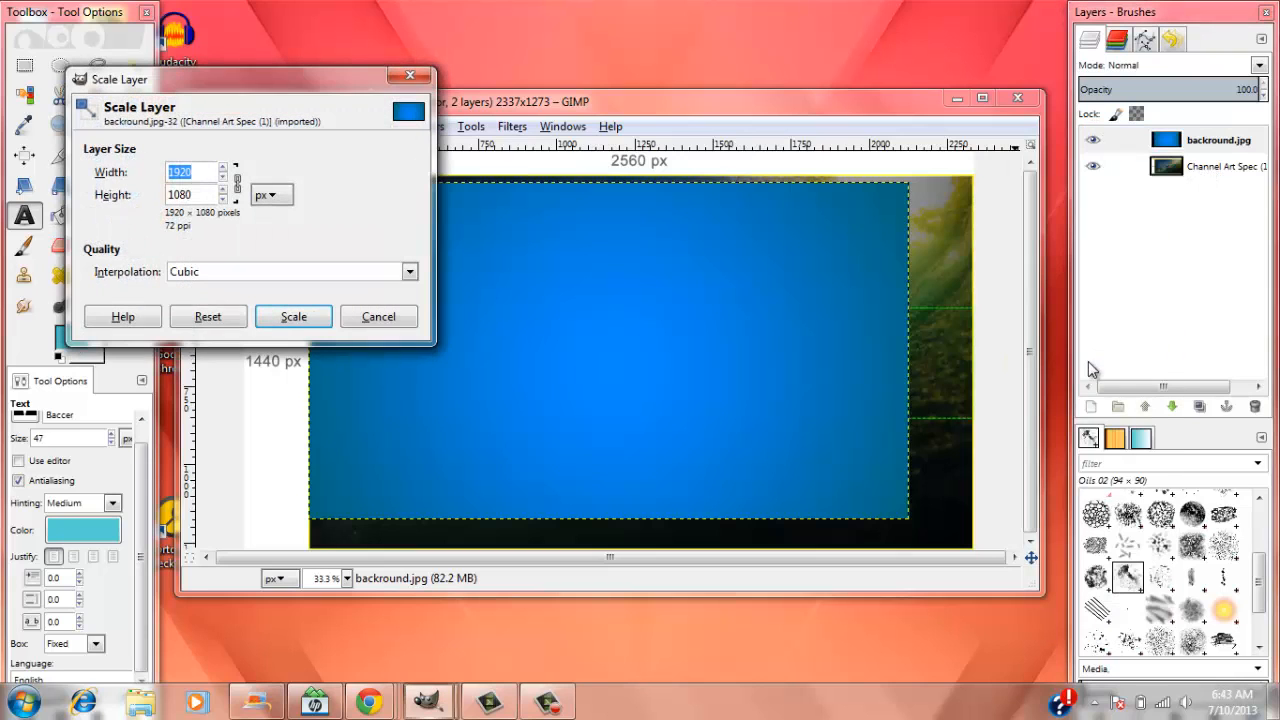
pyautogui.moveTo(739, 290)
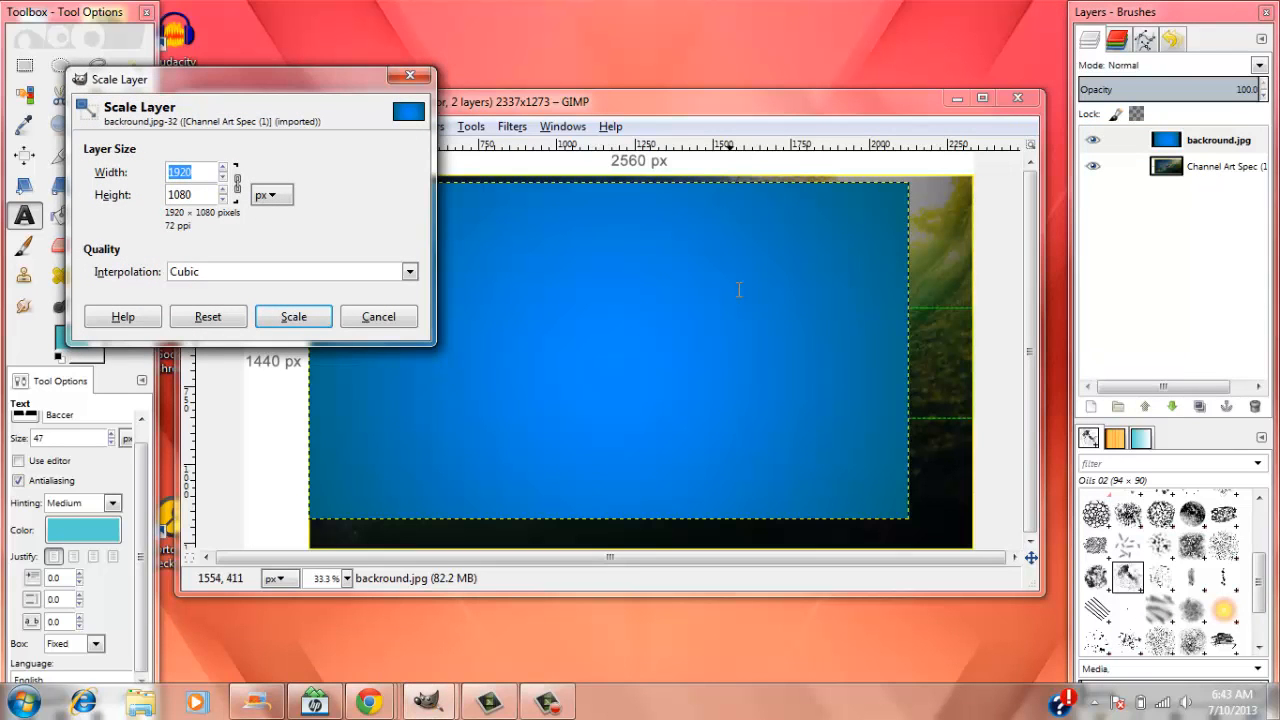
pyautogui.write('260')
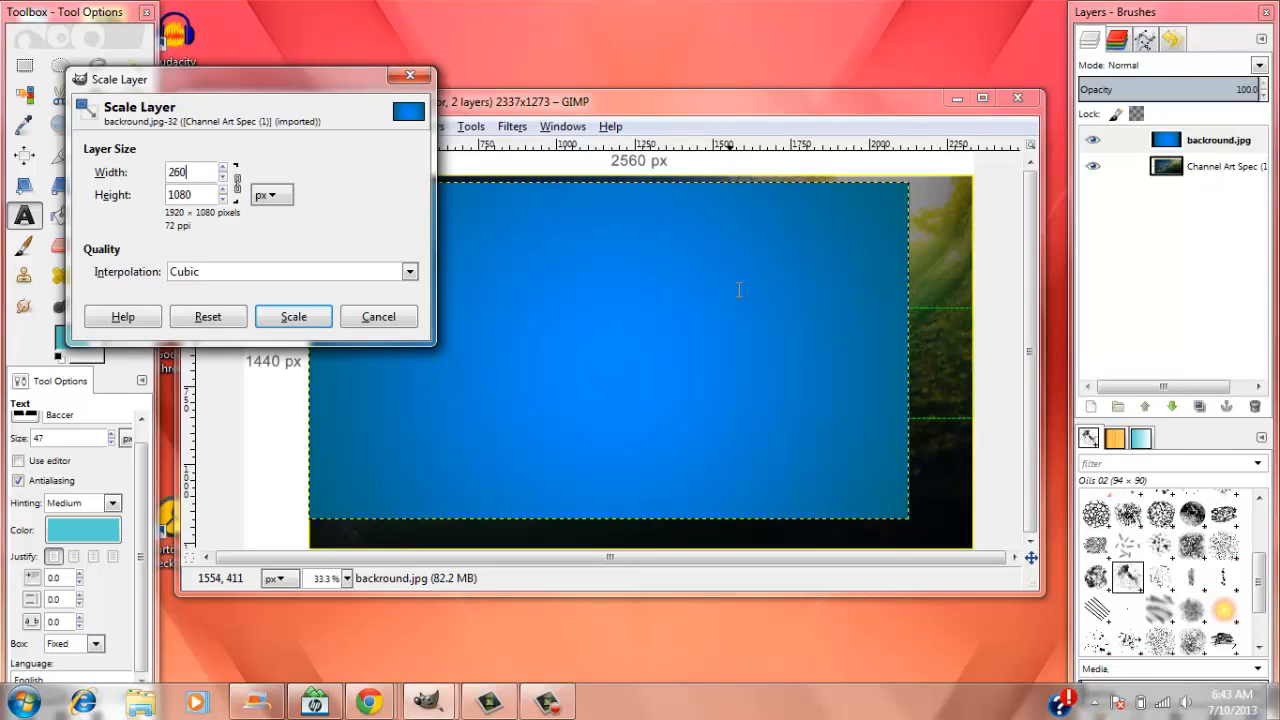
pyautogui.click(293, 316)
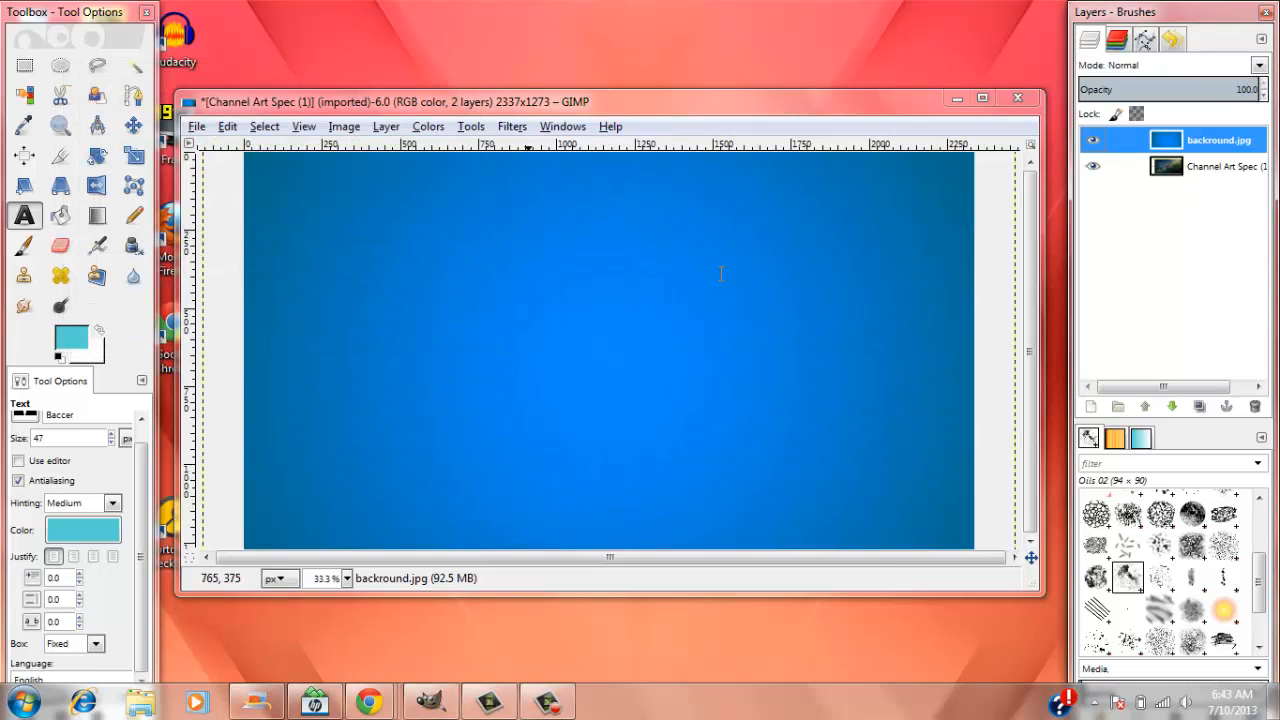
pyautogui.click(133, 124)
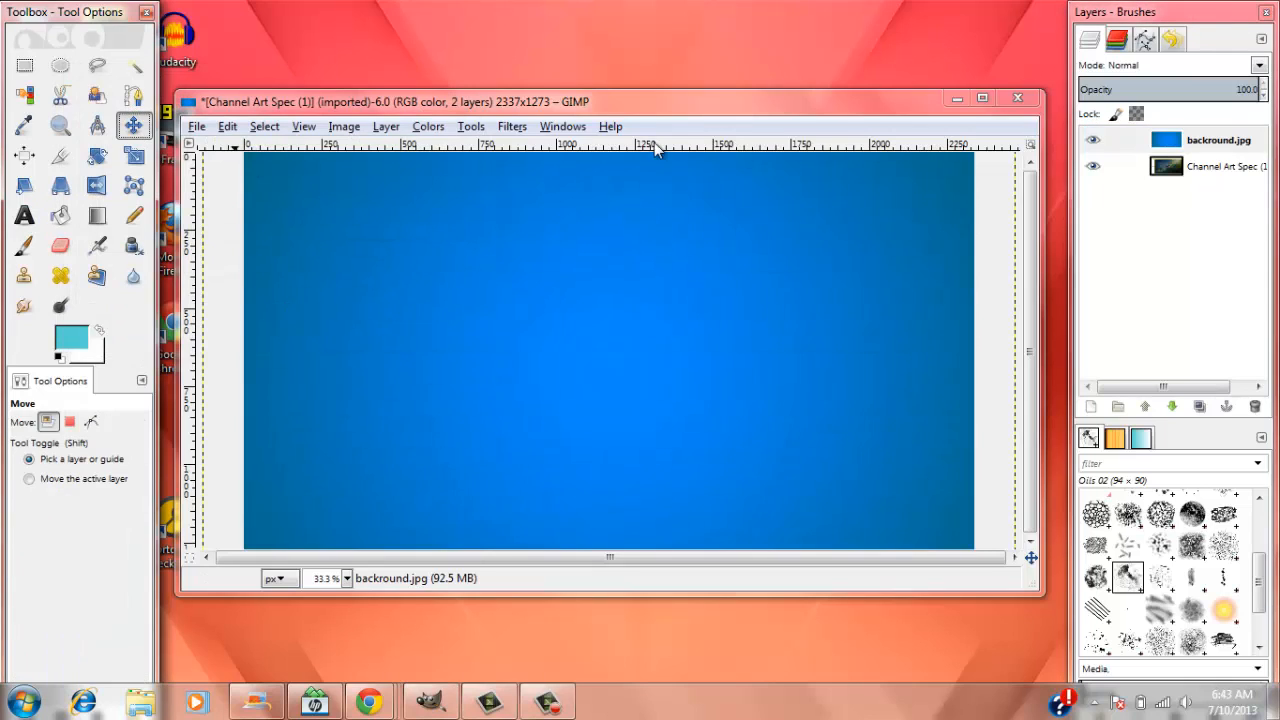
pyautogui.moveTo(1213, 208)
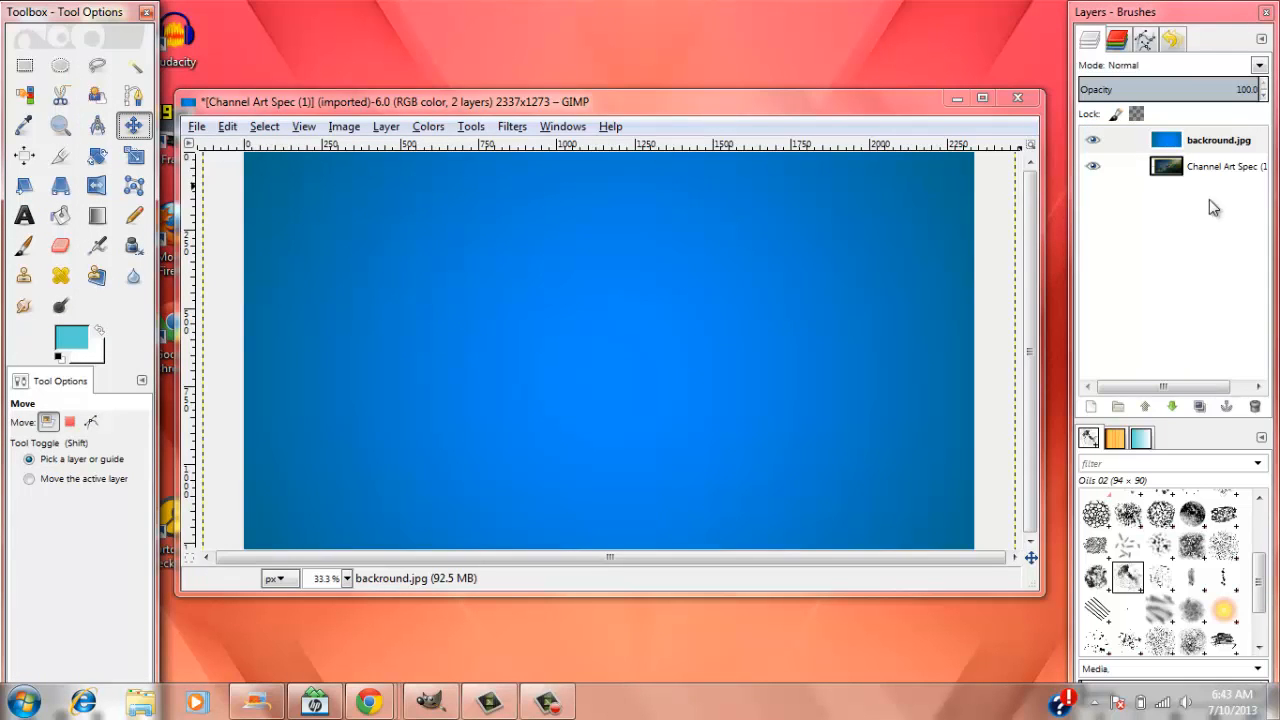
pyautogui.moveTo(1262, 113)
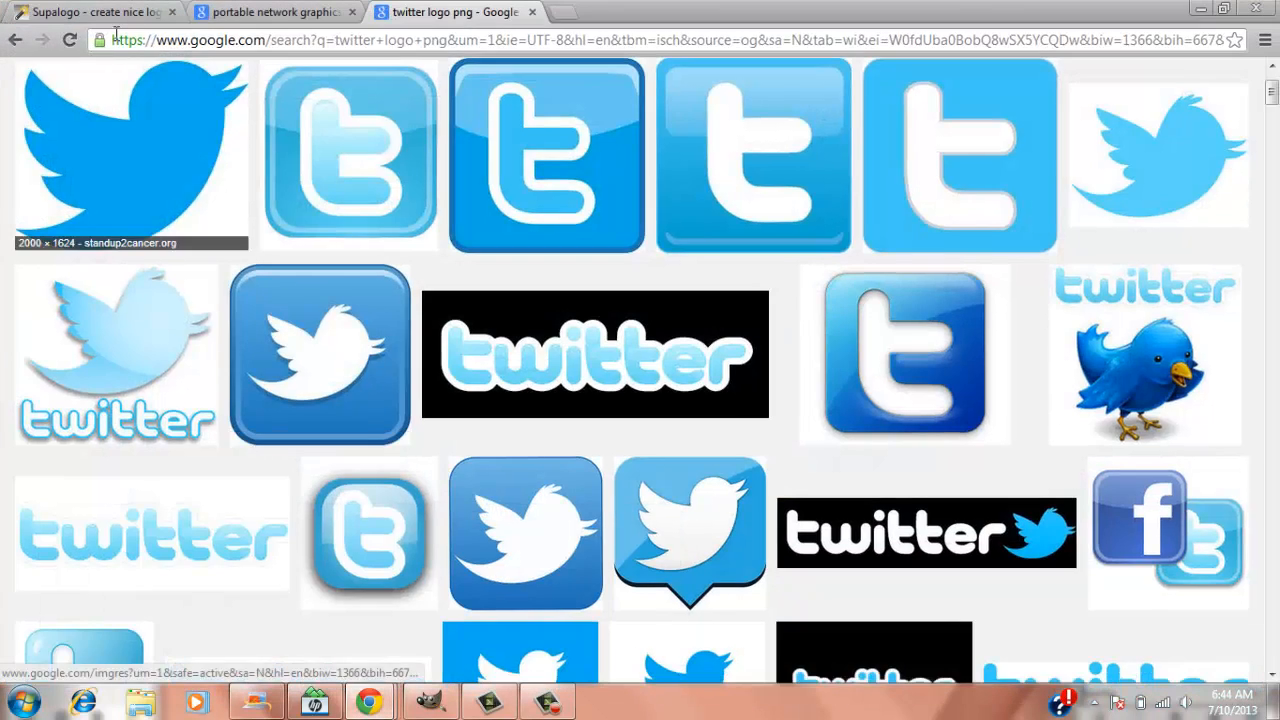
# - Switch to Supalogo and choose the overmuch font for the Tutorial text
pyautogui.click(95, 11)
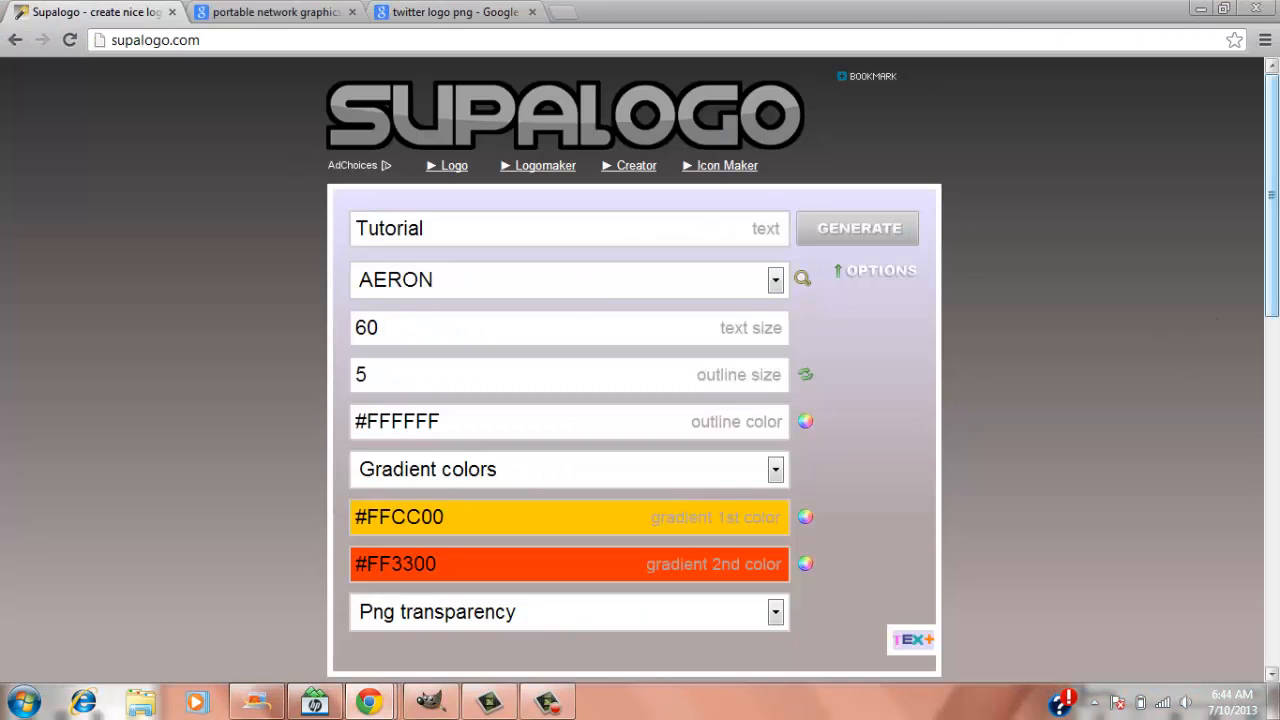
pyautogui.scroll(-3)
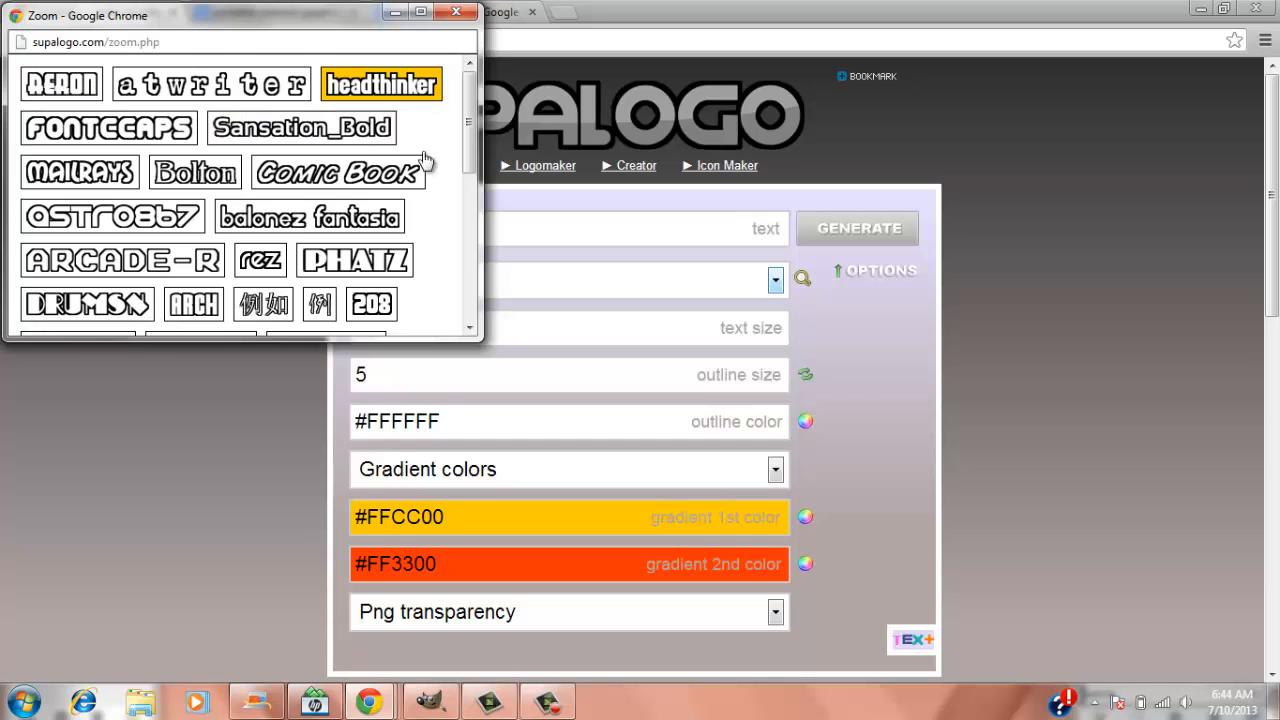
pyautogui.scroll(-3)
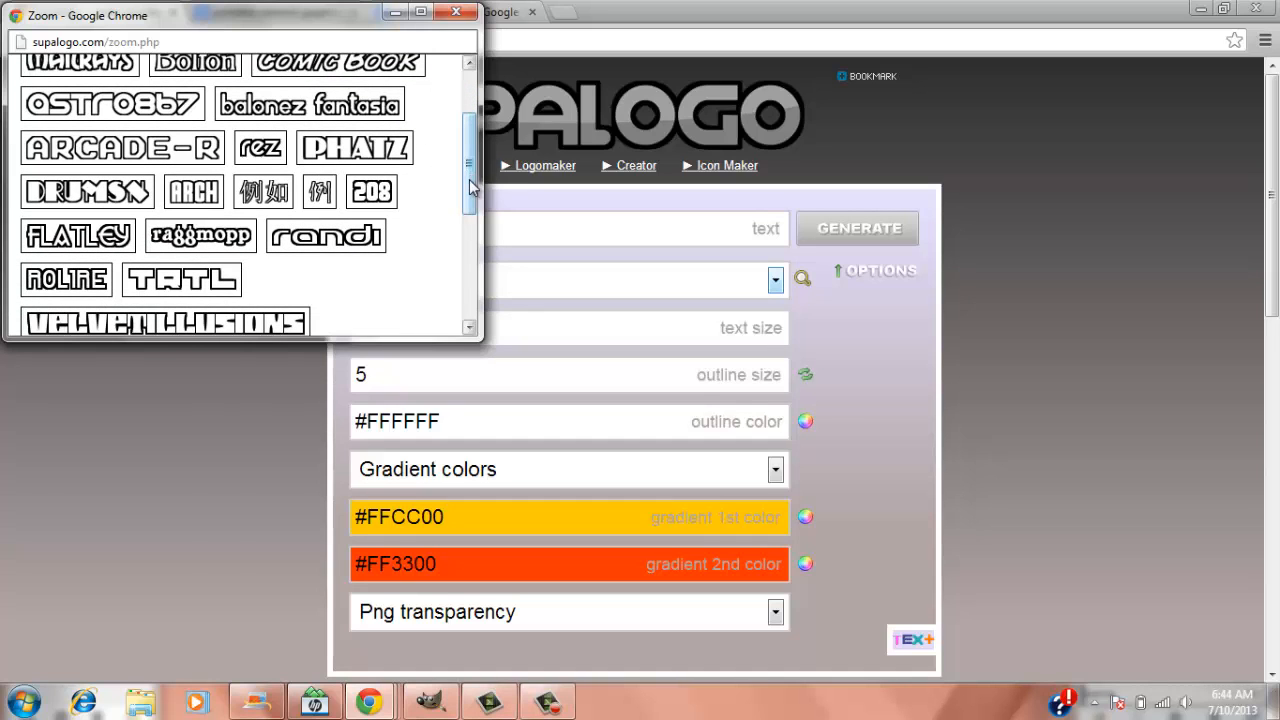
pyautogui.scroll(-3)
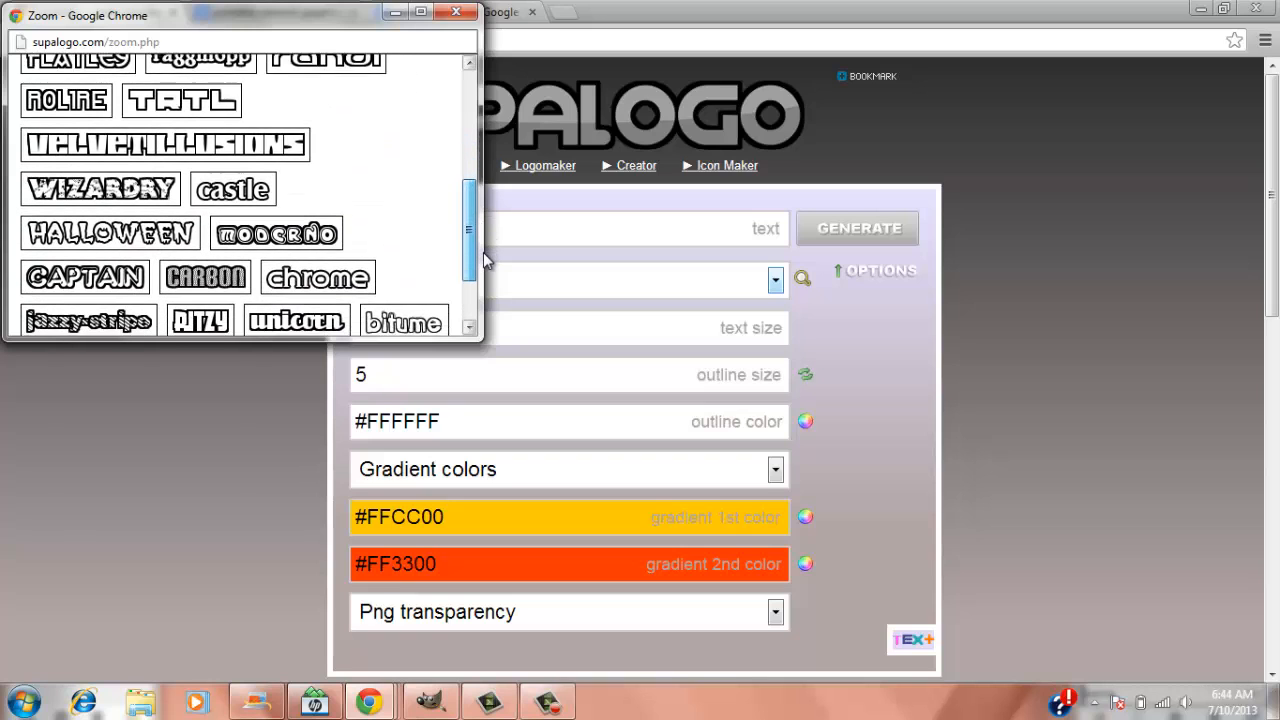
pyautogui.scroll(-3)
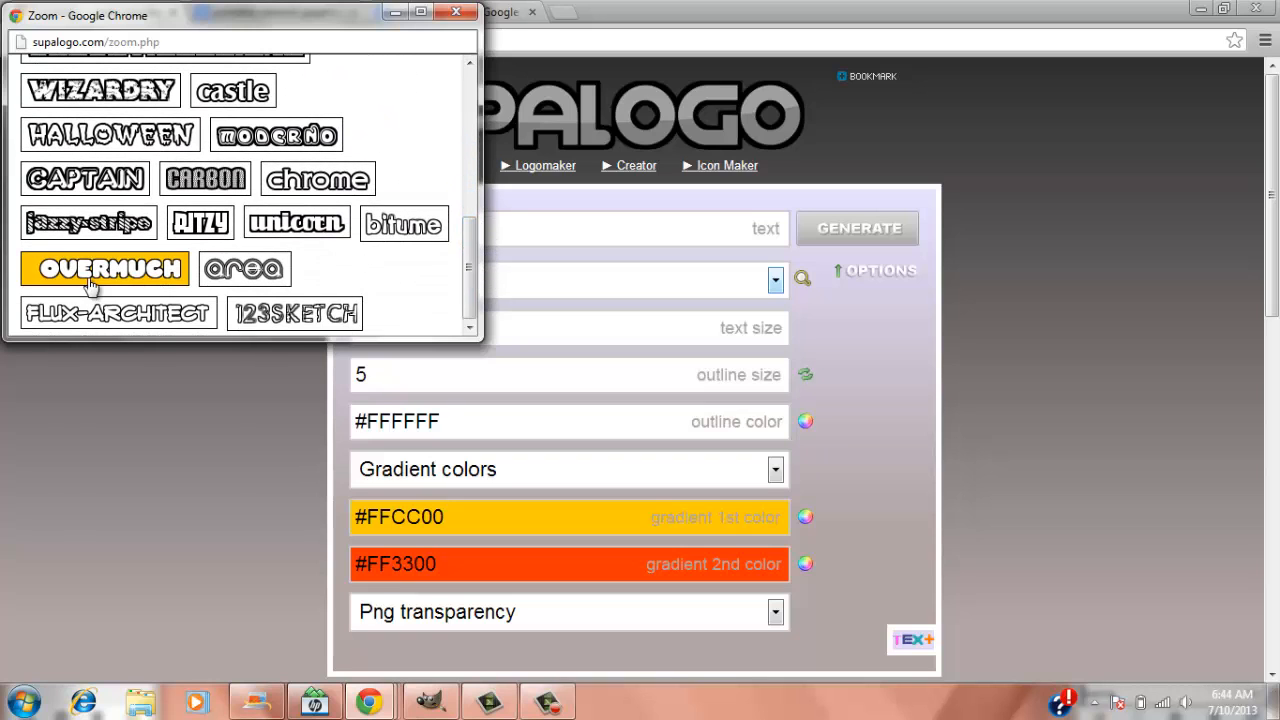
pyautogui.click(103, 268)
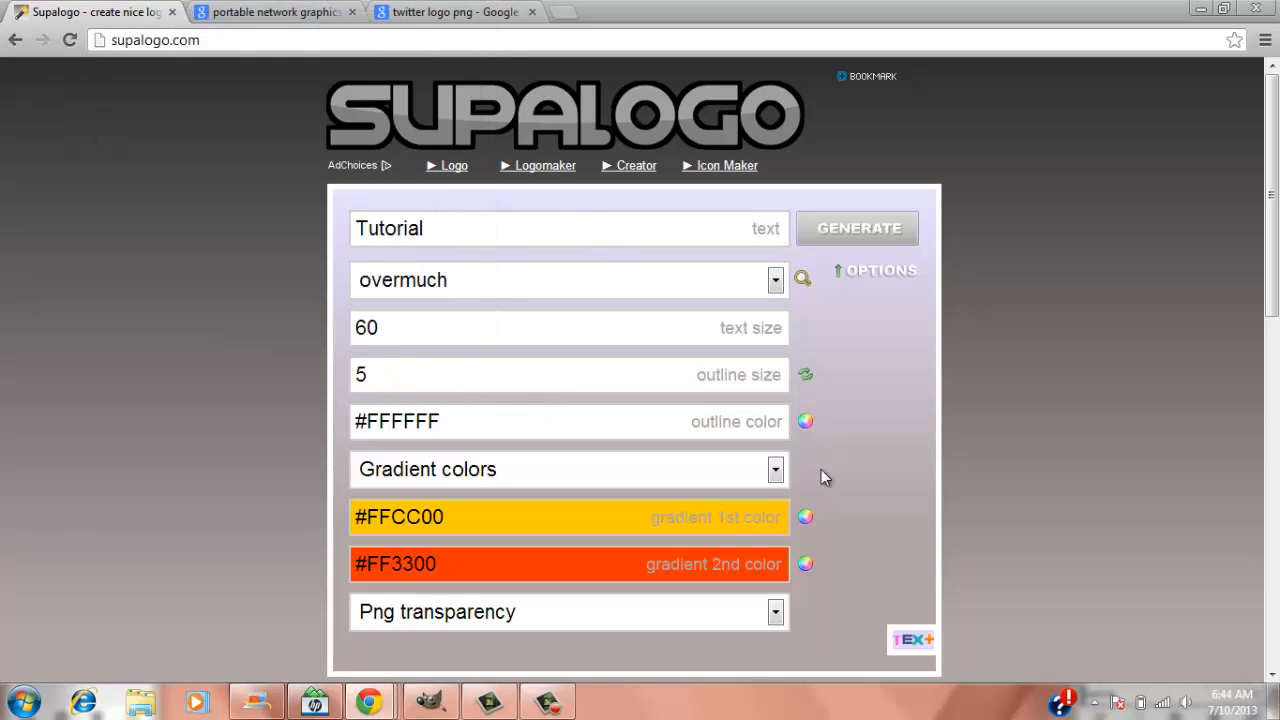
# - Set the logo gradient from dark blue to #FFD700 gold
pyautogui.click(806, 517)
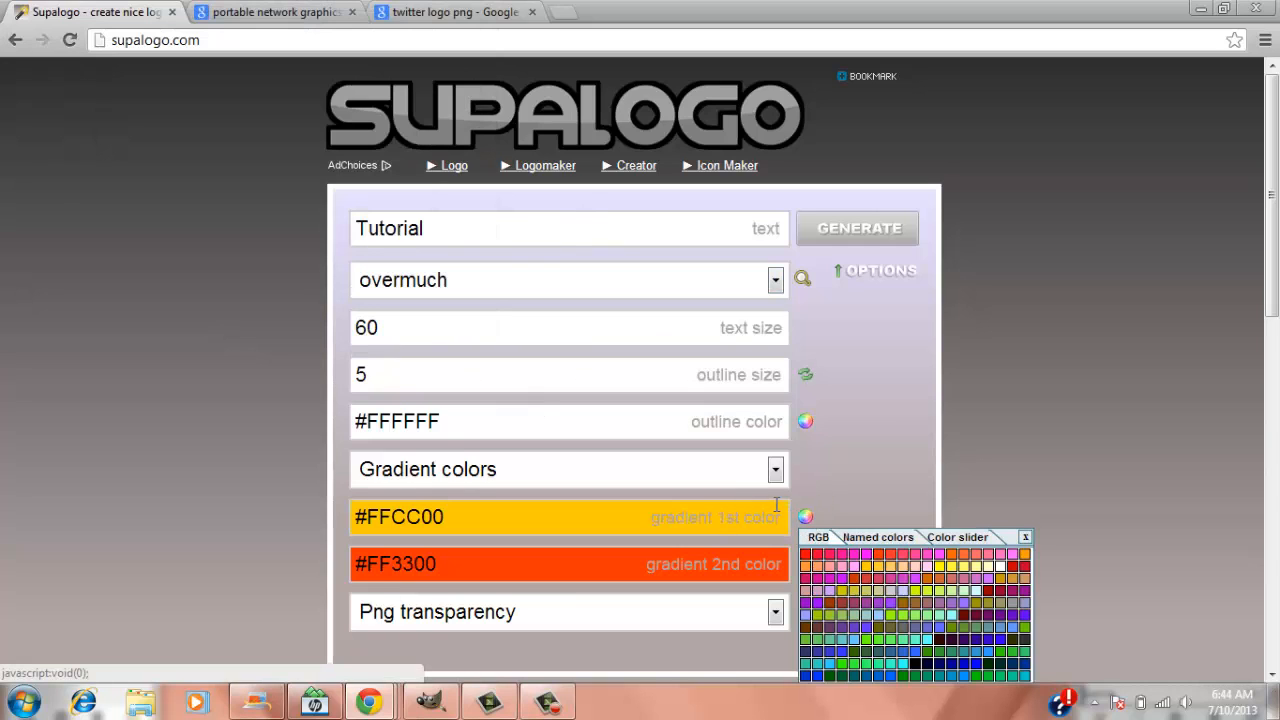
pyautogui.click(776, 469)
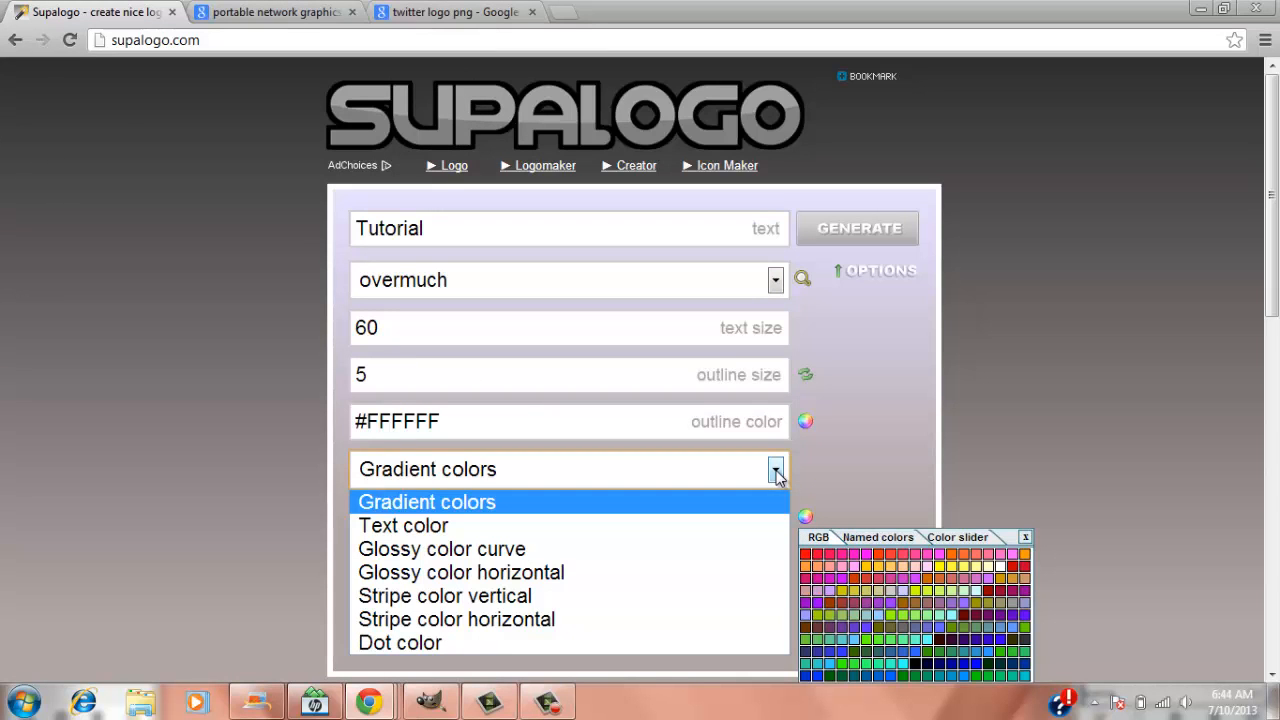
pyautogui.click(426, 501)
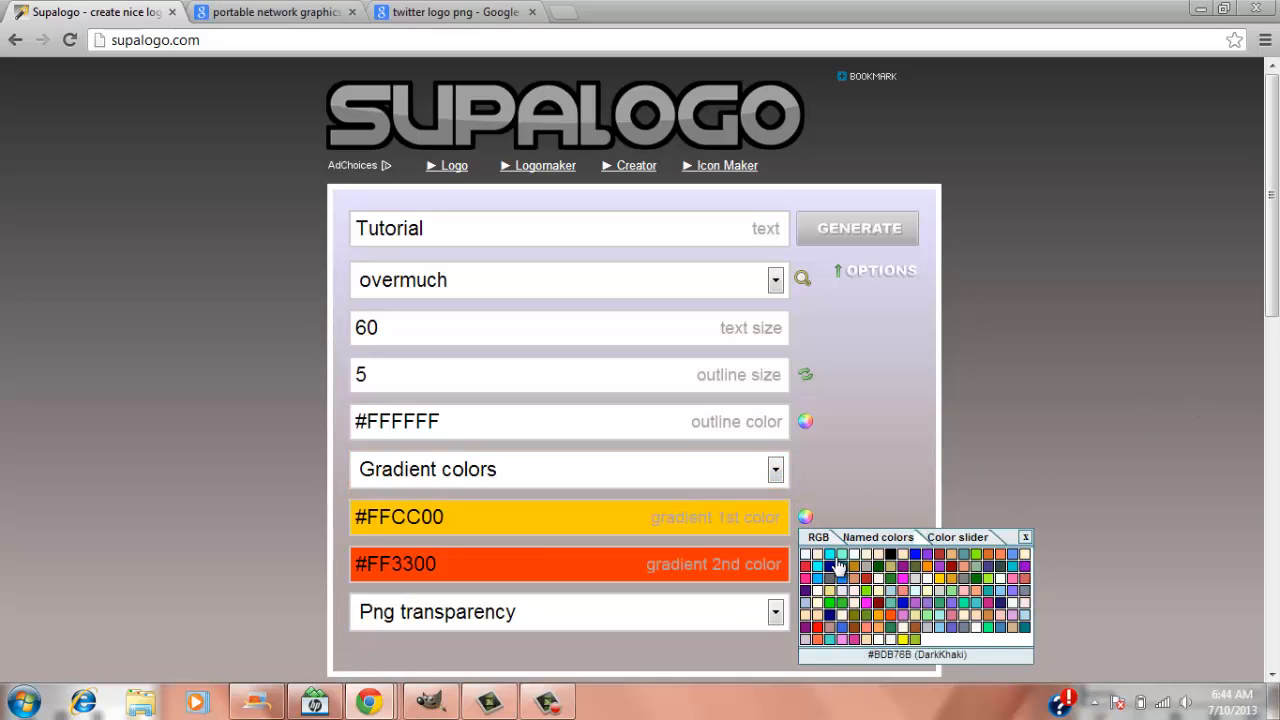
pyautogui.moveTo(849, 567)
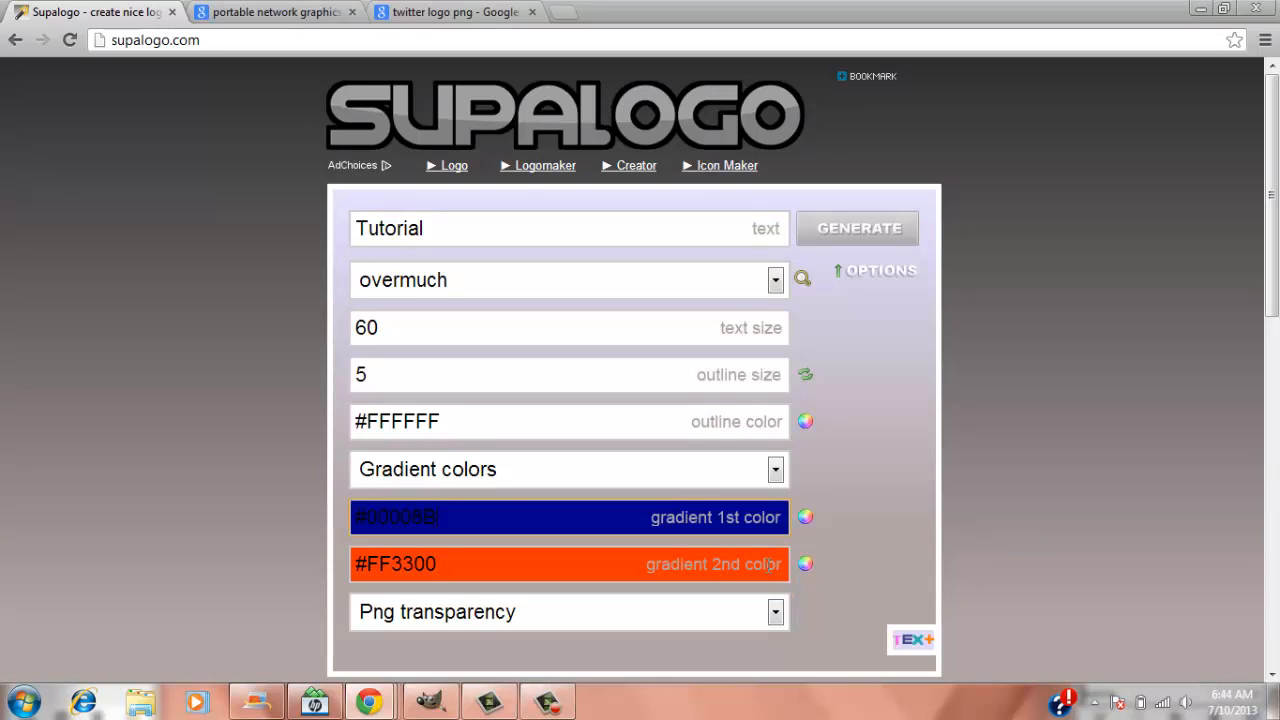
pyautogui.click(805, 563)
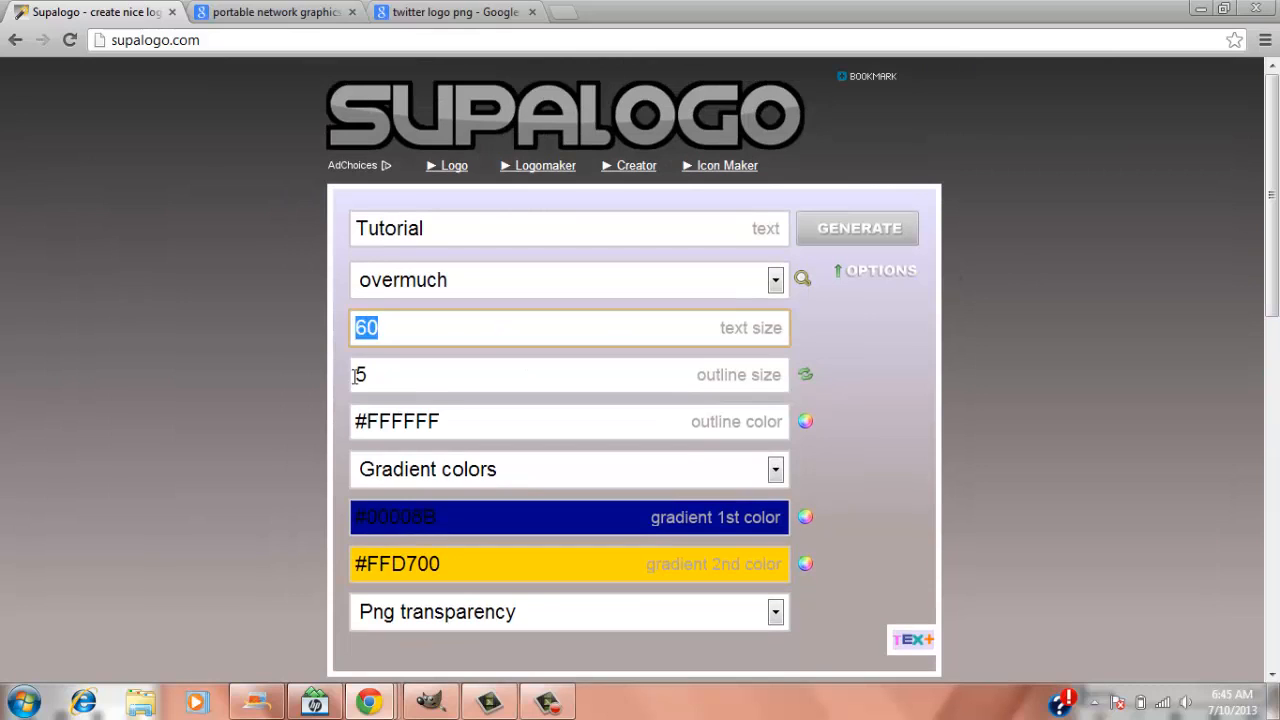
# - Set the text size to 70 and generate the logo
pyautogui.write('70')
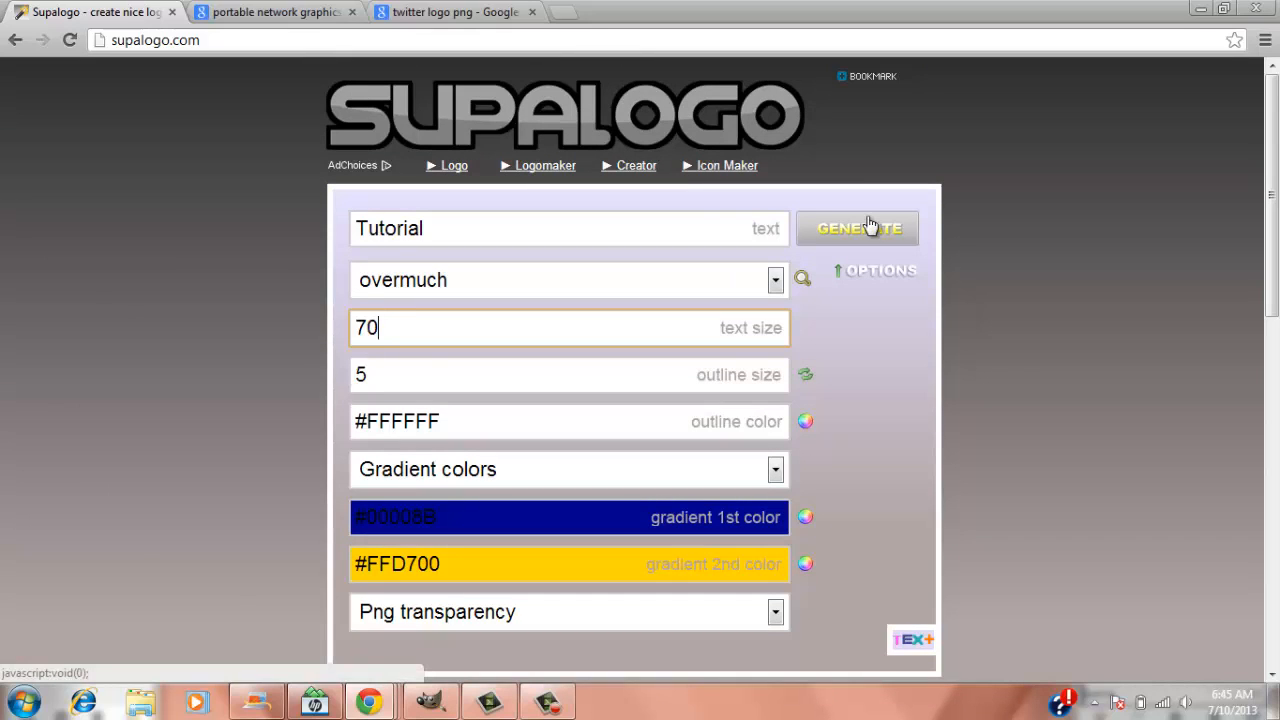
pyautogui.click(858, 228)
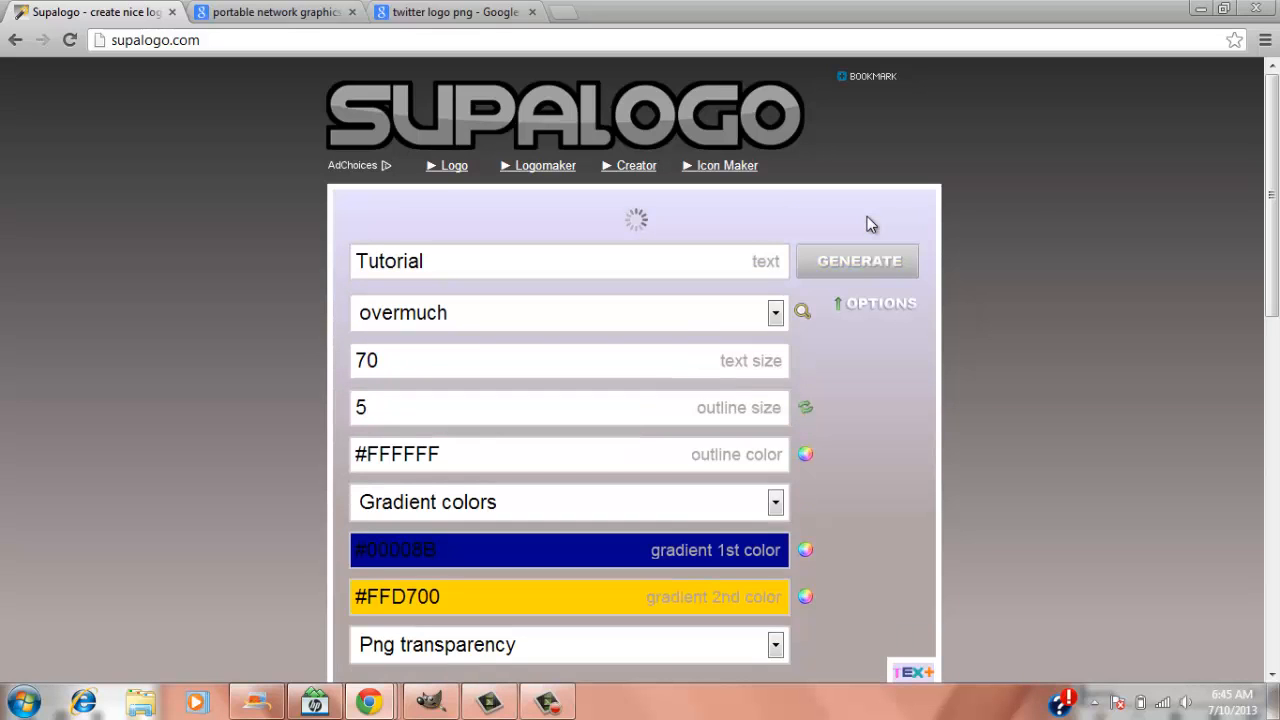
pyautogui.click(857, 260)
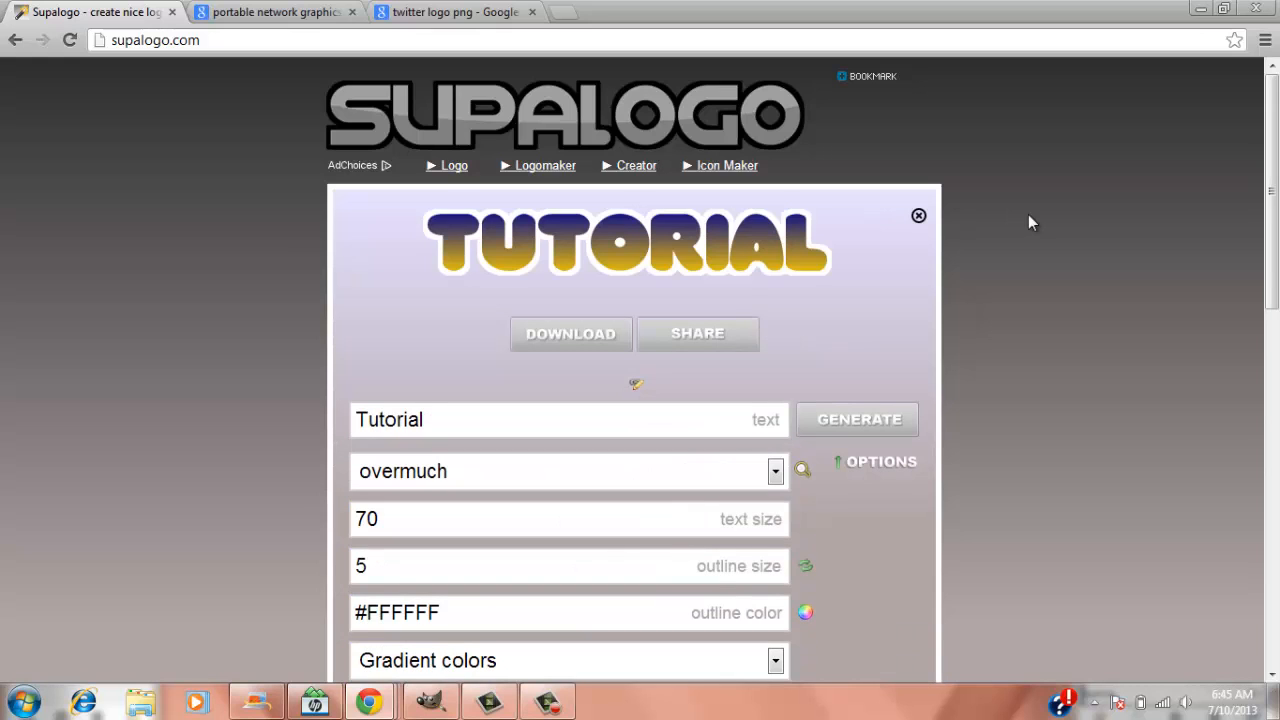
# - Change the first gradient colour to cyan
pyautogui.scroll(-3)
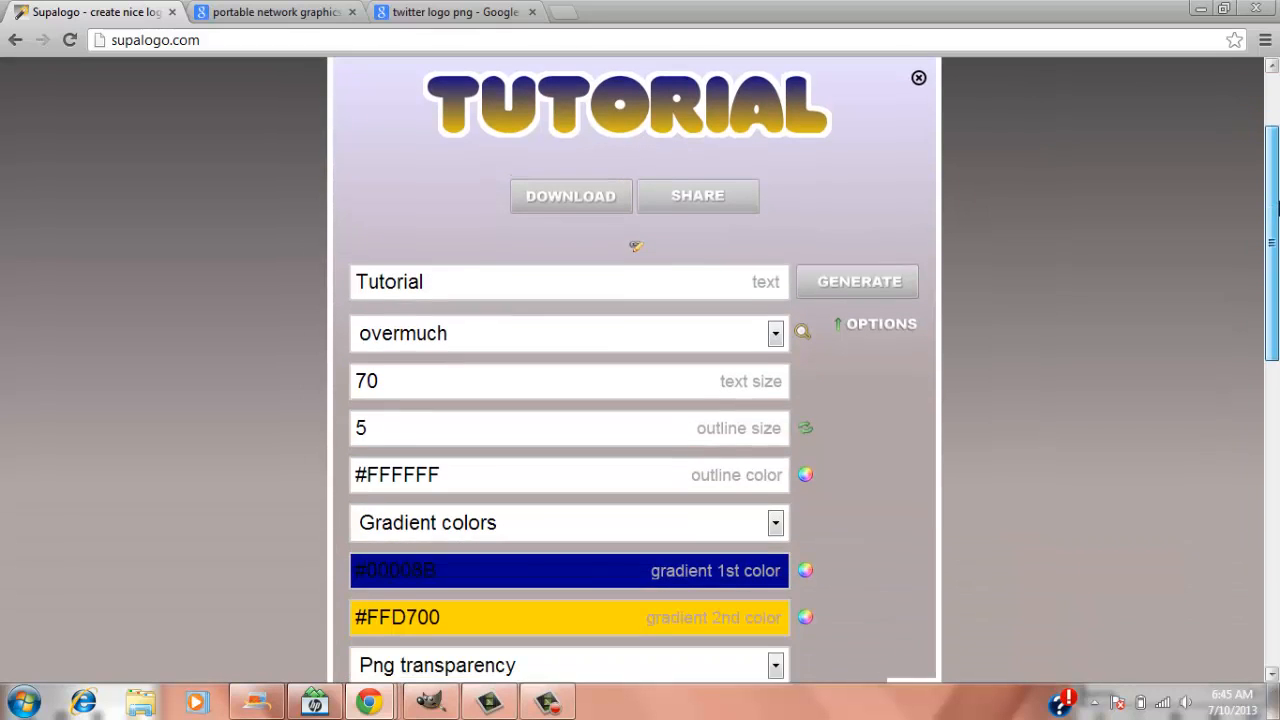
pyautogui.scroll(-3)
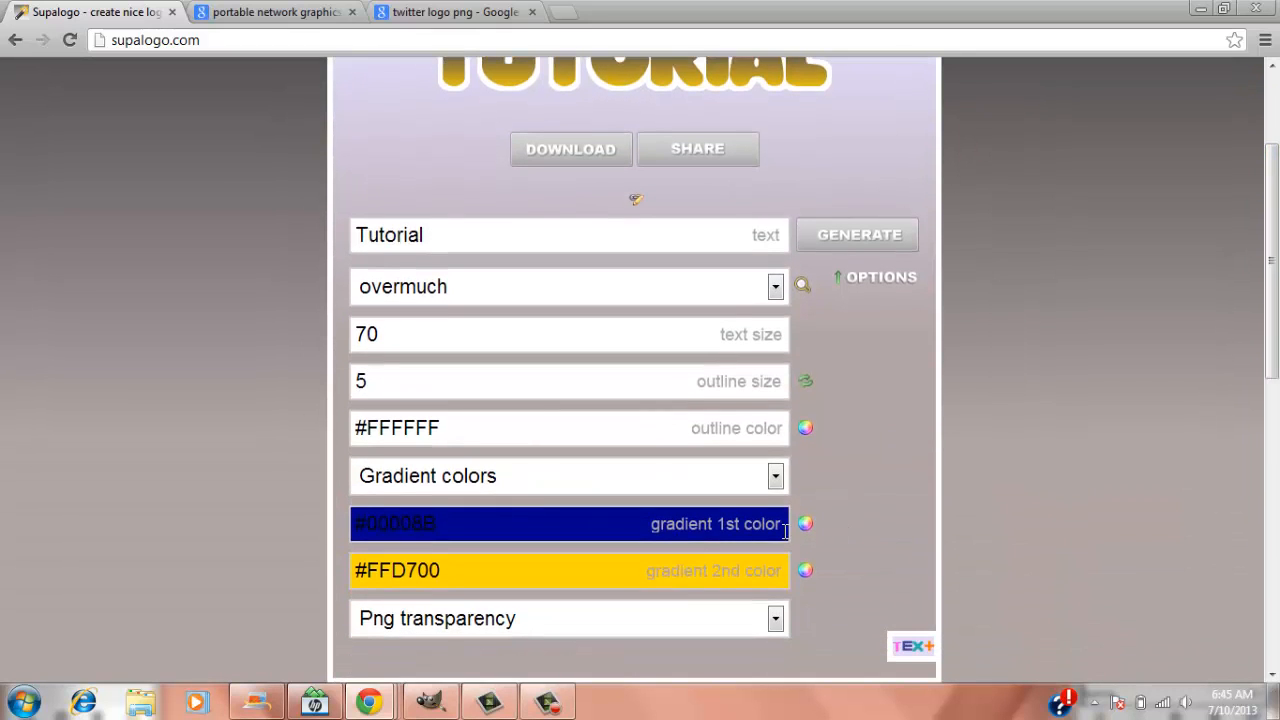
pyautogui.click(805, 523)
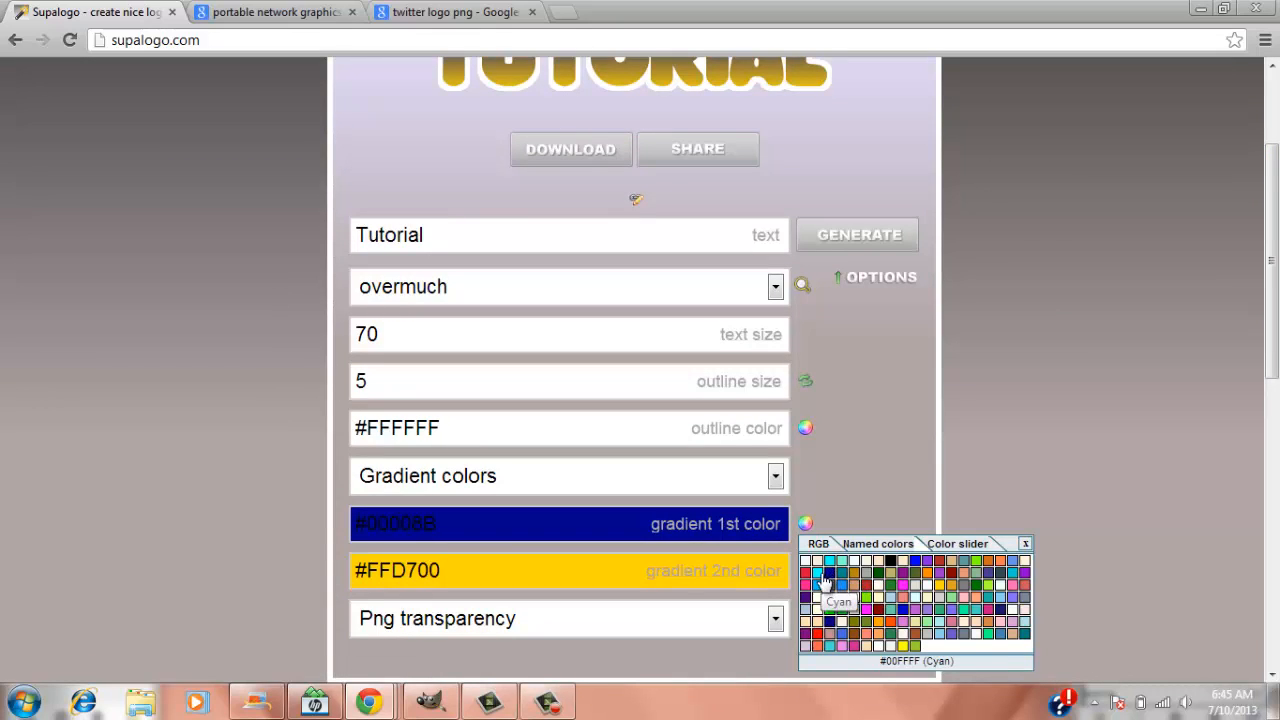
pyautogui.click(825, 583)
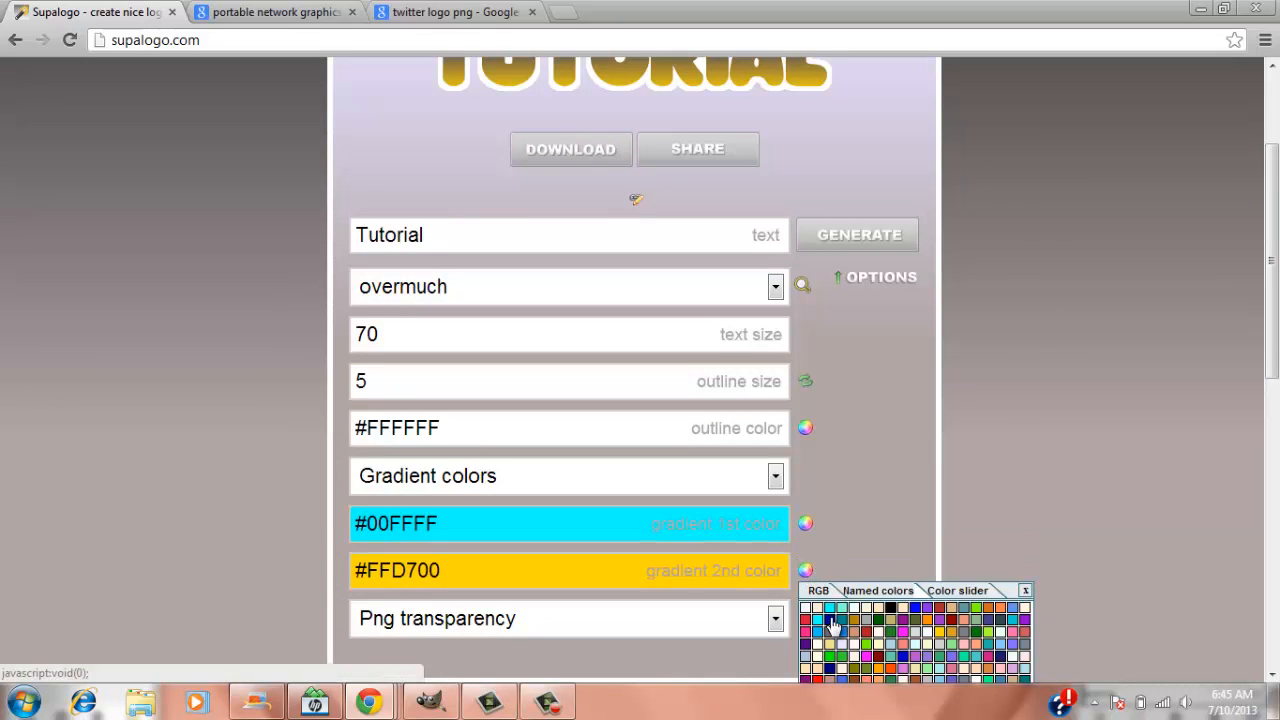
pyautogui.moveTo(843, 611)
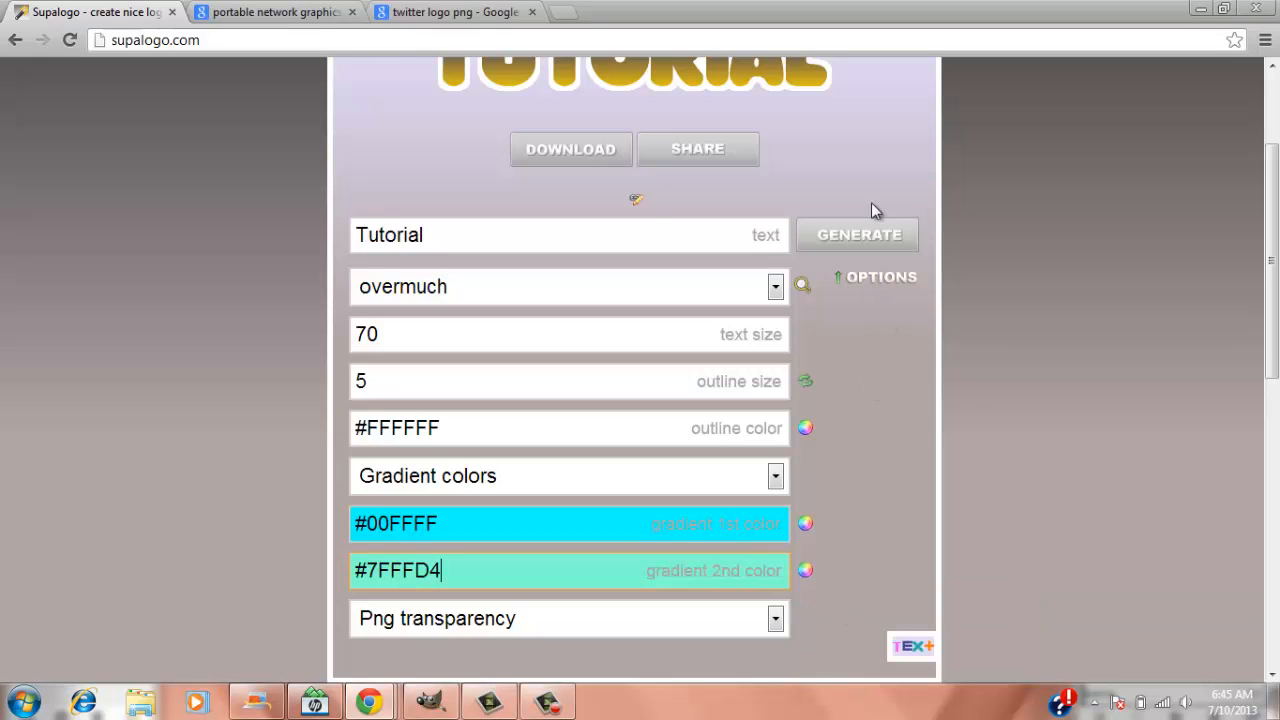
# - Regenerate the cyan-to-#7FFFD4 Tutorial logo and download it
pyautogui.scroll(-3)
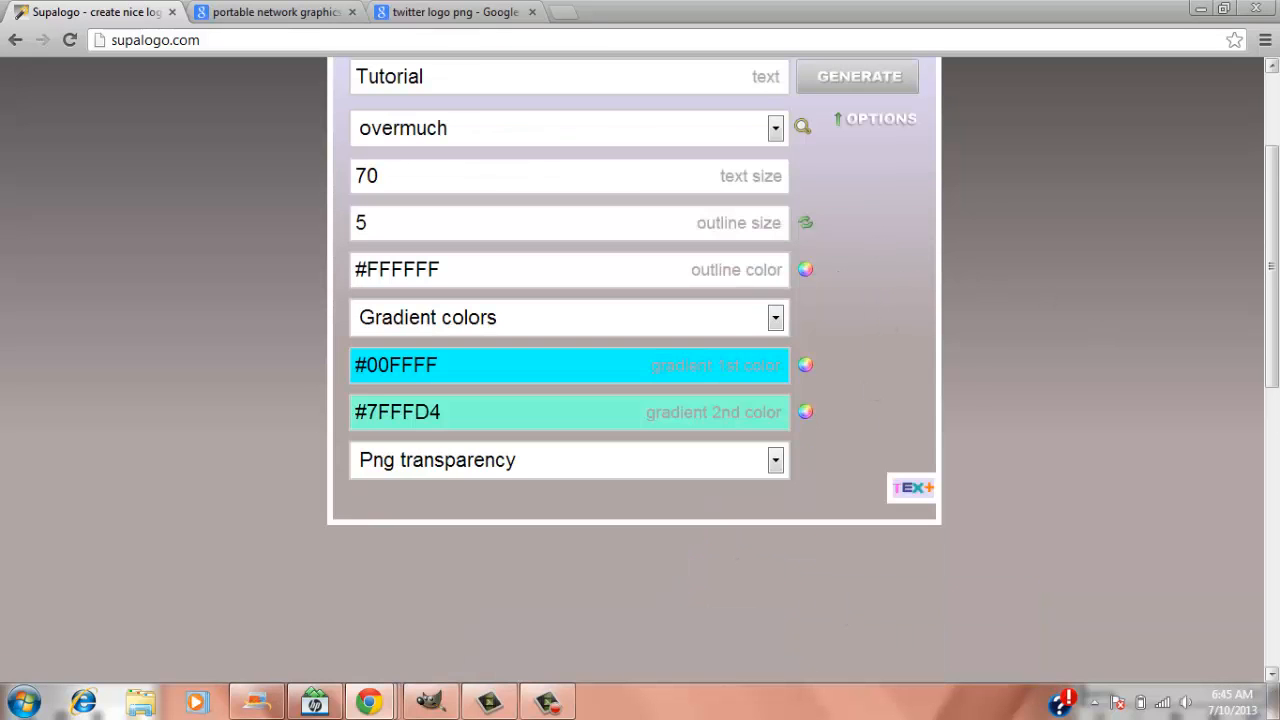
pyautogui.click(857, 76)
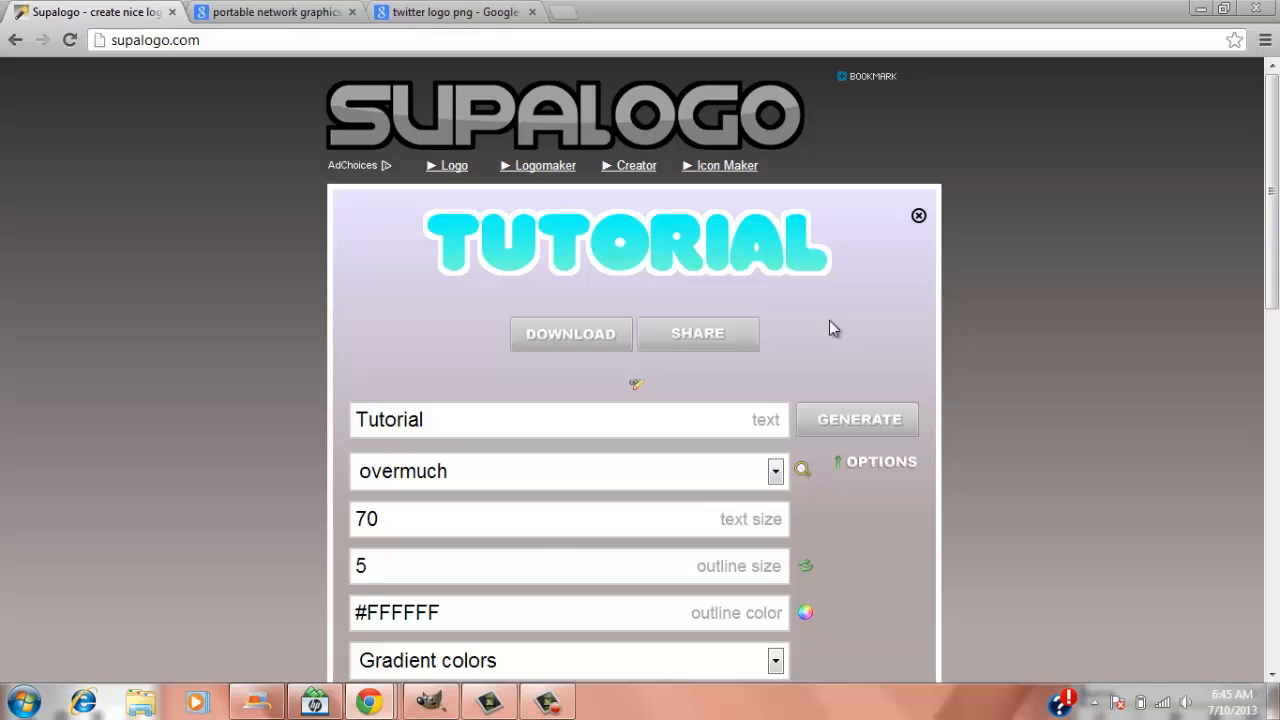
pyautogui.moveTo(703, 311)
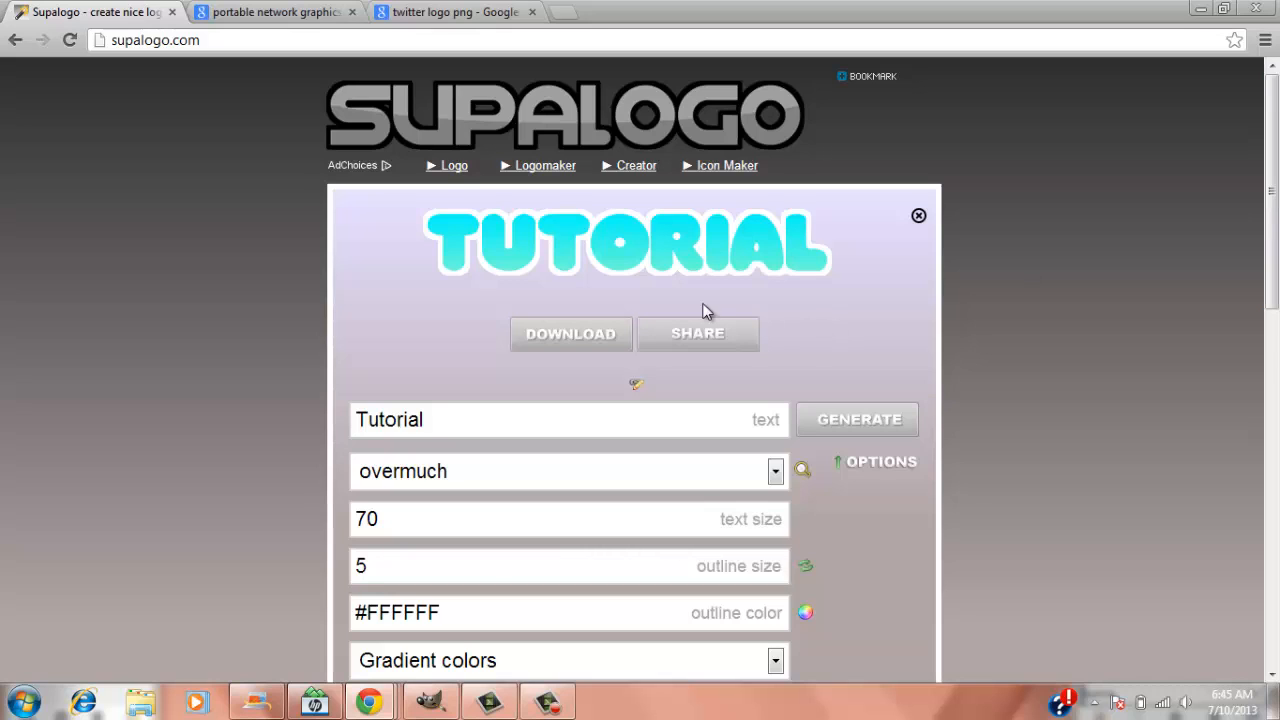
pyautogui.click(570, 333)
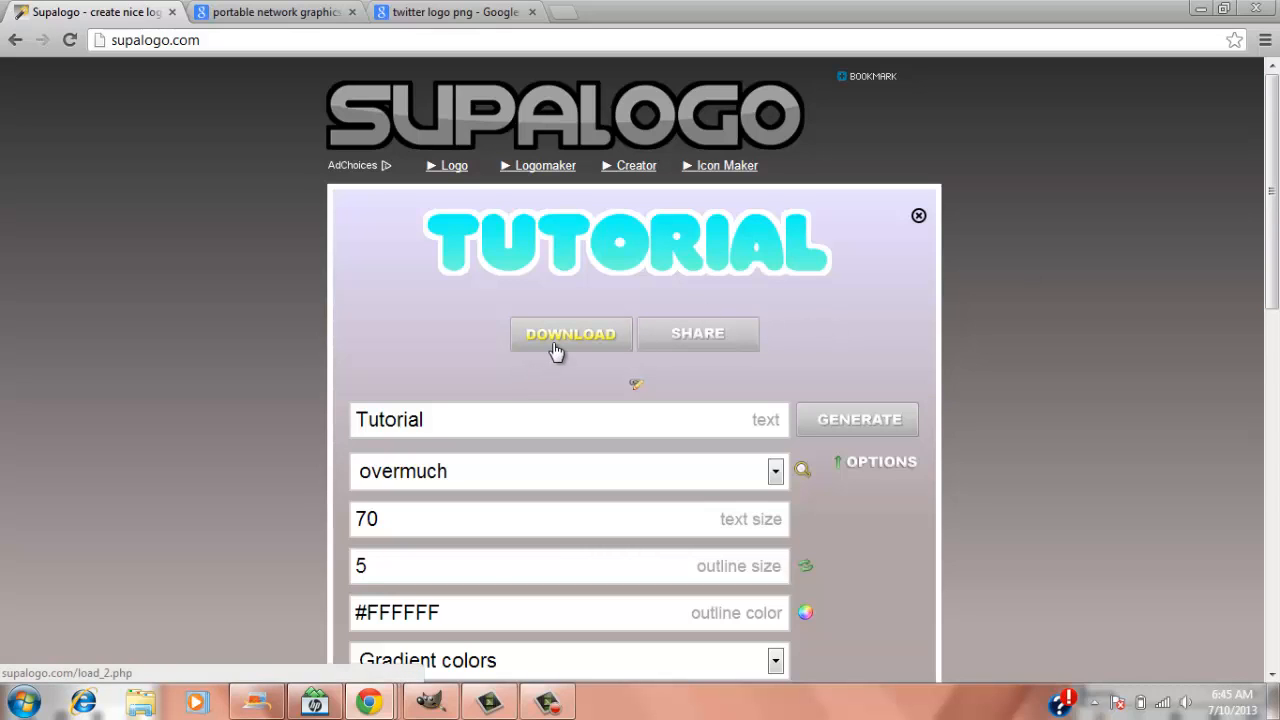
pyautogui.click(570, 333)
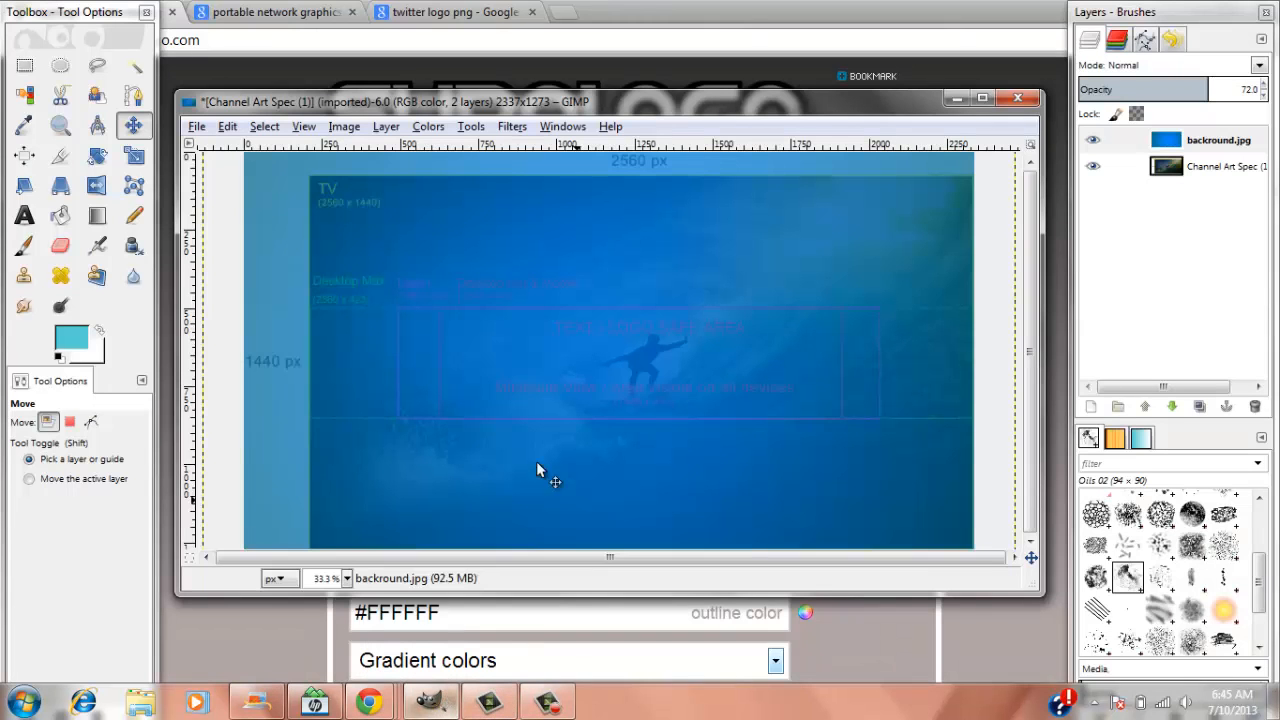
# - Open the downloaded TUTORIAL logo PNG from Downloads as a layer
pyautogui.click(196, 126)
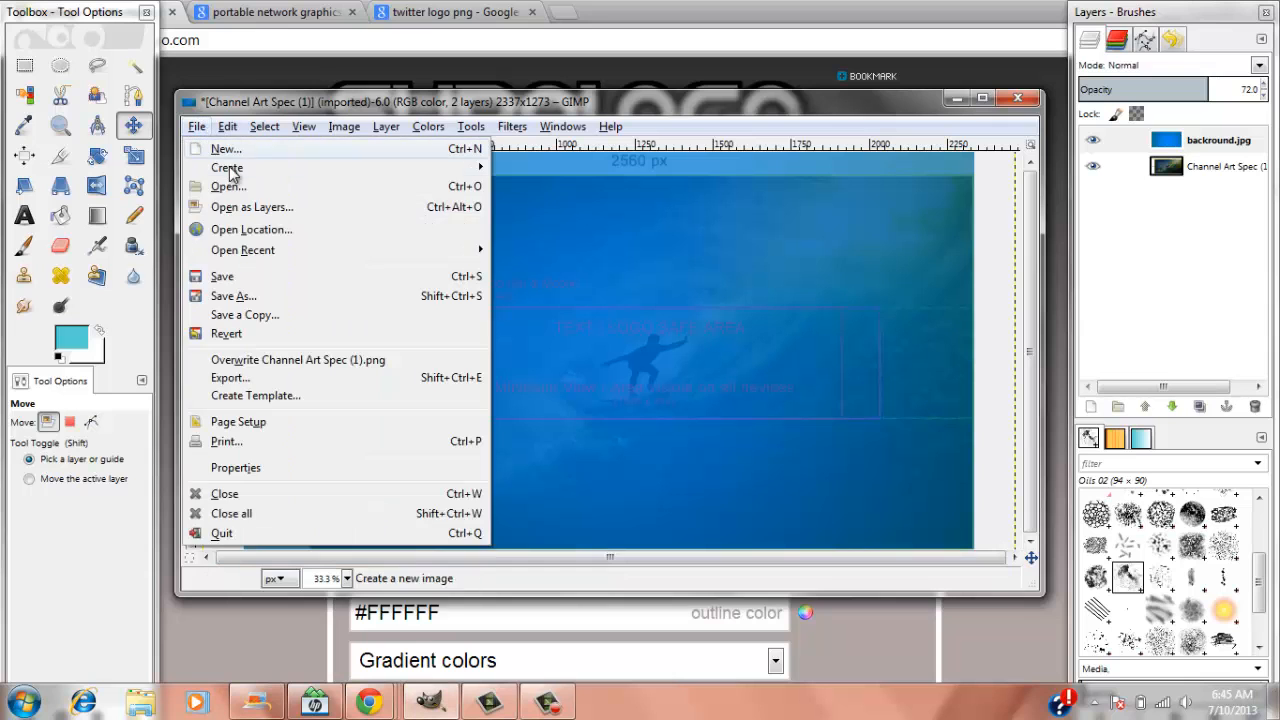
pyautogui.click(228, 186)
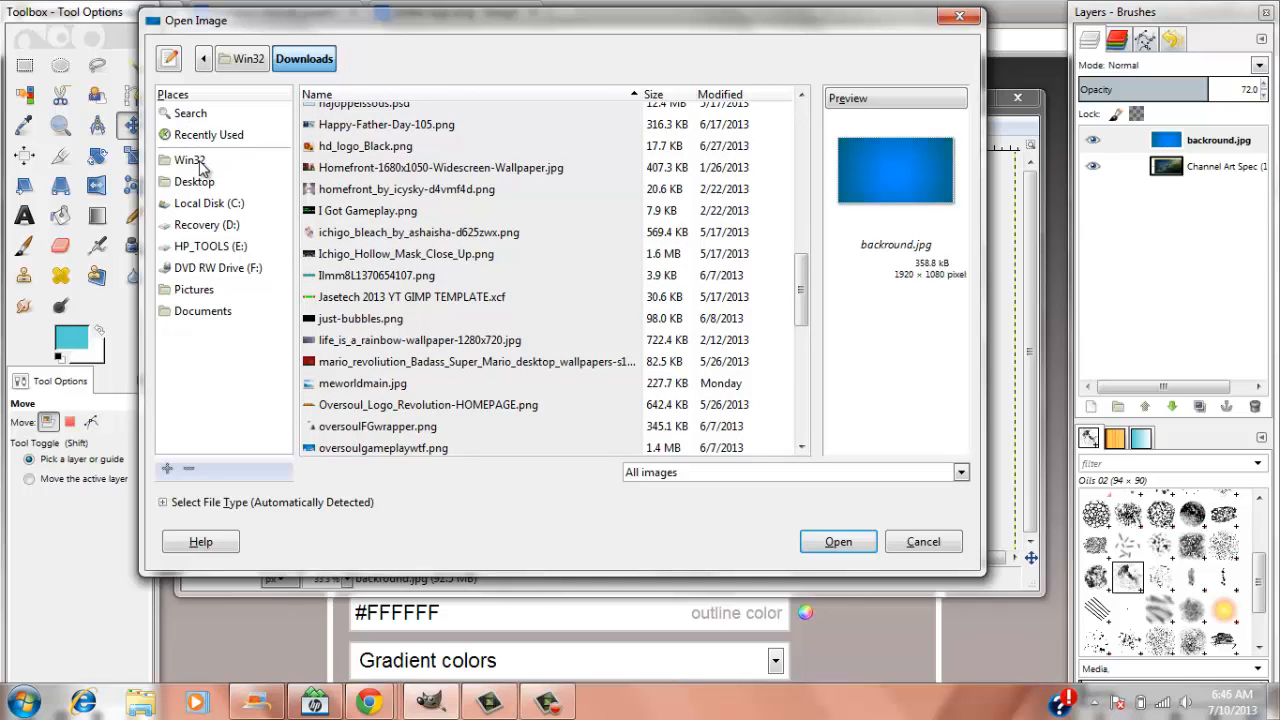
pyautogui.click(189, 160)
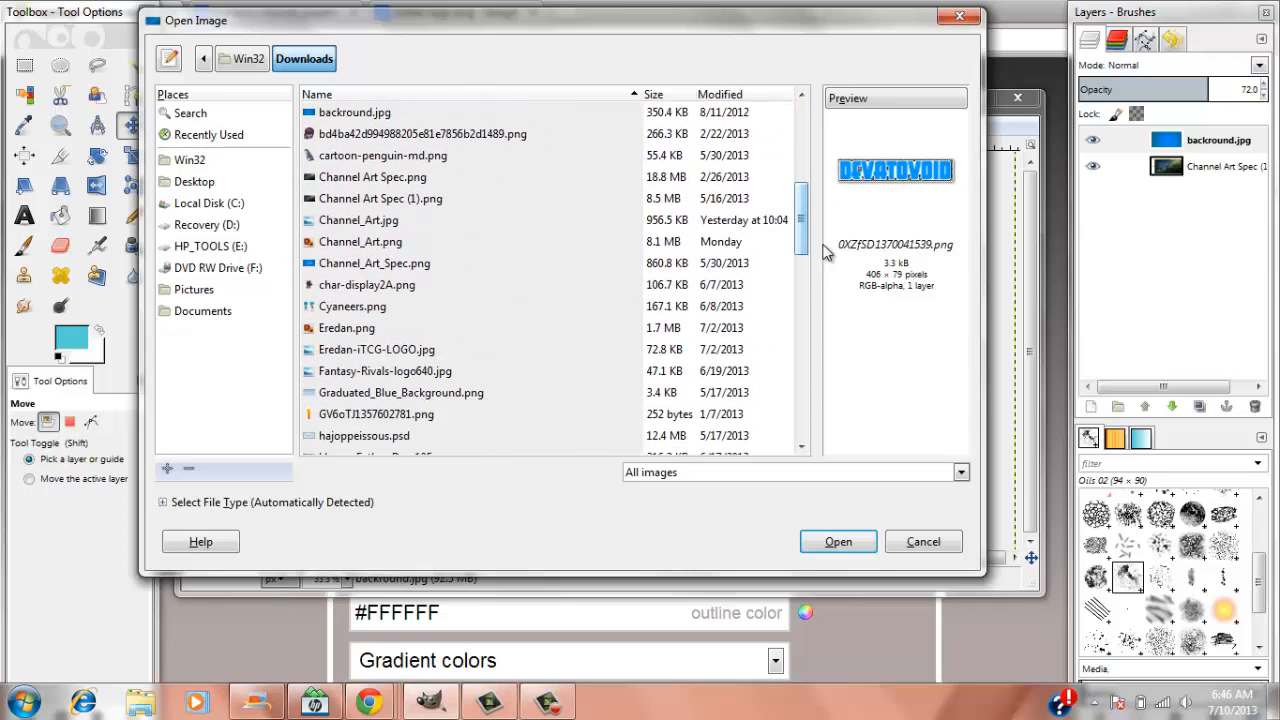
pyautogui.scroll(-3)
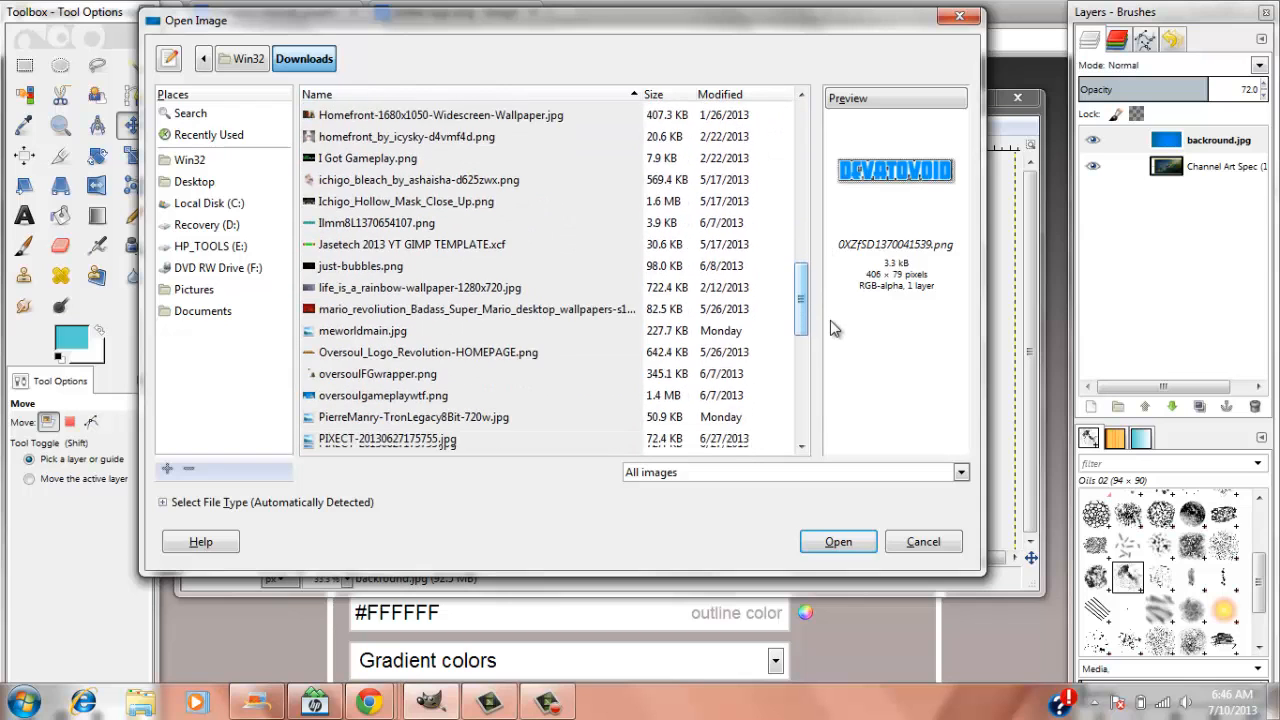
pyautogui.scroll(-3)
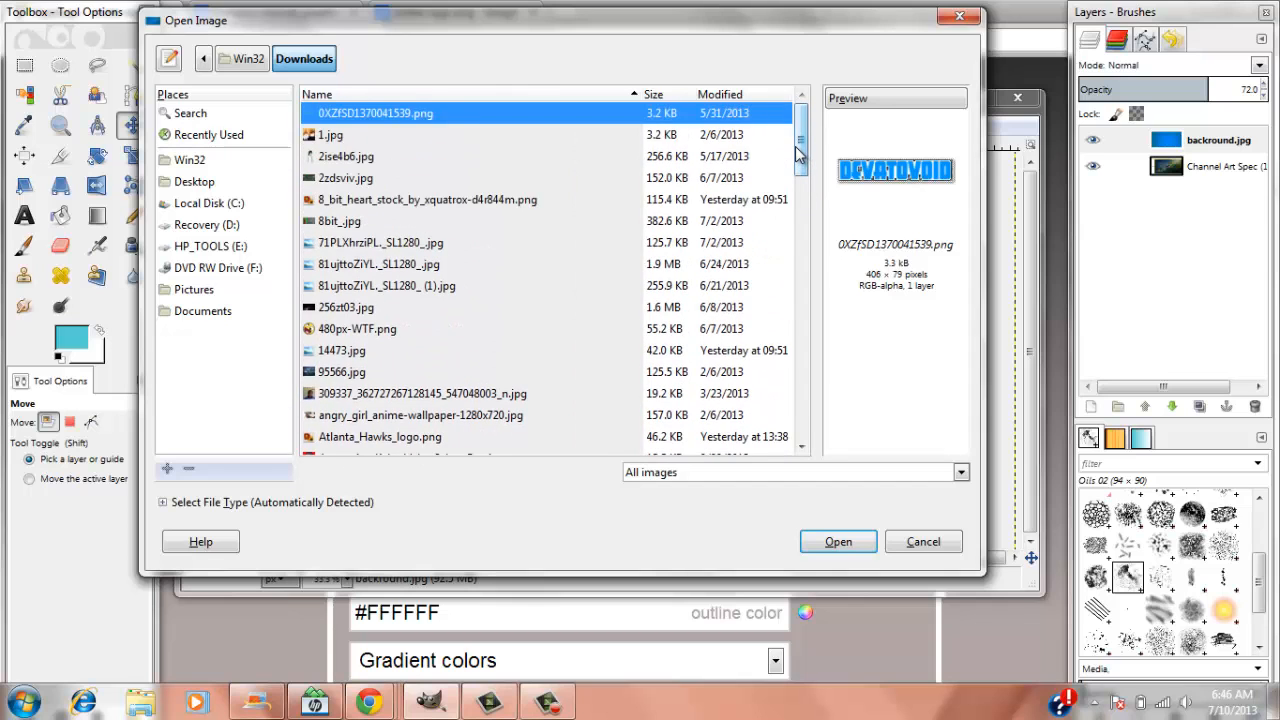
pyautogui.scroll(-3)
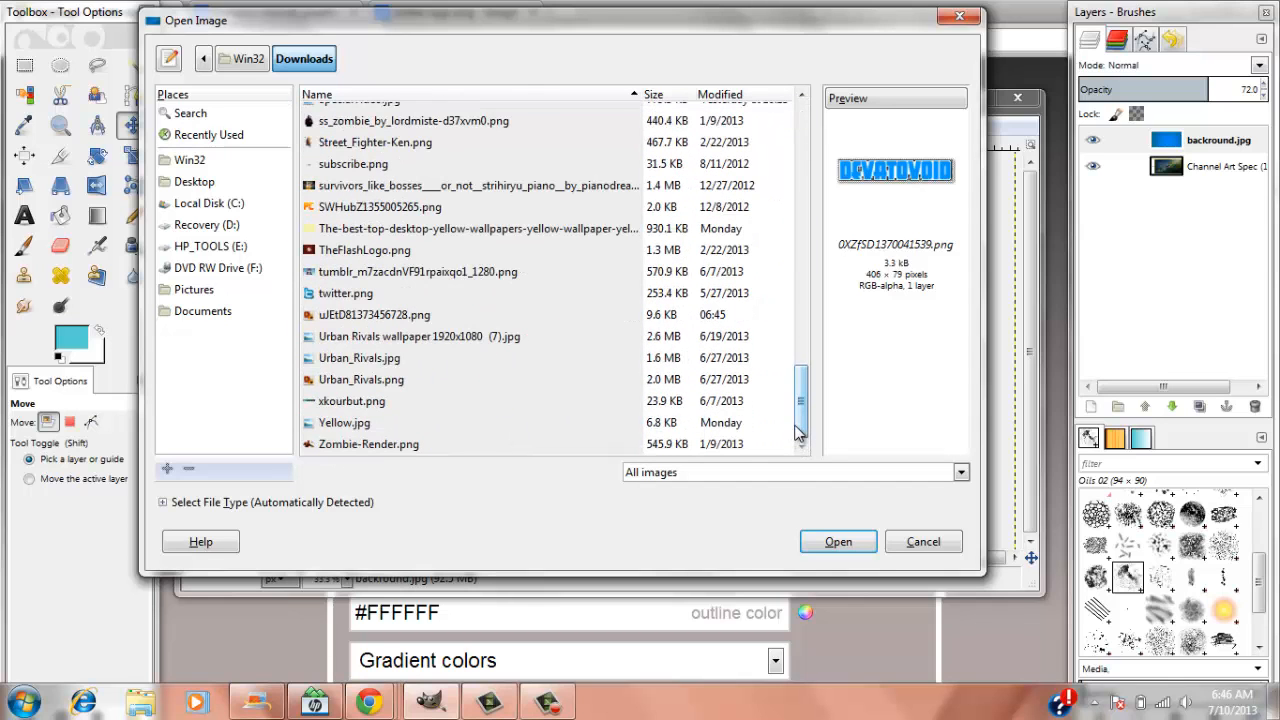
pyautogui.moveTo(730, 310)
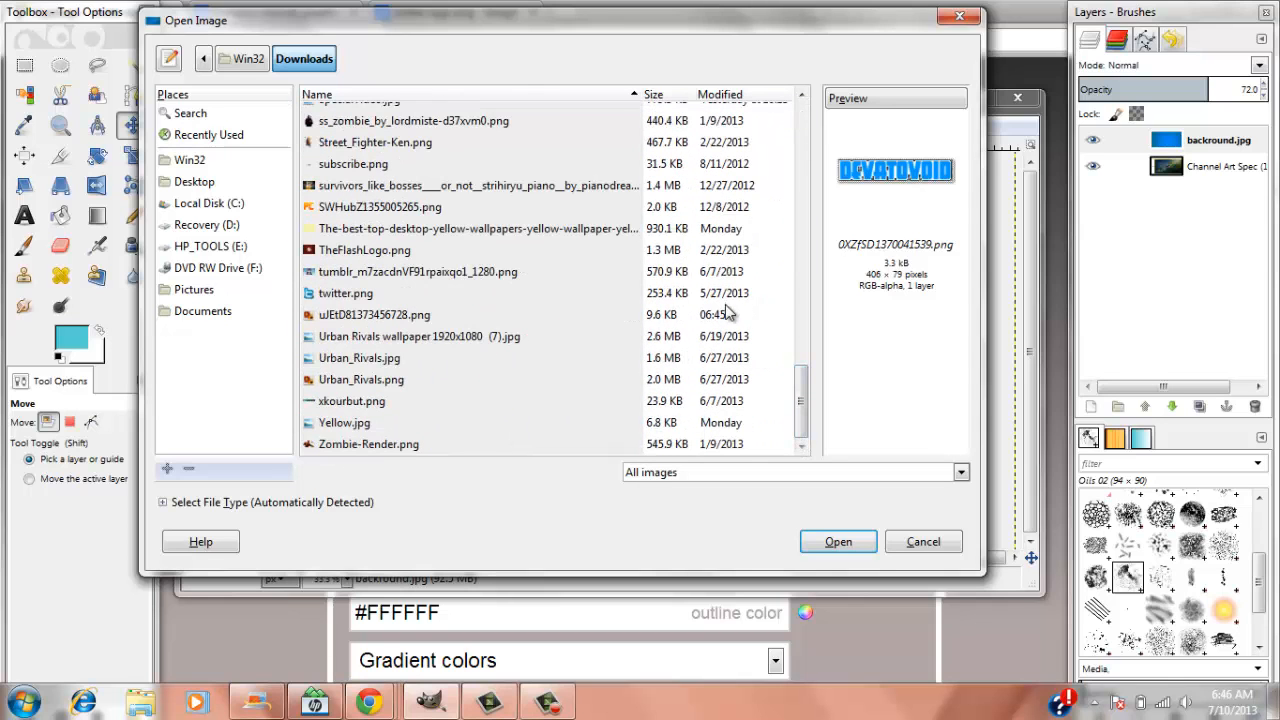
pyautogui.click(375, 314)
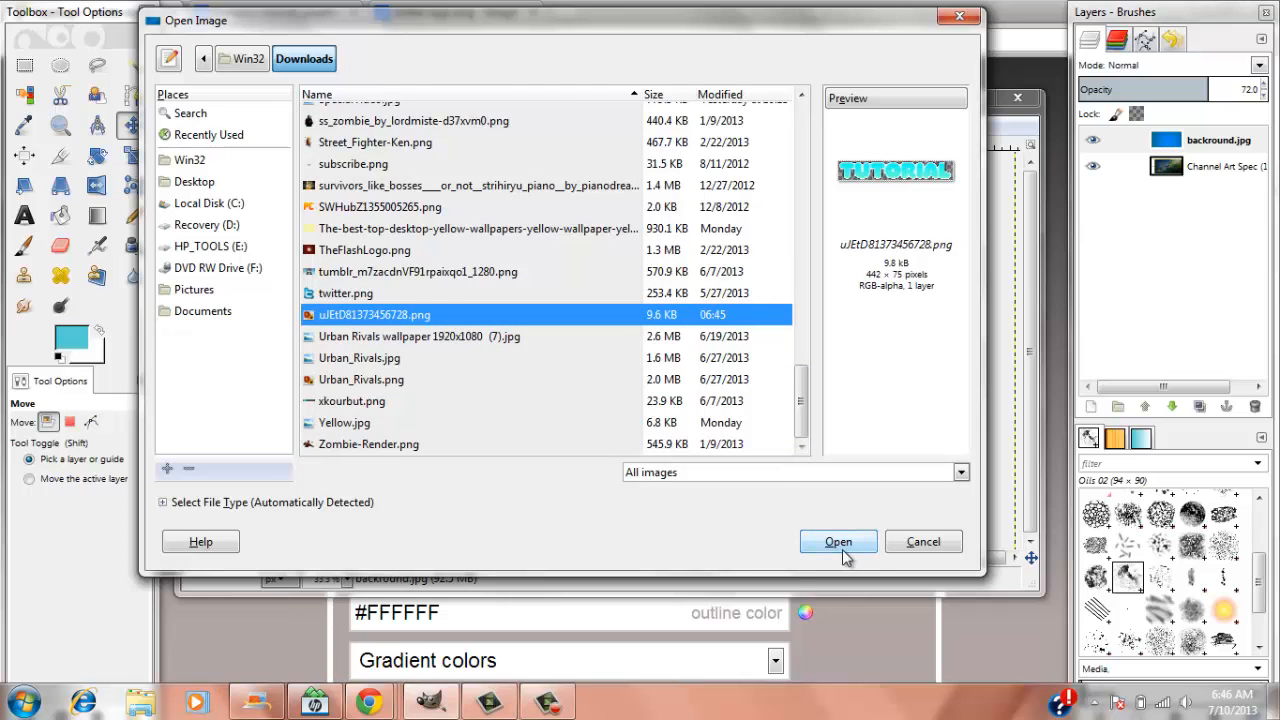
pyautogui.click(838, 541)
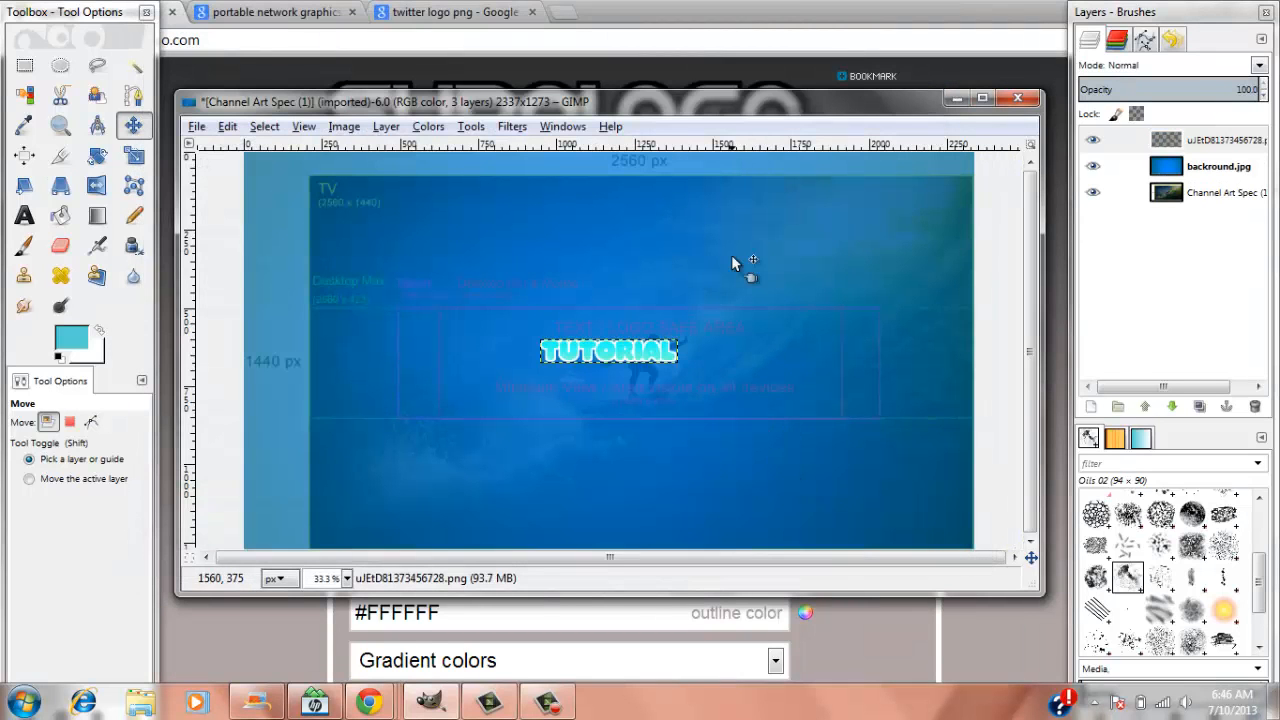
pyautogui.moveTo(688, 367)
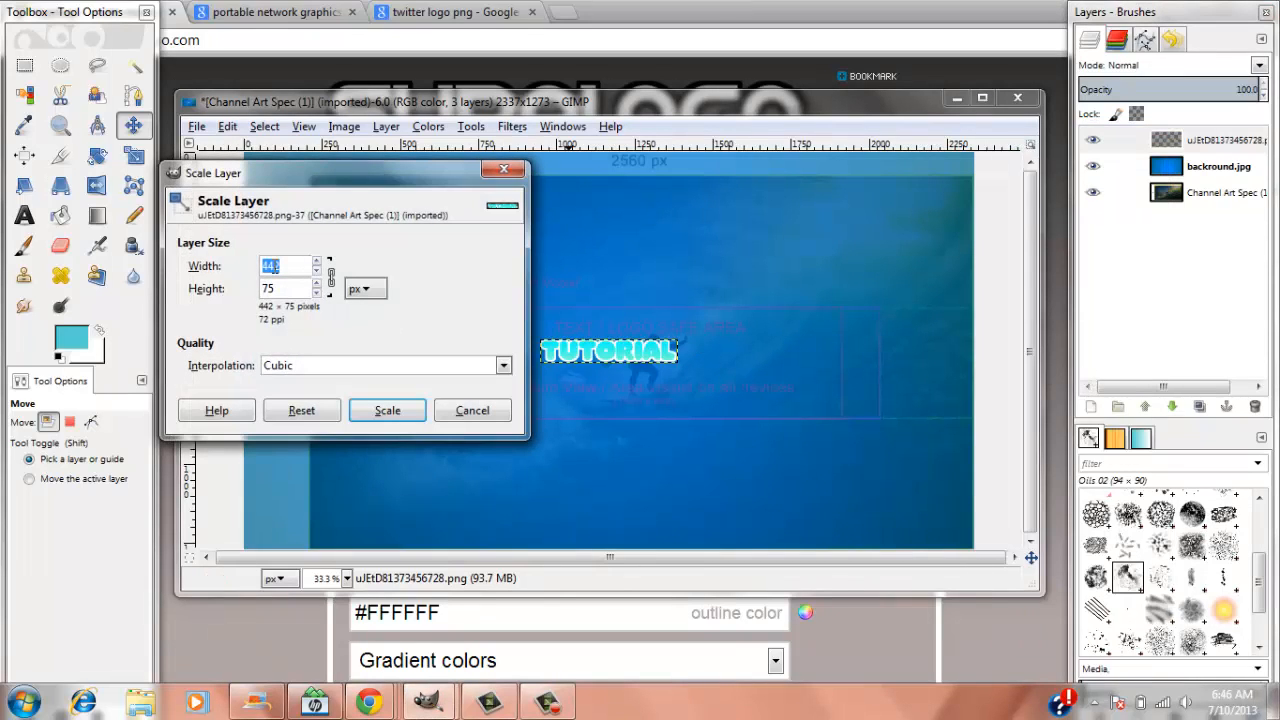
# - Scale the logo layer to 700 × 119 px and drag it toward the banner centre
pyautogui.write('700')
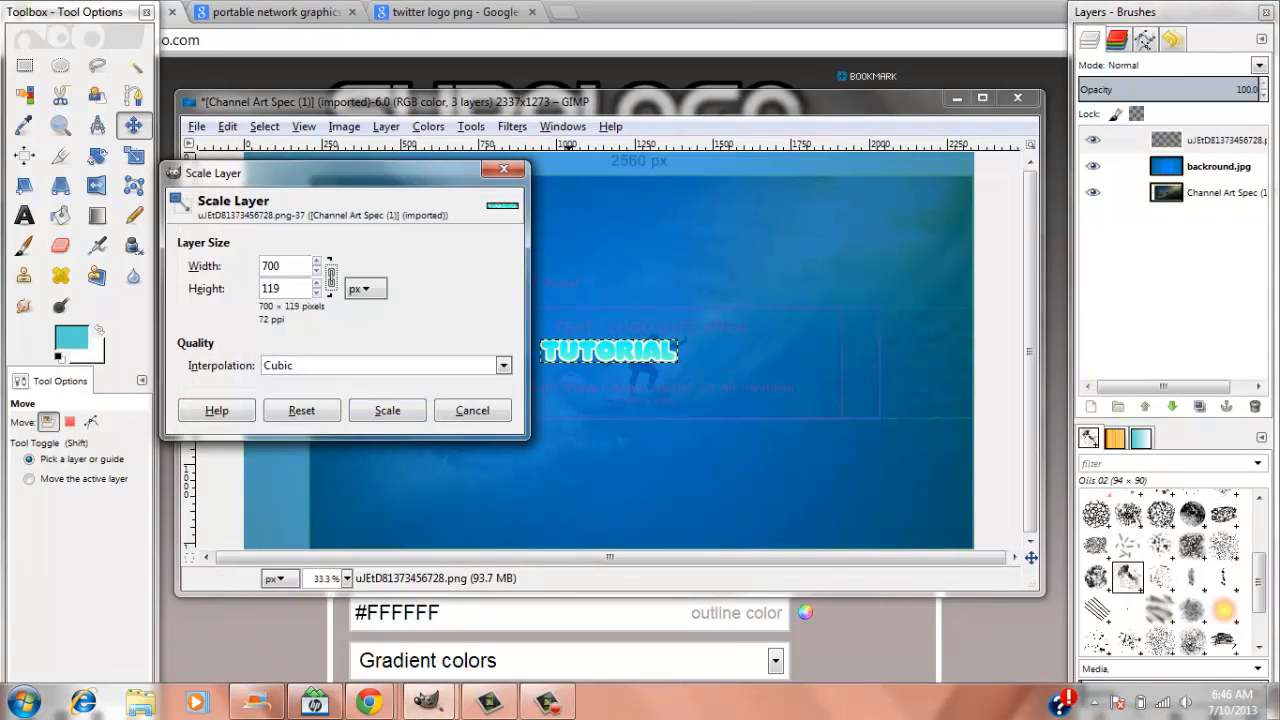
pyautogui.click(285, 288)
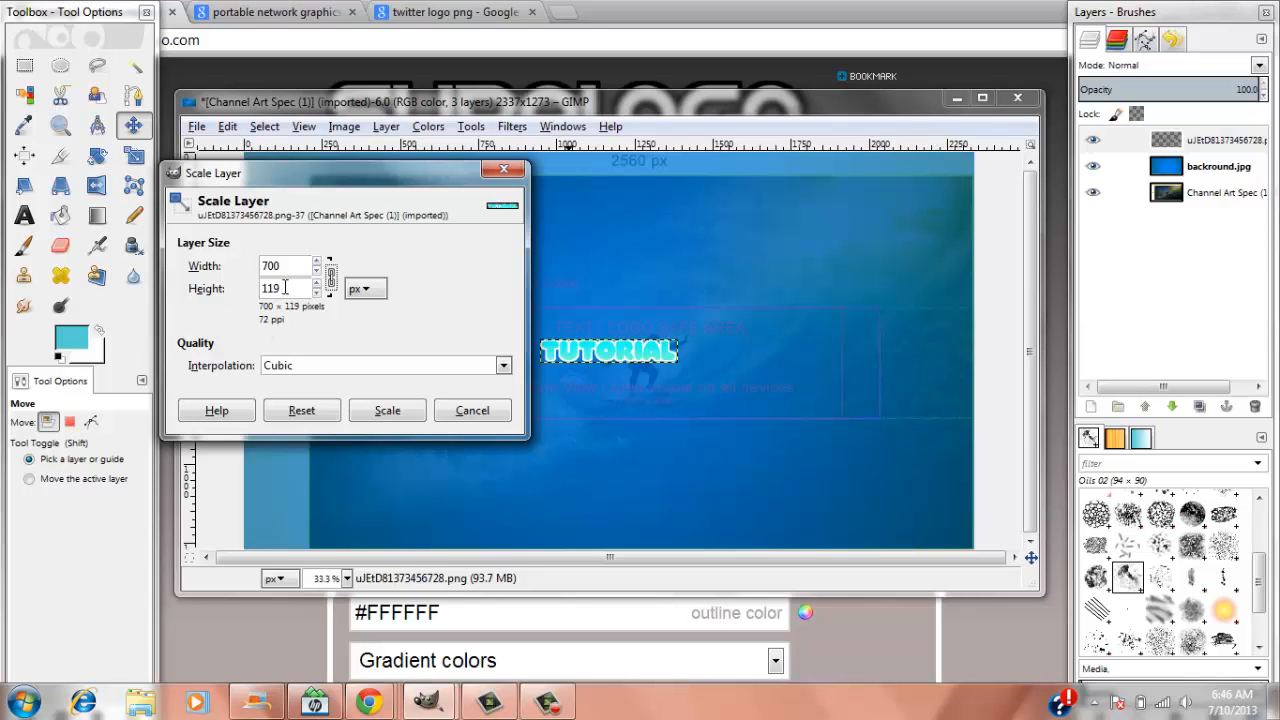
pyautogui.moveTo(318, 307)
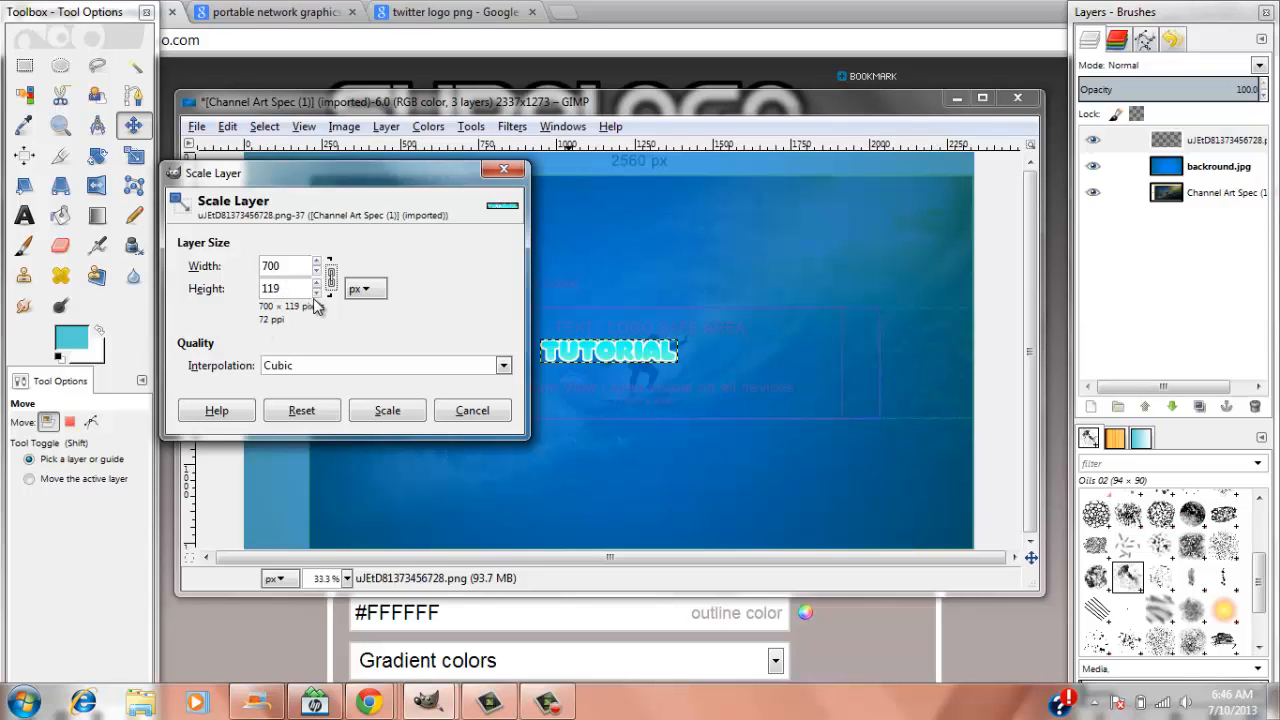
pyautogui.click(387, 410)
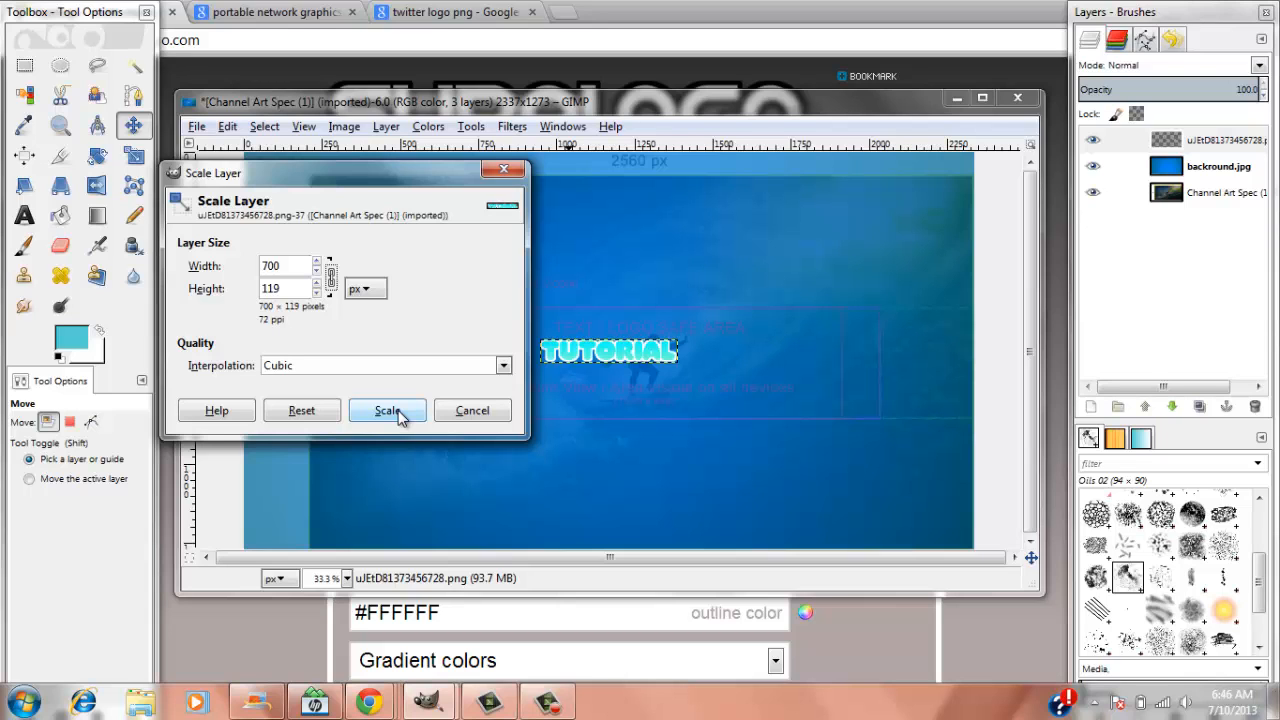
pyautogui.click(387, 410)
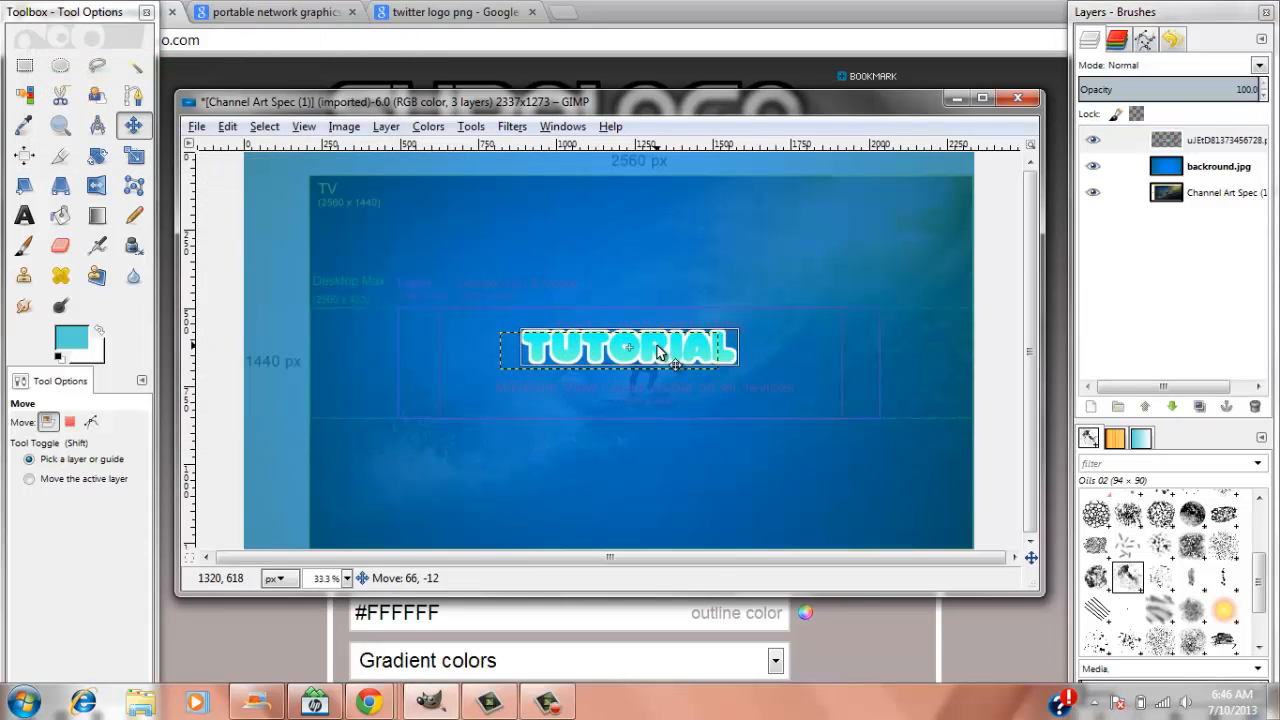
pyautogui.moveTo(629, 347); pyautogui.dragTo(661, 347)
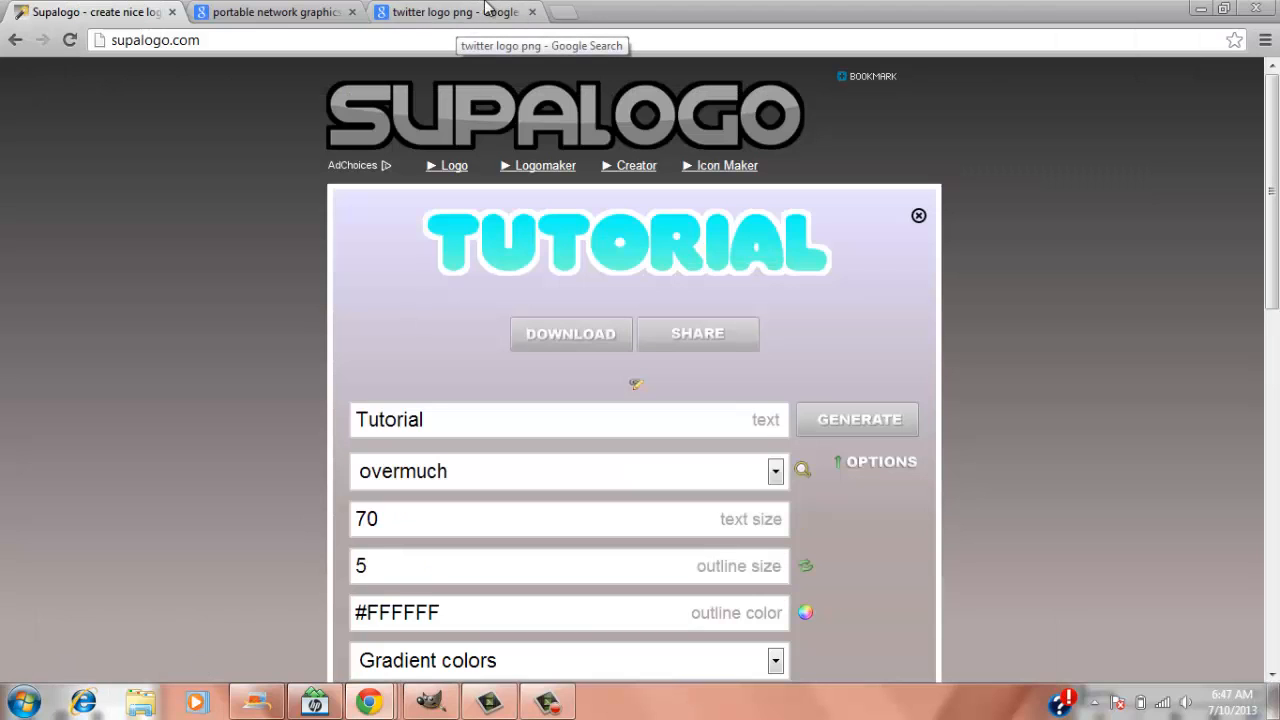
# - Scroll through the 'twitter logo png' image search results
pyautogui.click(432, 11)
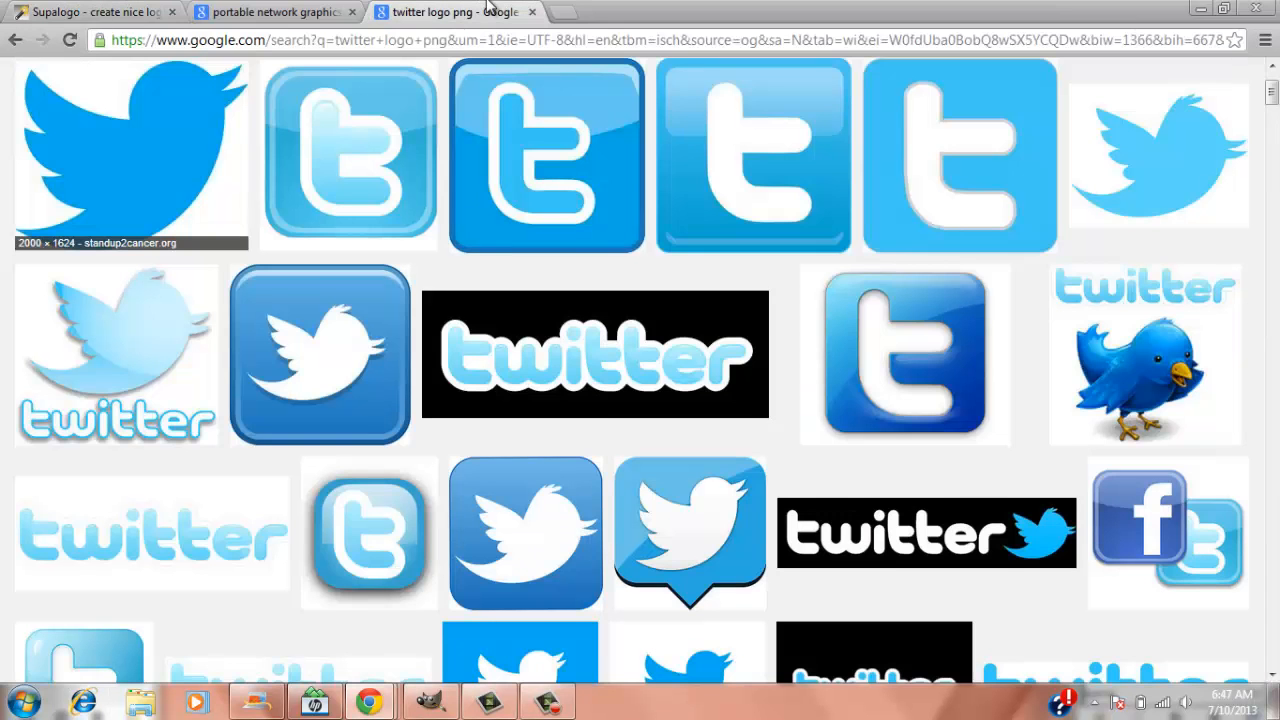
pyautogui.moveTo(588, 293)
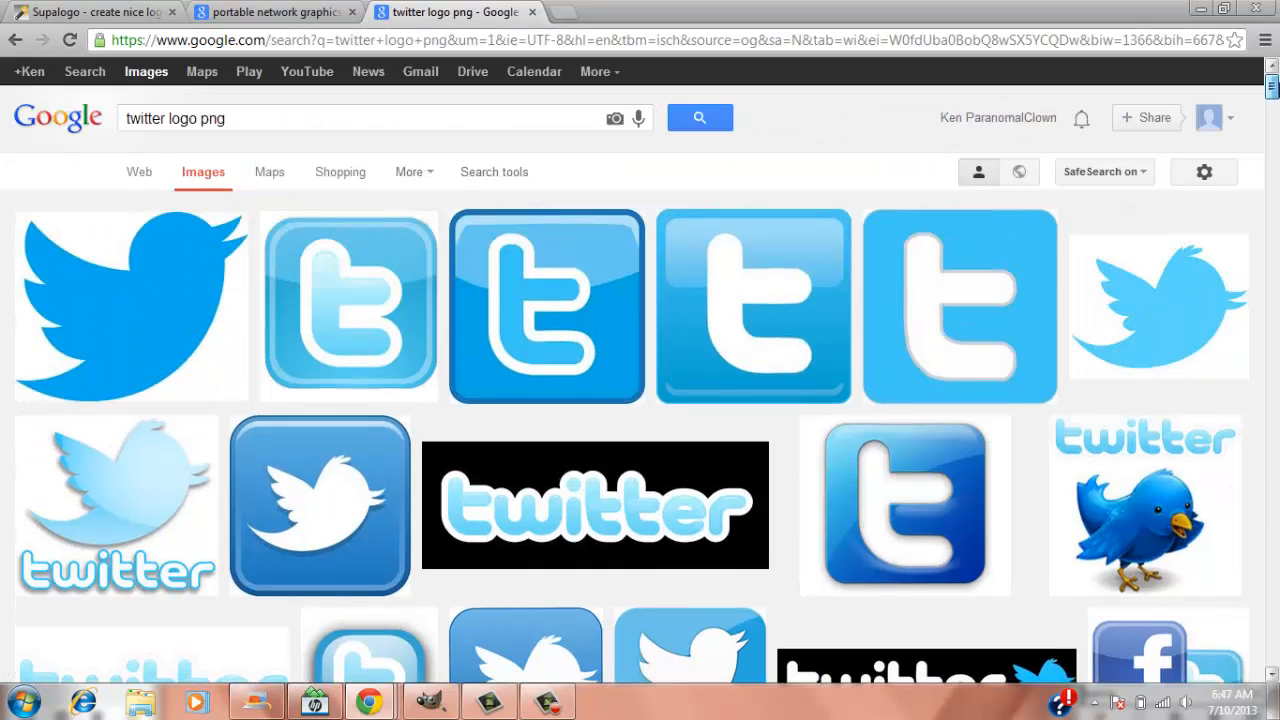
pyautogui.scroll(-3)
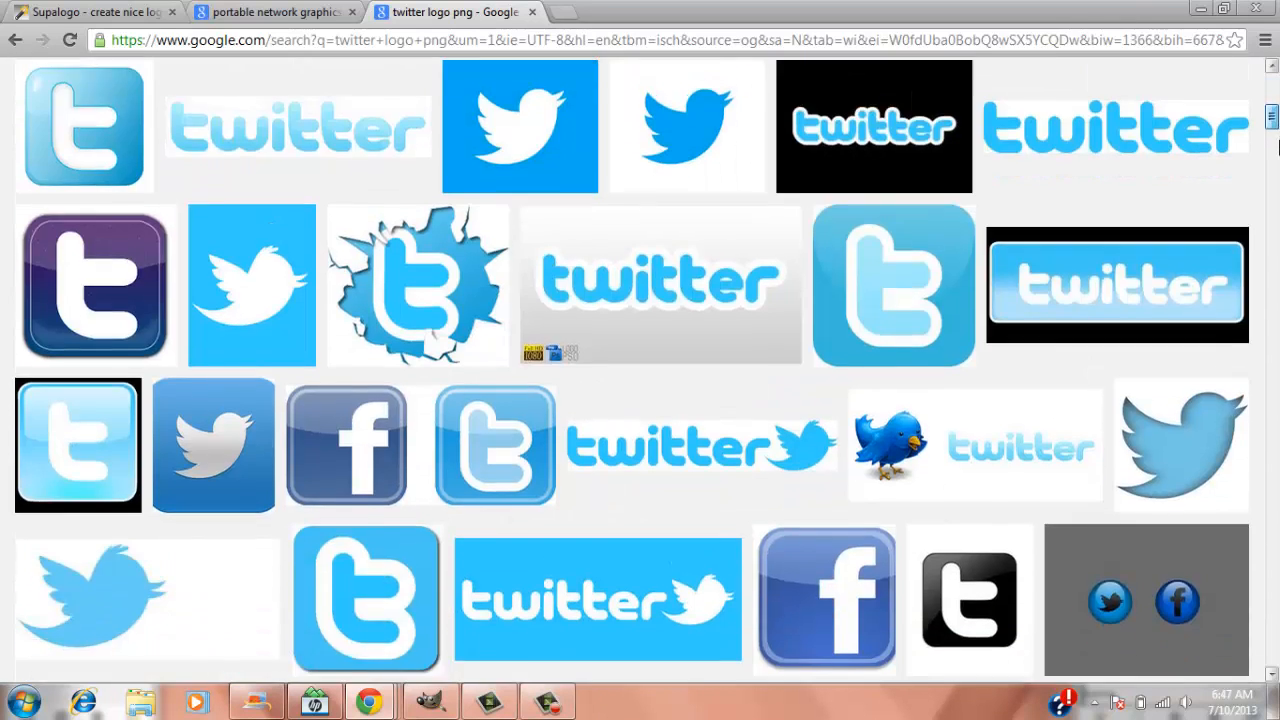
pyautogui.scroll(-3)
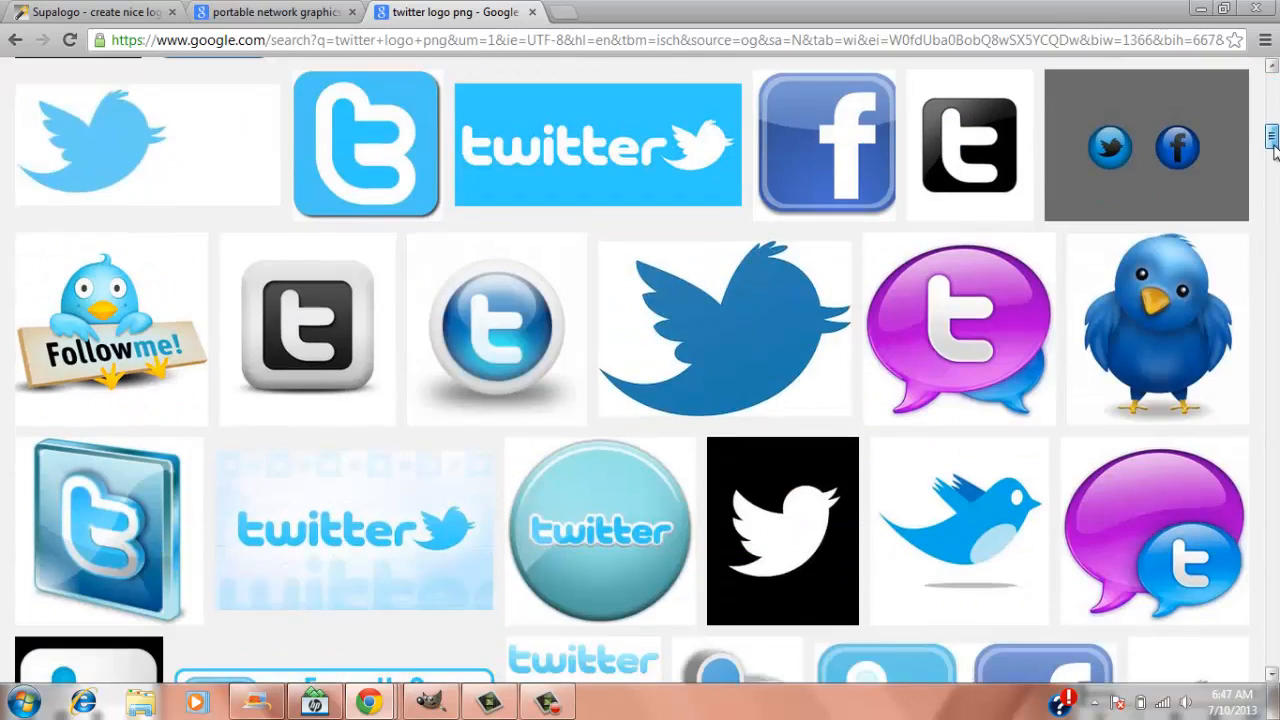
pyautogui.scroll(-3)
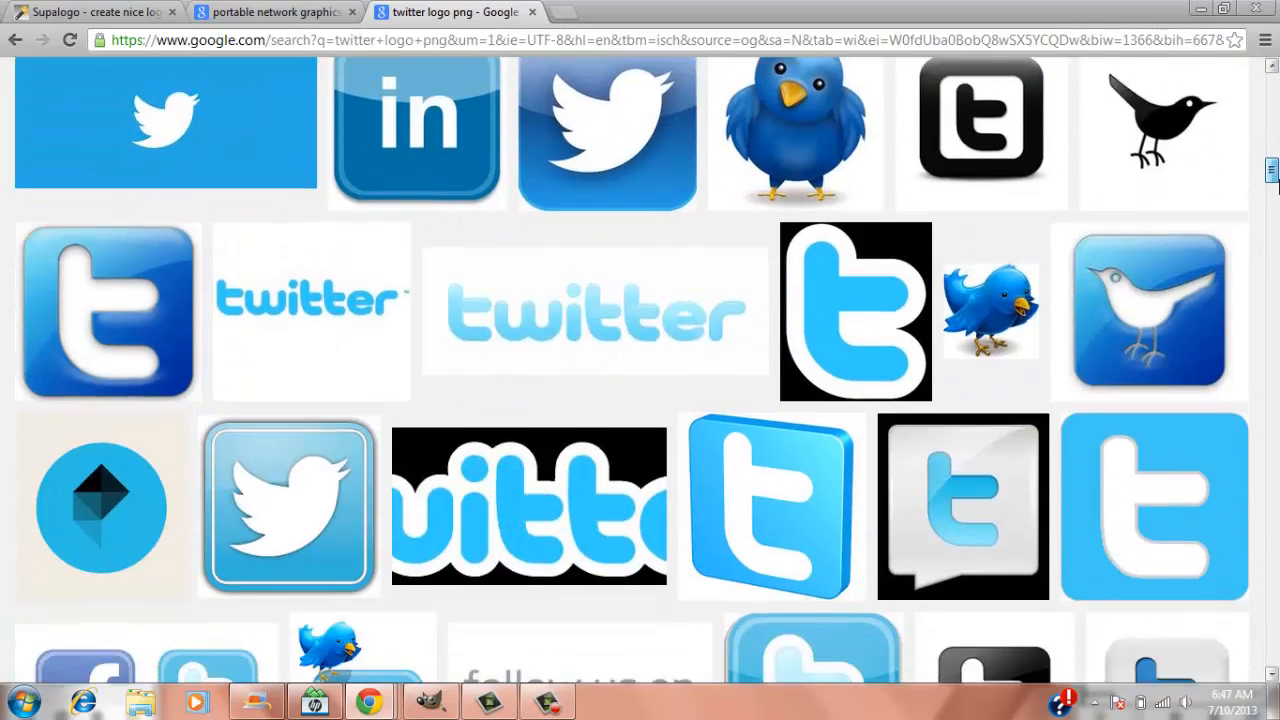
pyautogui.scroll(-3)
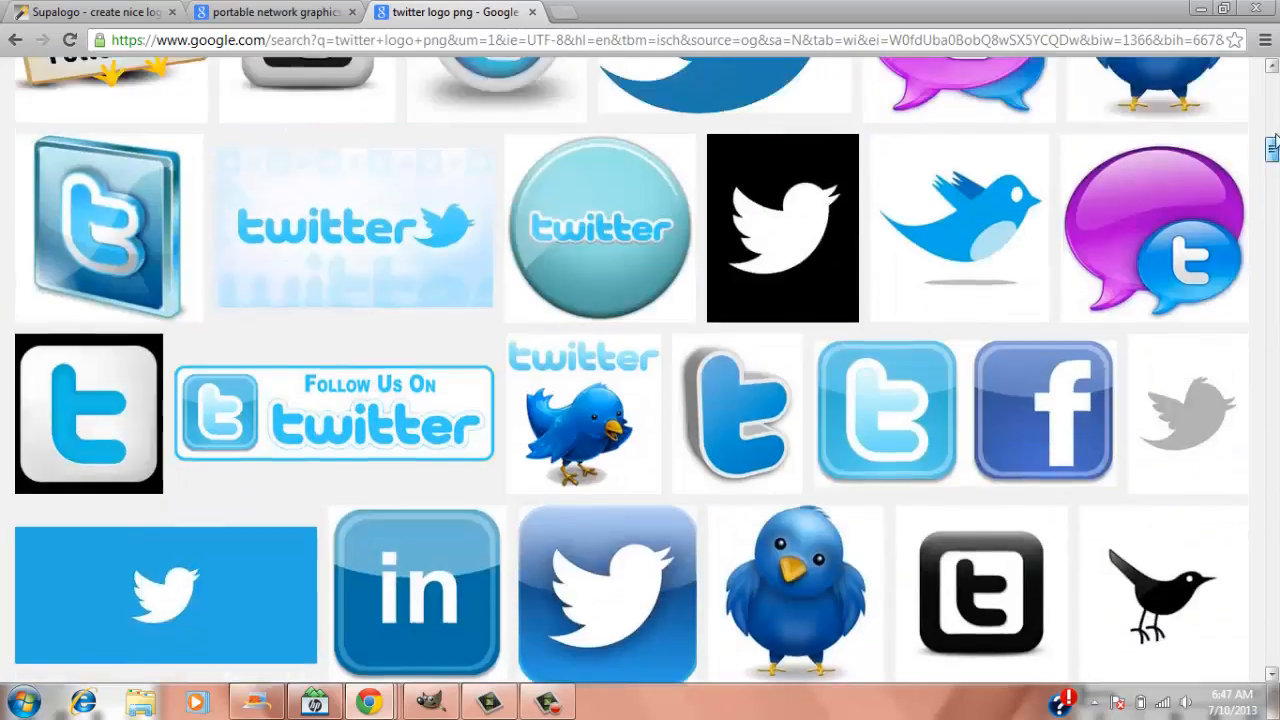
pyautogui.scroll(-3)
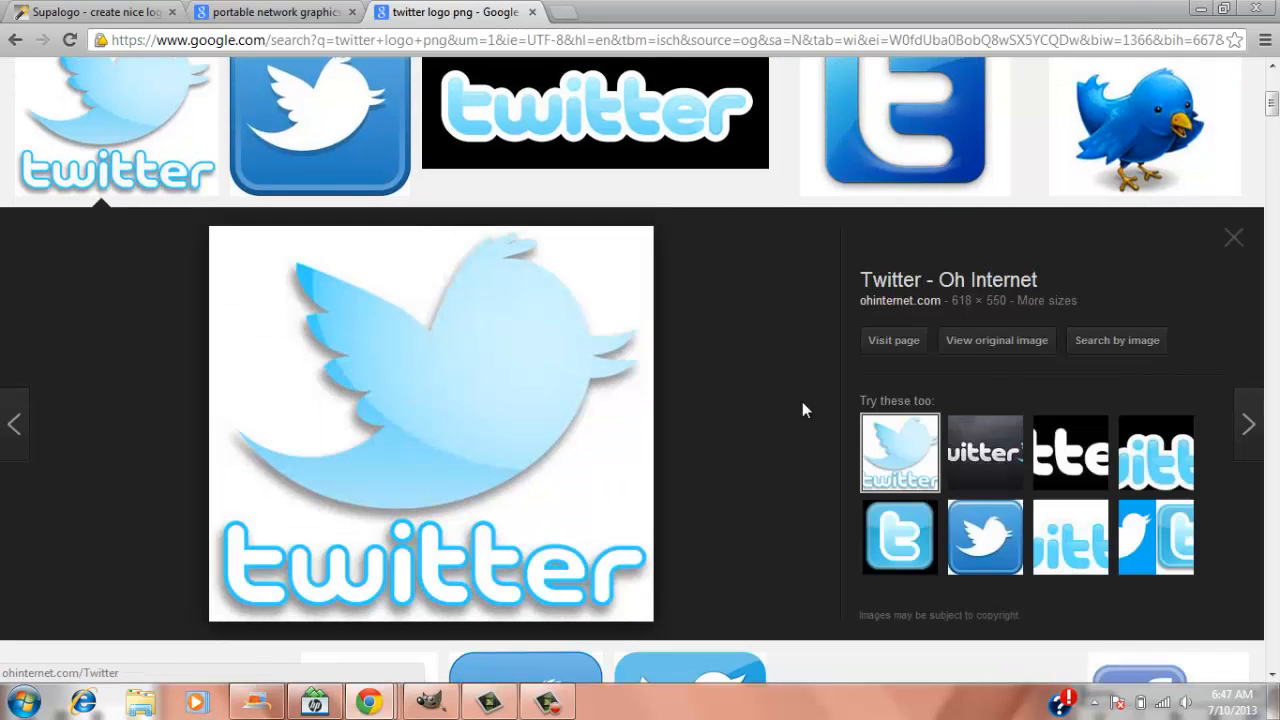
pyautogui.moveTo(997, 340)
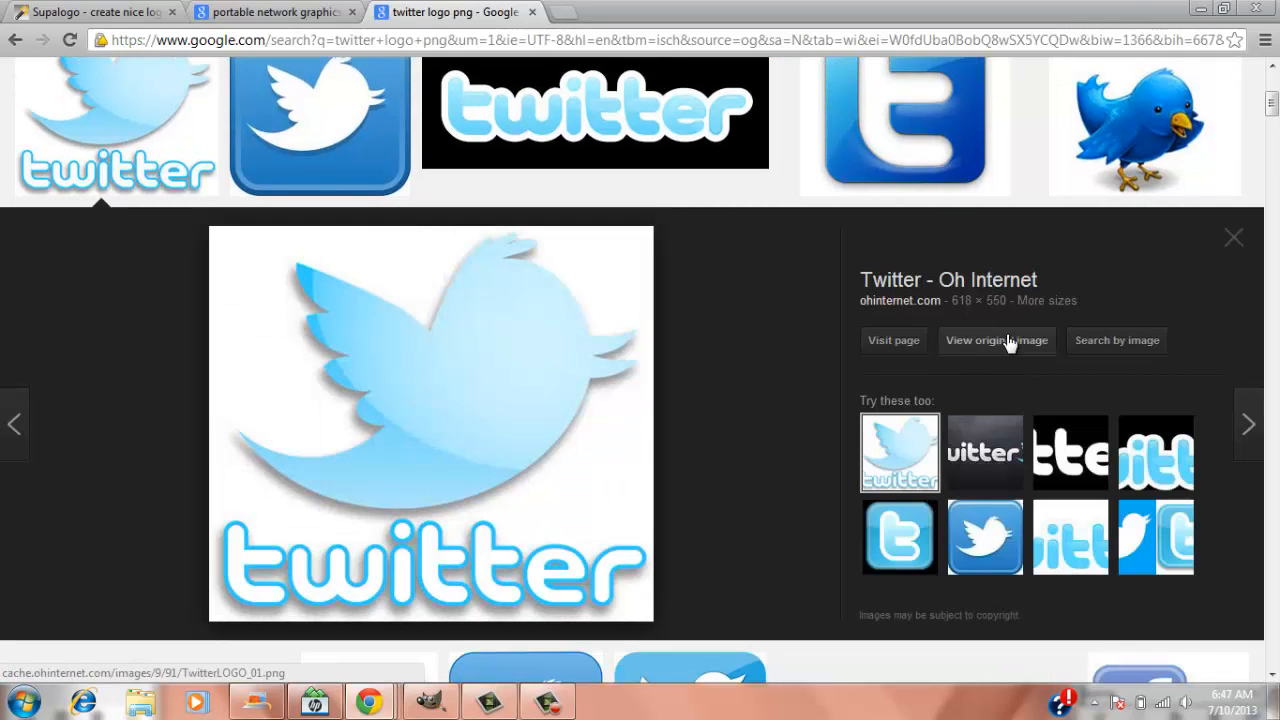
# - View one Twitter logo at original size, close it, and keep scrolling the results
pyautogui.click(996, 340)
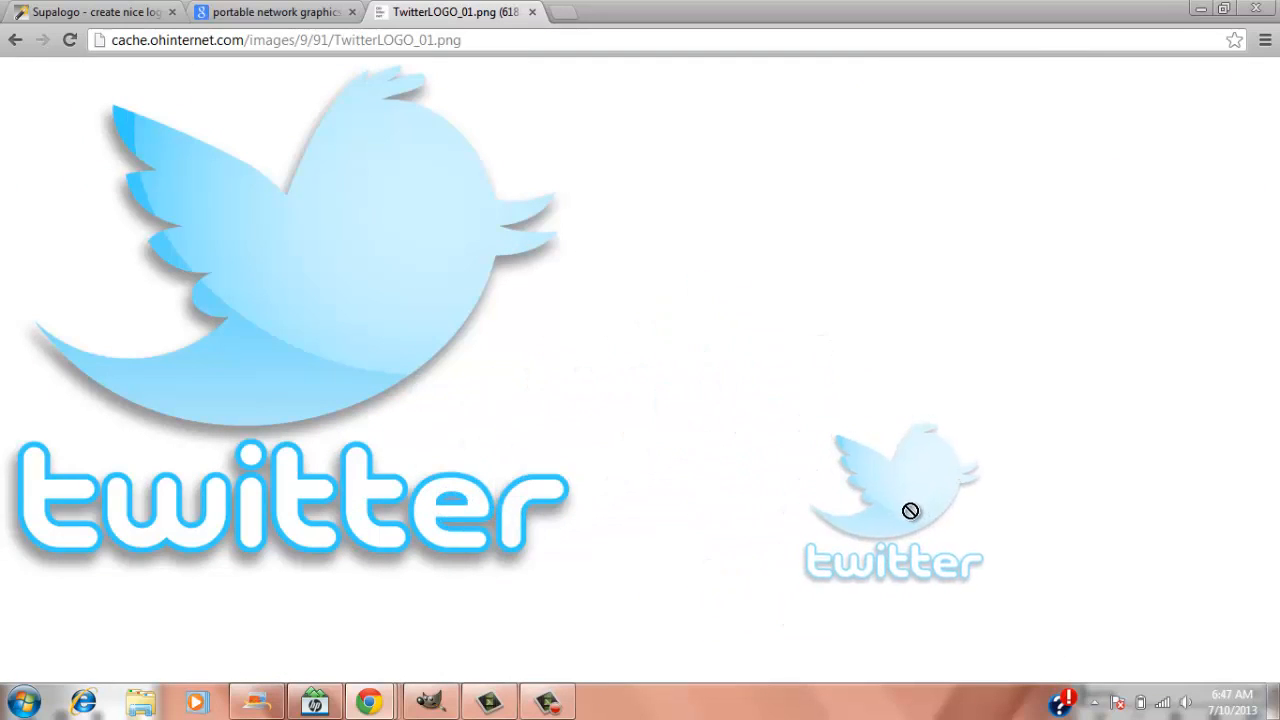
pyautogui.moveTo(895, 500); pyautogui.dragTo(780, 630)
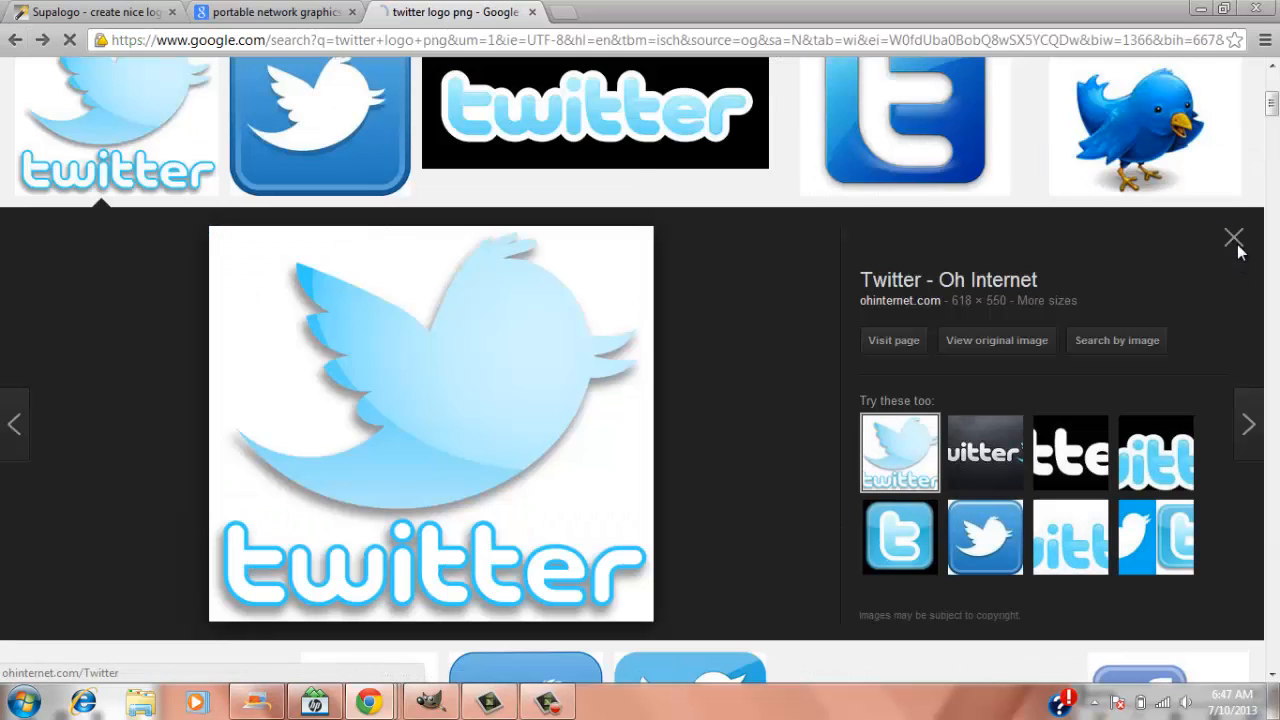
pyautogui.click(1233, 238)
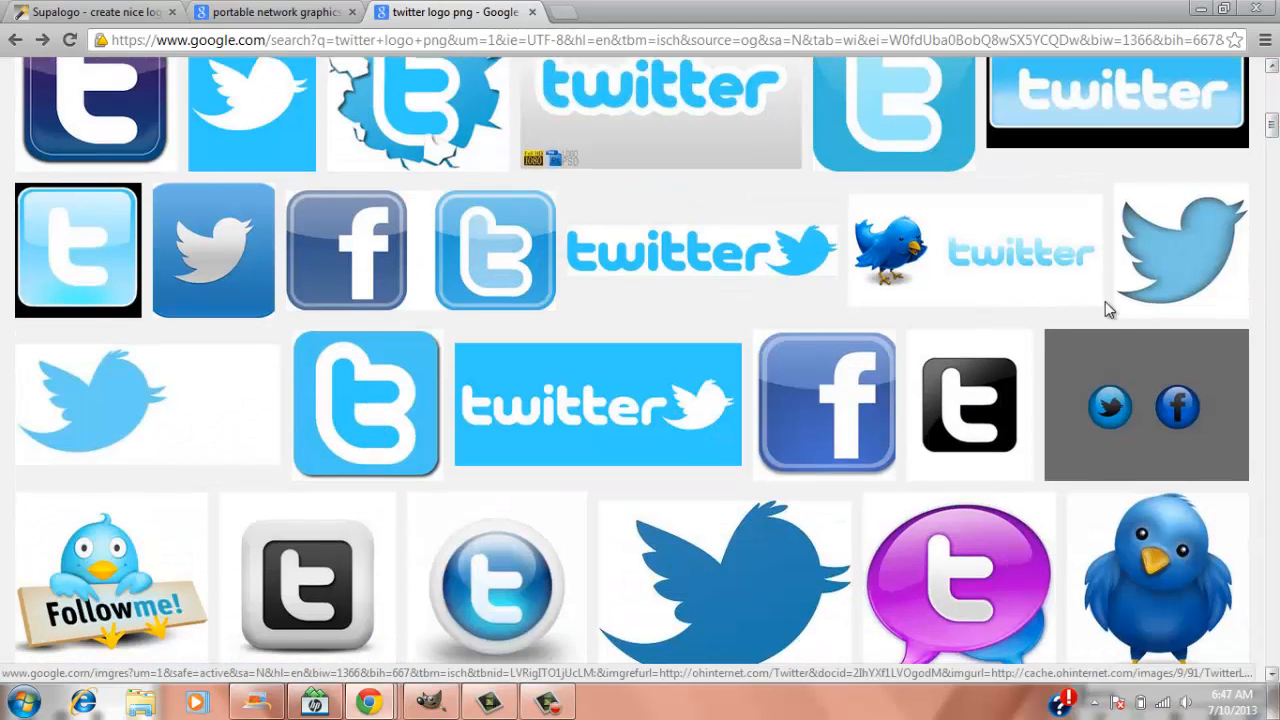
pyautogui.moveTo(918, 228)
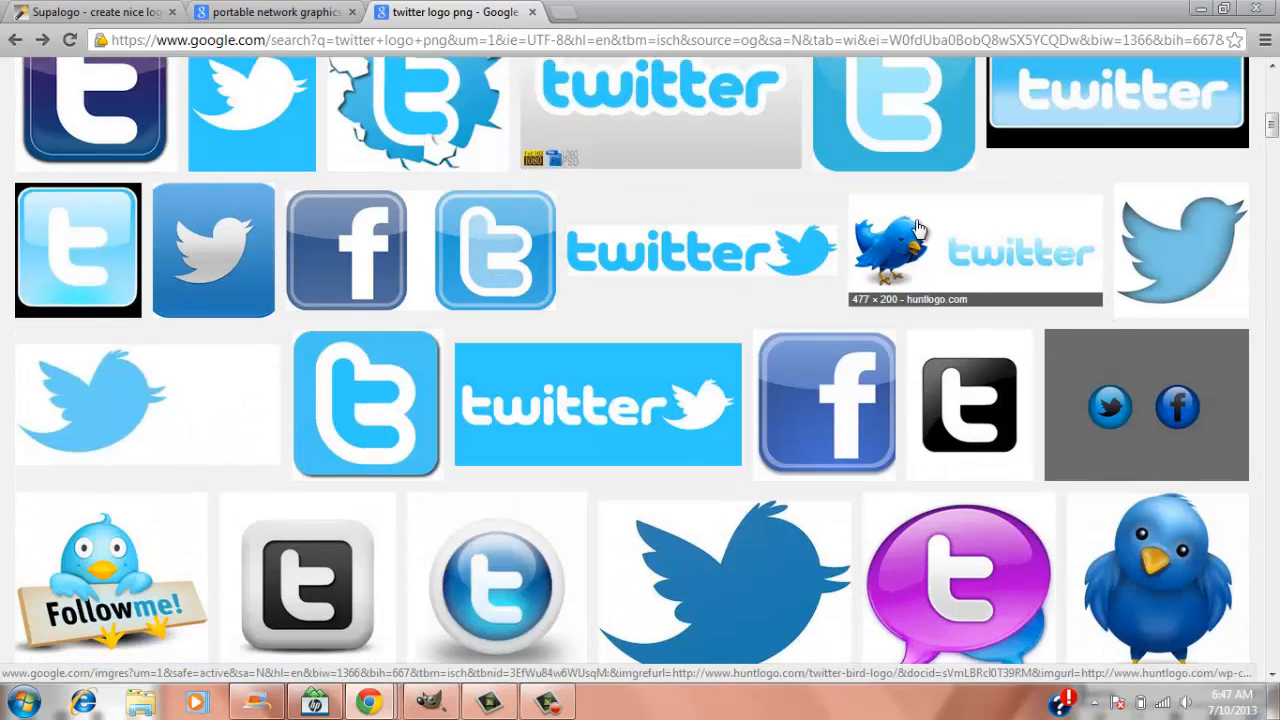
pyautogui.scroll(-3)
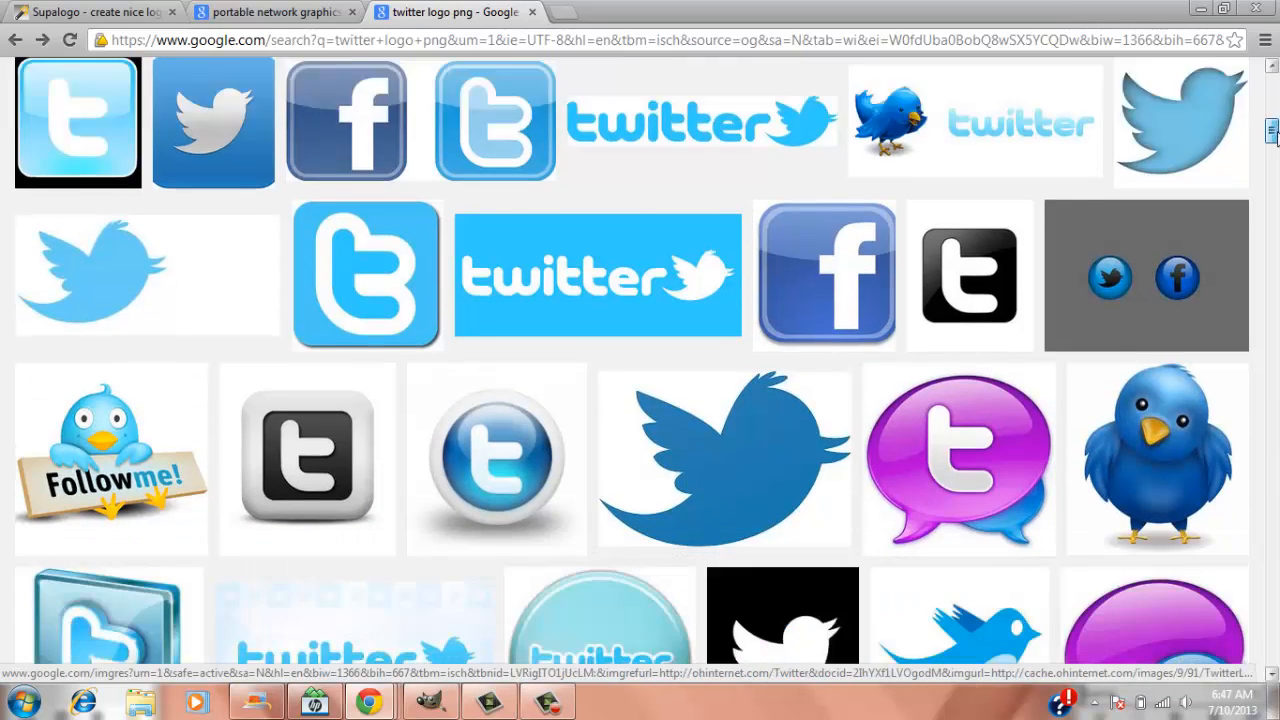
pyautogui.scroll(-3)
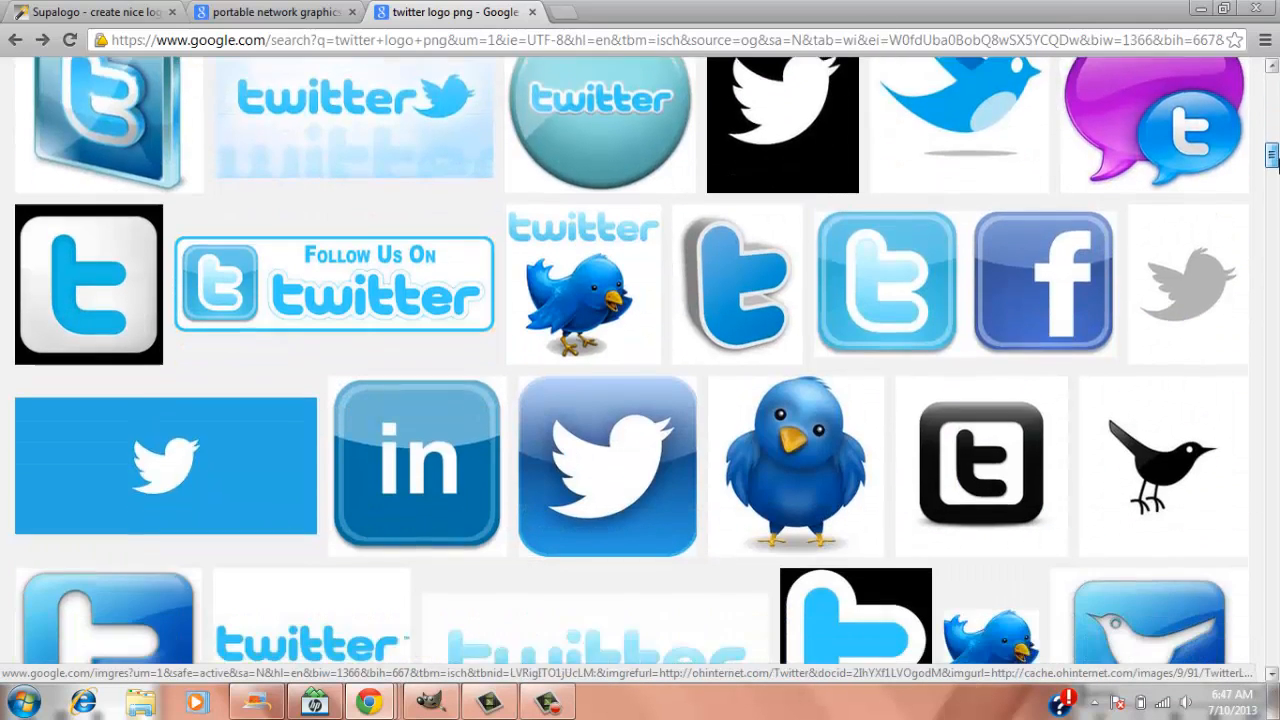
pyautogui.scroll(-3)
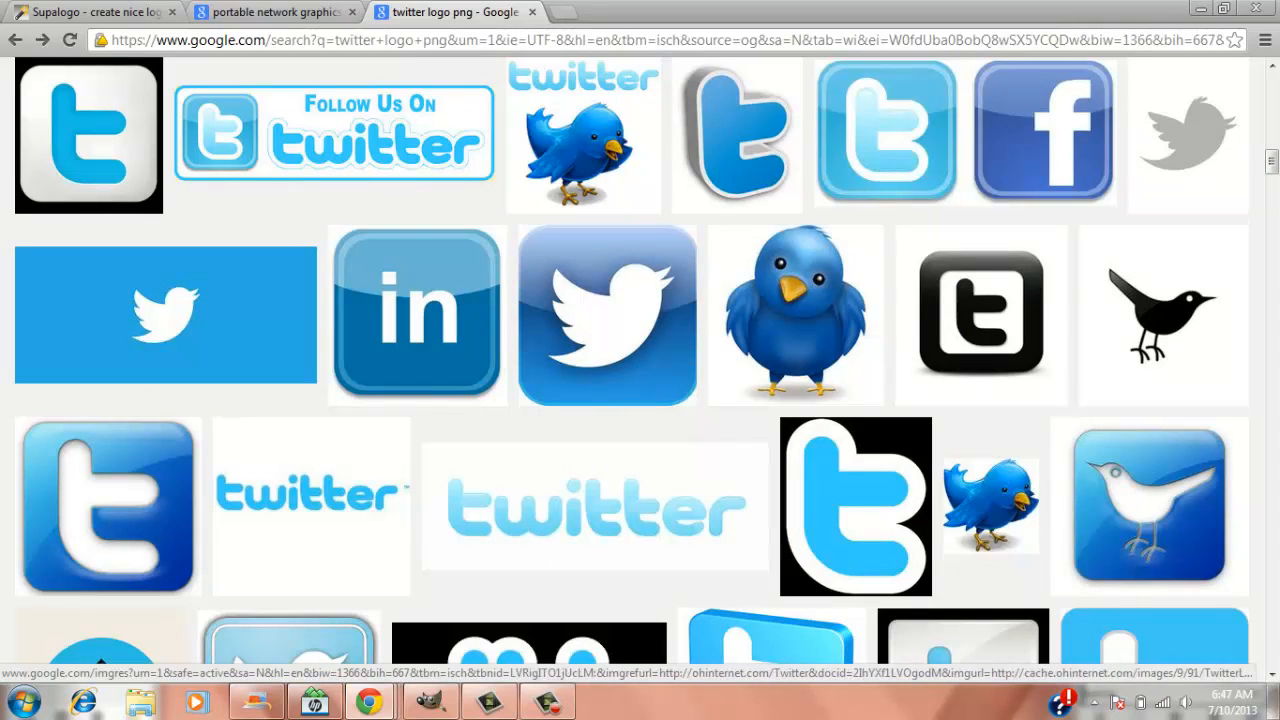
pyautogui.scroll(-3)
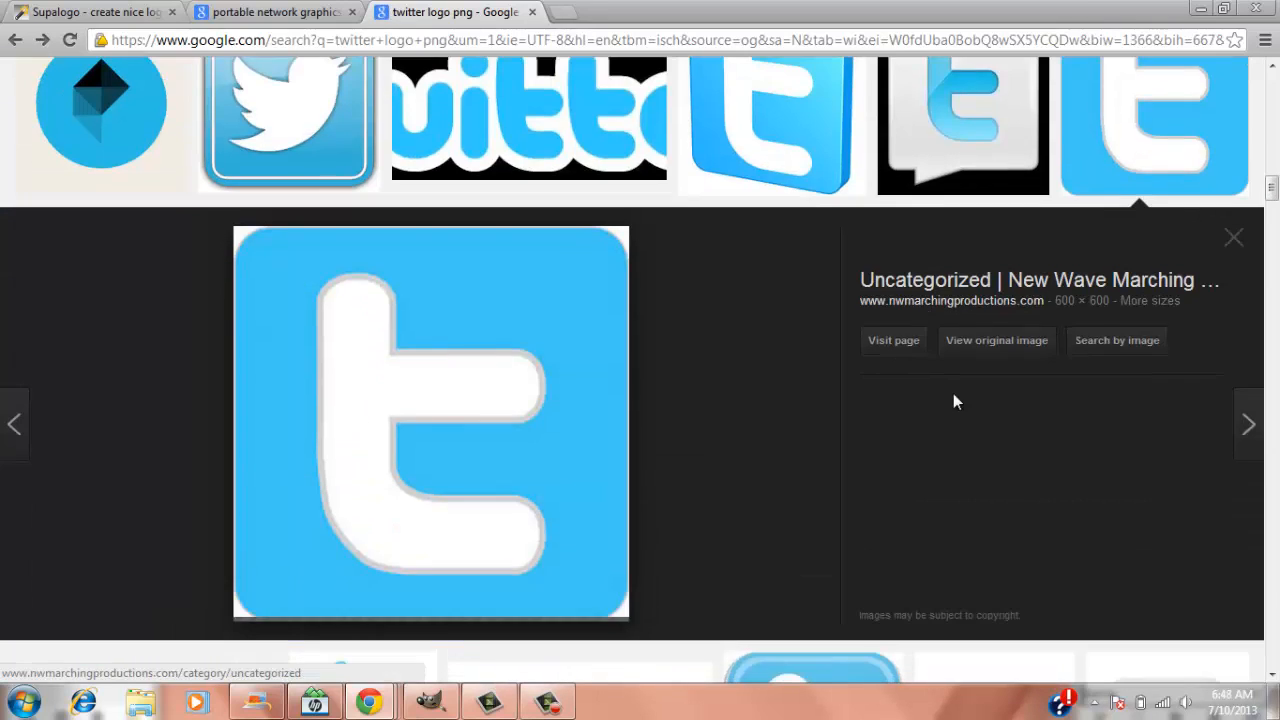
# - Save the full-size 600 × 600 blue Twitter icon into Downloads
pyautogui.click(996, 340)
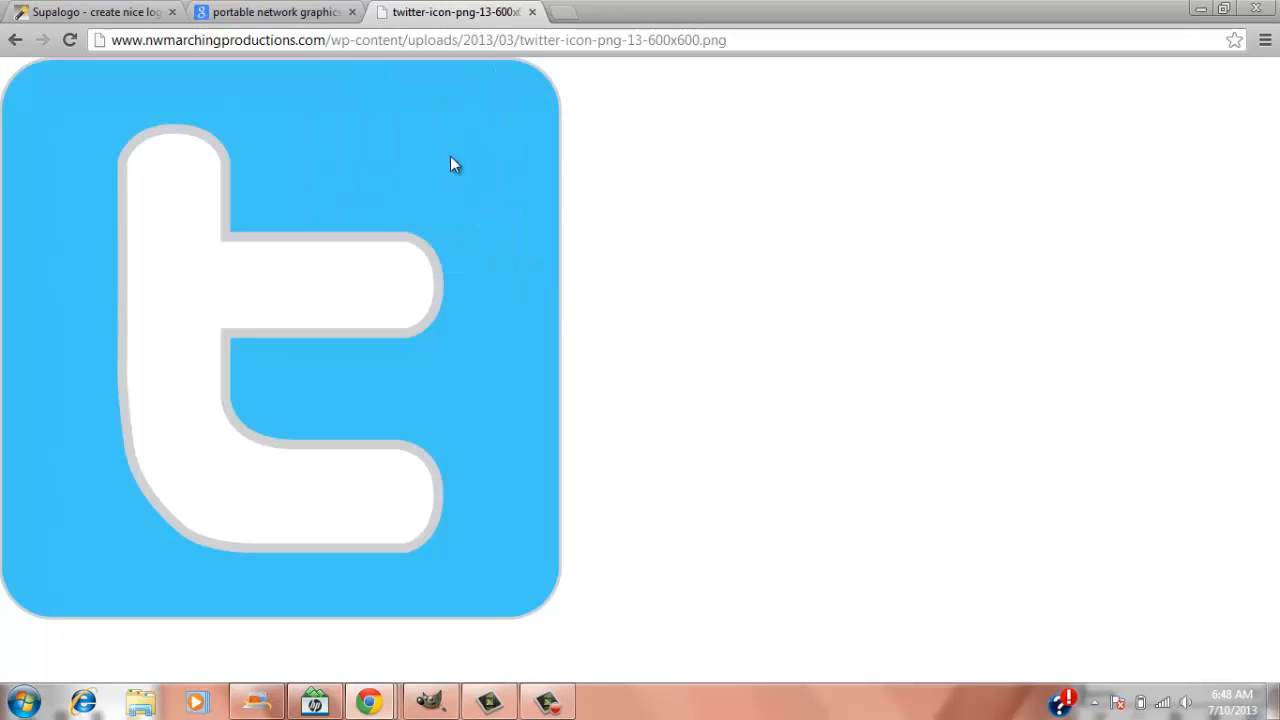
pyautogui.moveTo(518, 196)
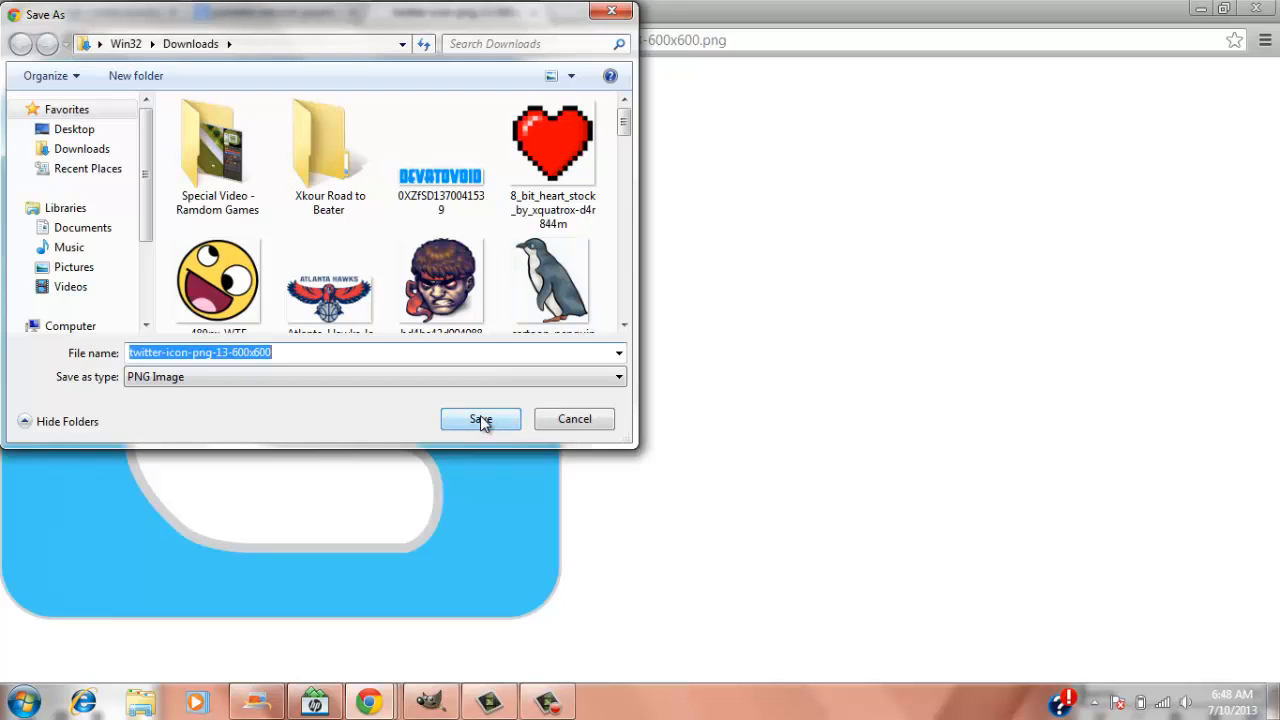
pyautogui.click(480, 419)
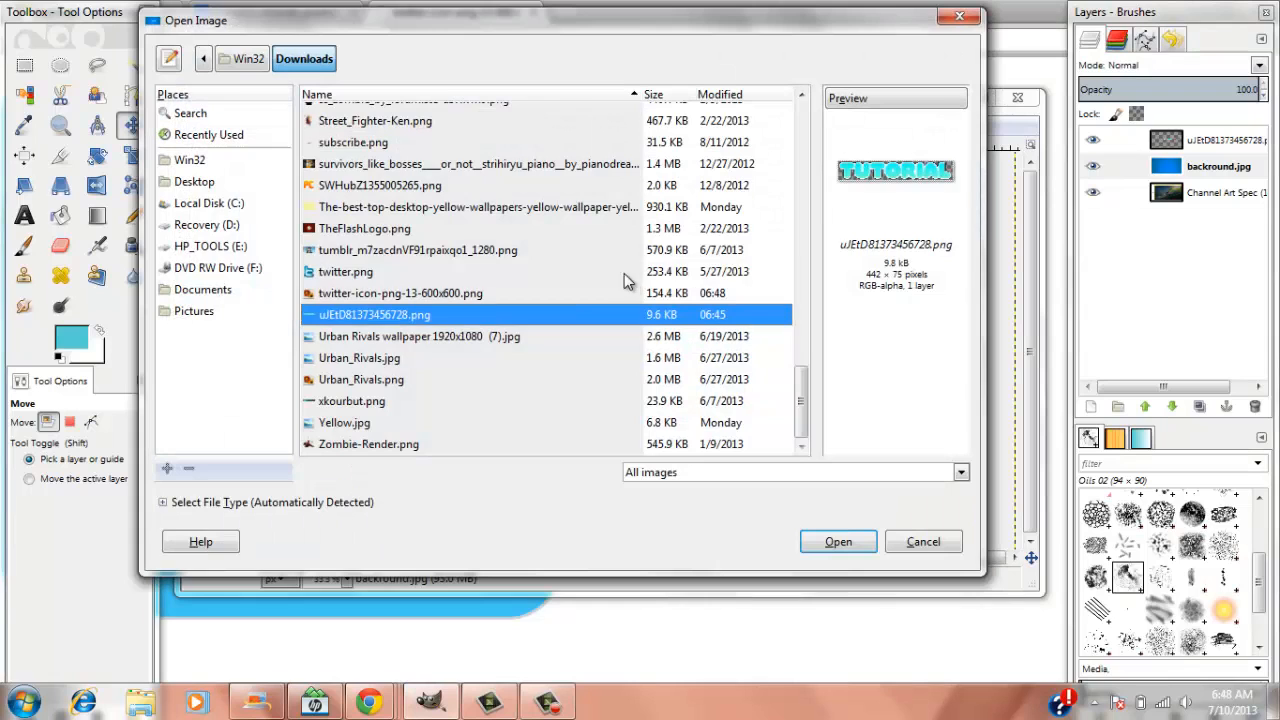
# - Open twitter-icon-png-13-600x600.png from Downloads as a new layer
pyautogui.click(345, 271)
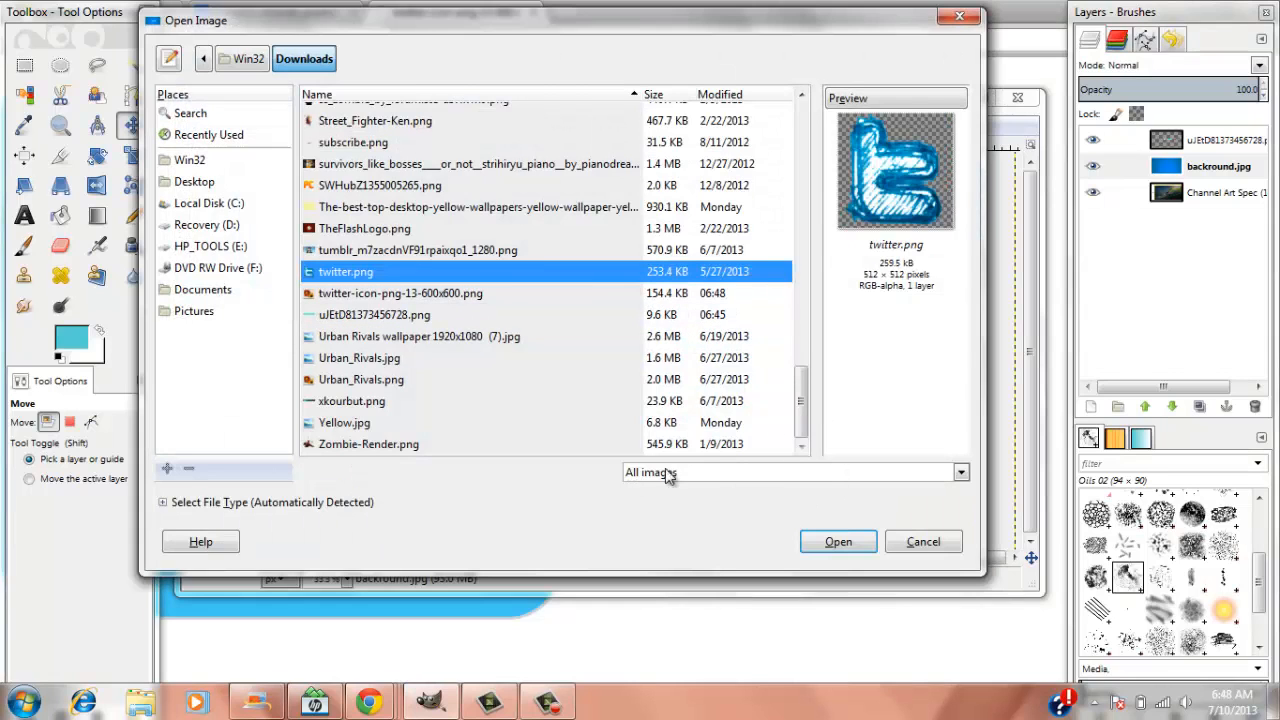
pyautogui.scroll(-3)
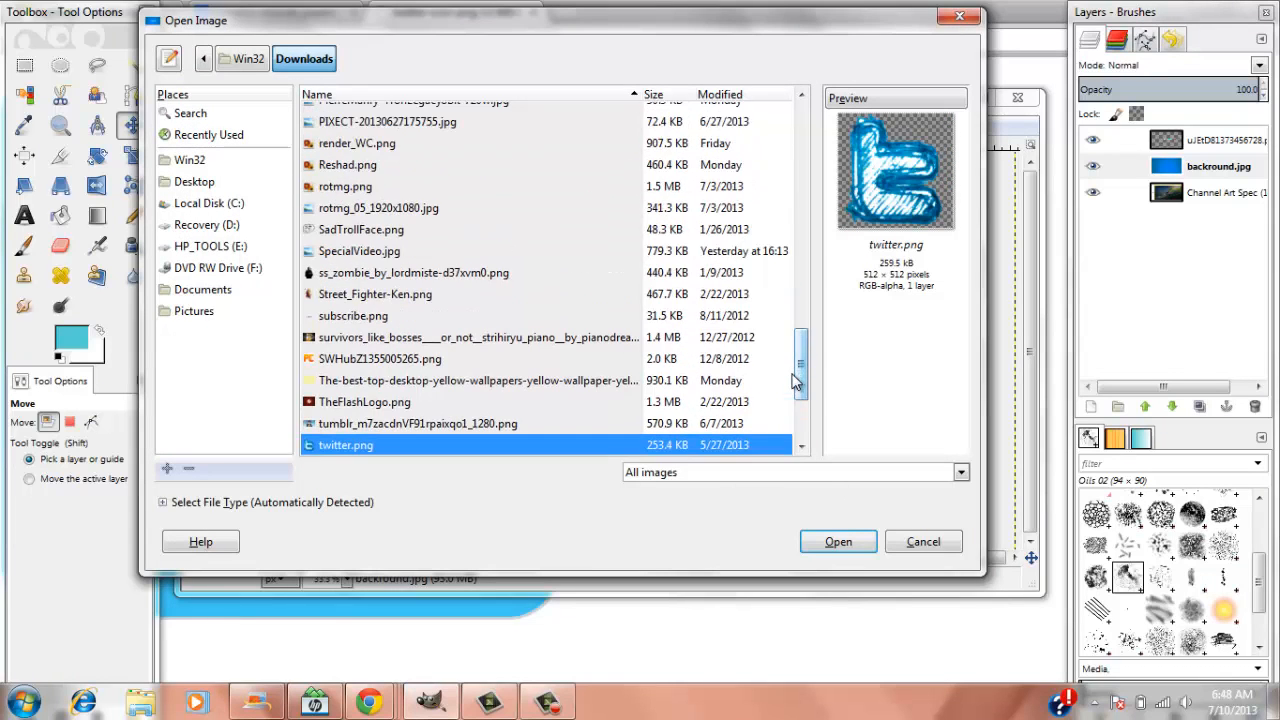
pyautogui.scroll(-3)
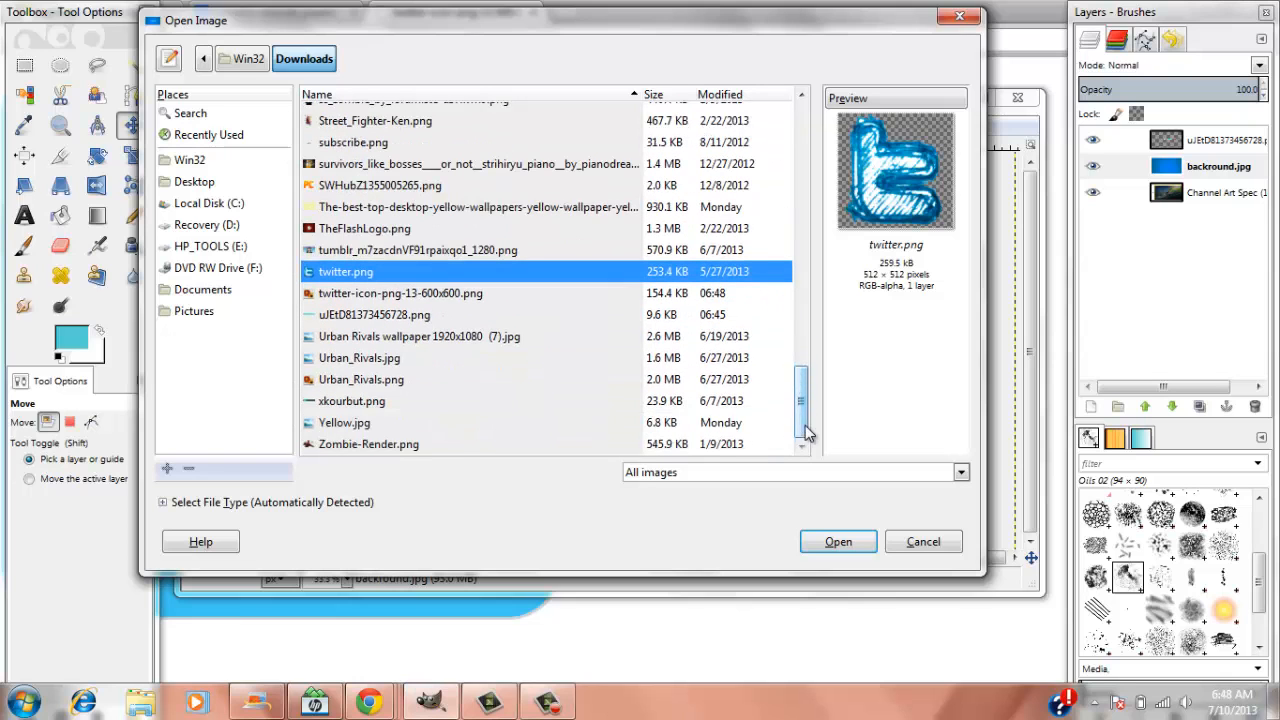
pyautogui.click(400, 293)
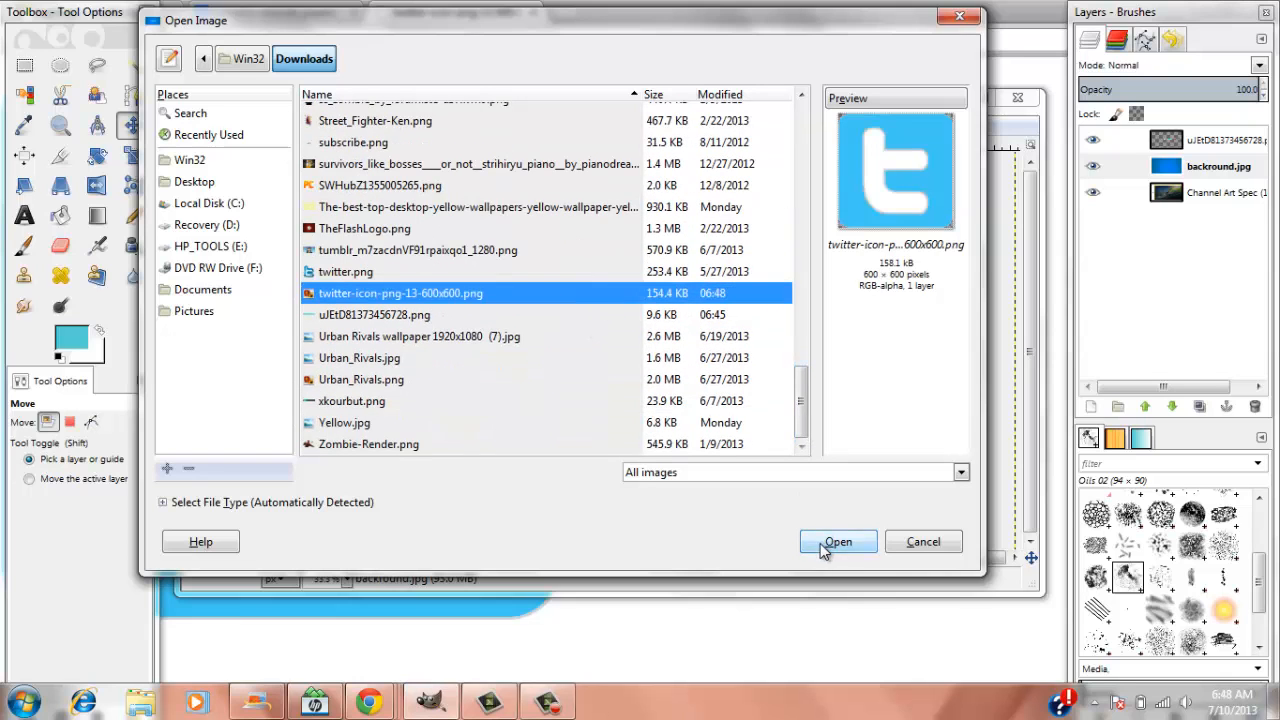
pyautogui.click(838, 541)
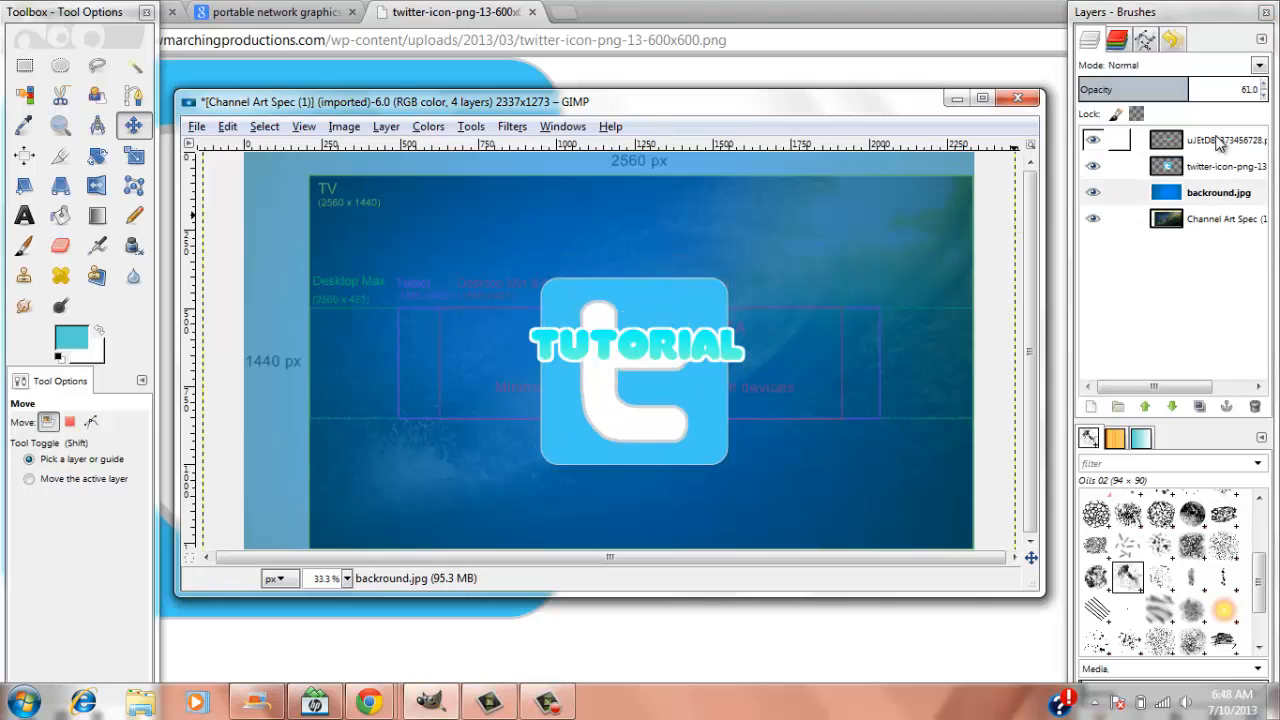
# - Scale the Twitter icon layer to 300, then 200 px, and move it under TUTORIAL
pyautogui.rightClick(1220, 166)
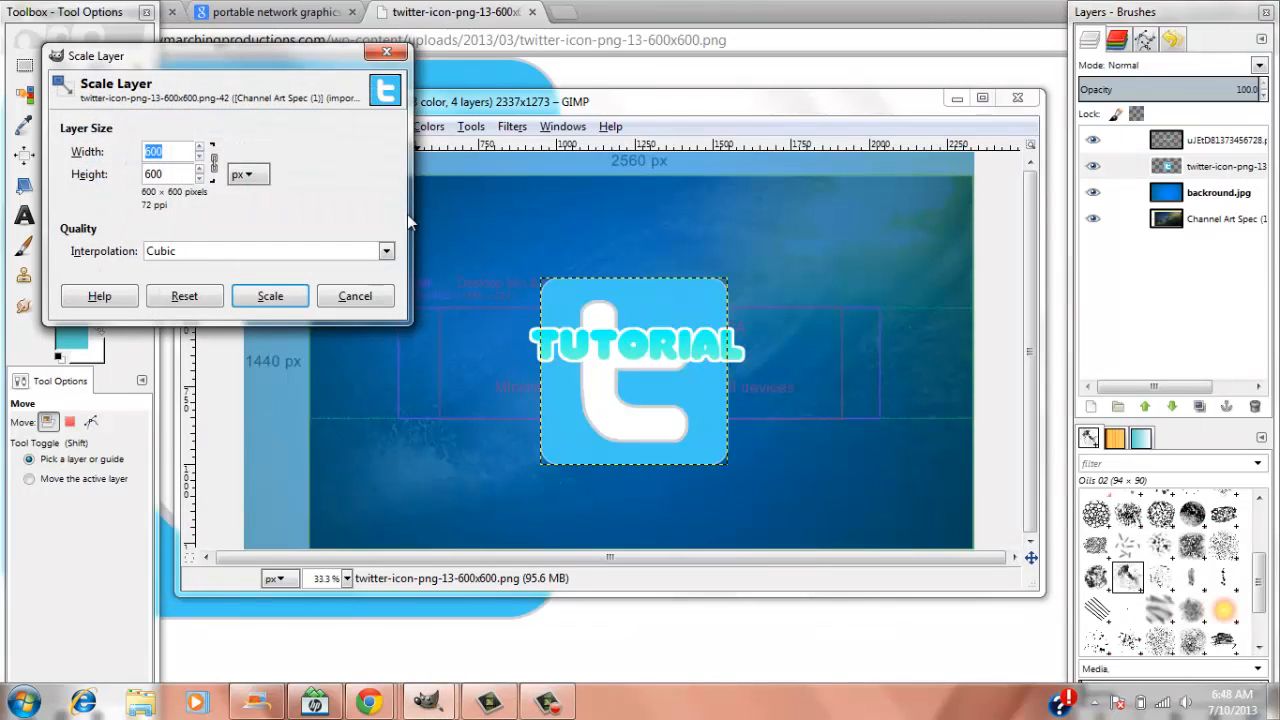
pyautogui.write('300')
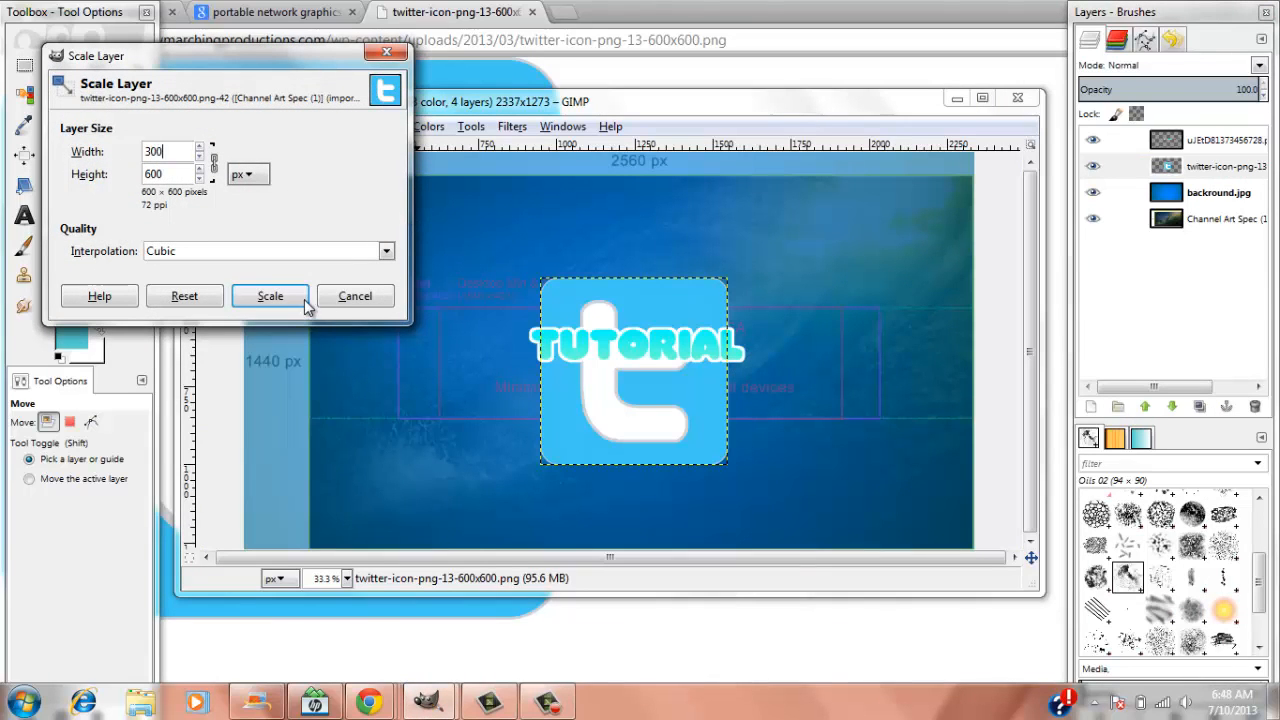
pyautogui.click(270, 295)
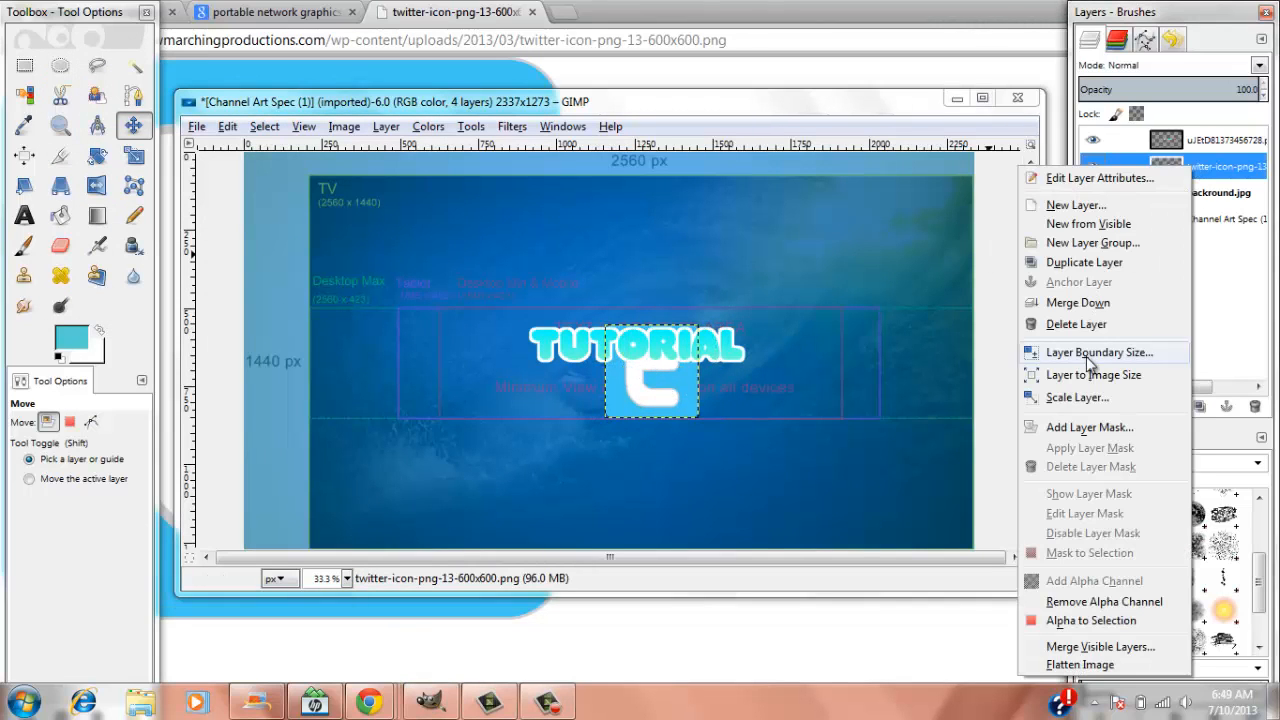
pyautogui.click(1077, 397)
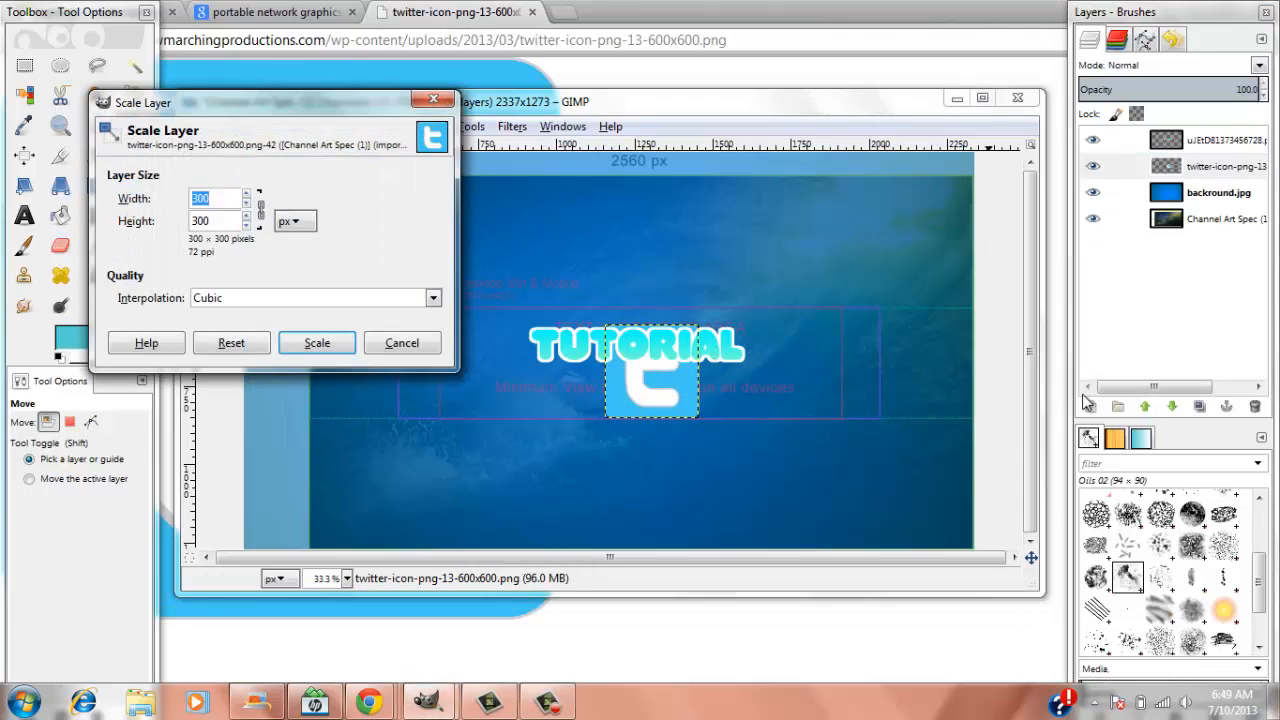
pyautogui.write('200')
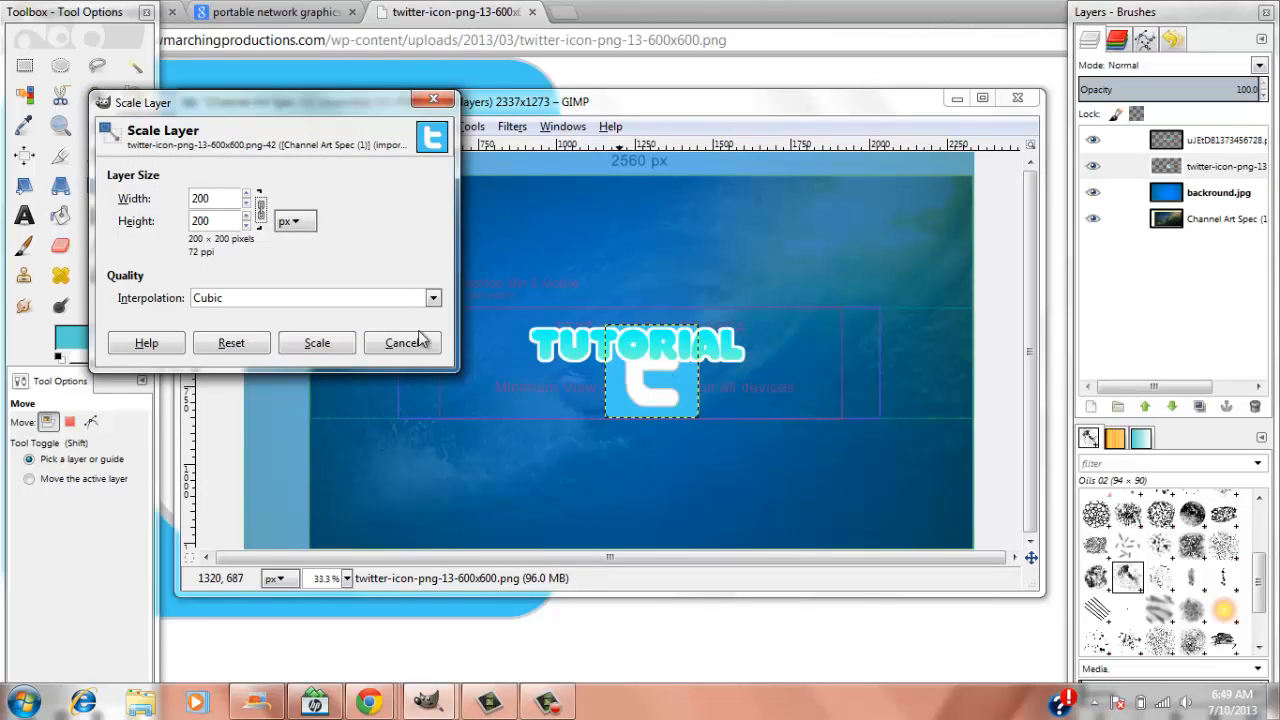
pyautogui.click(406, 342)
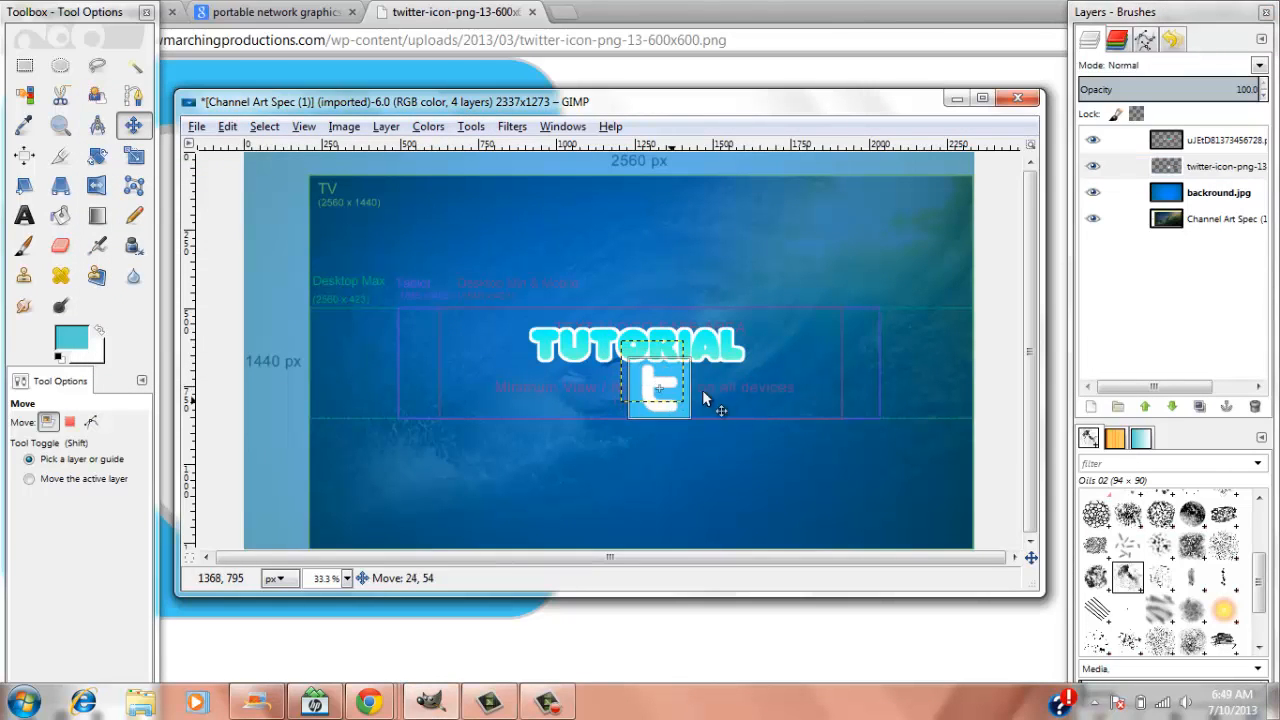
pyautogui.moveTo(658, 385); pyautogui.dragTo(780, 385)
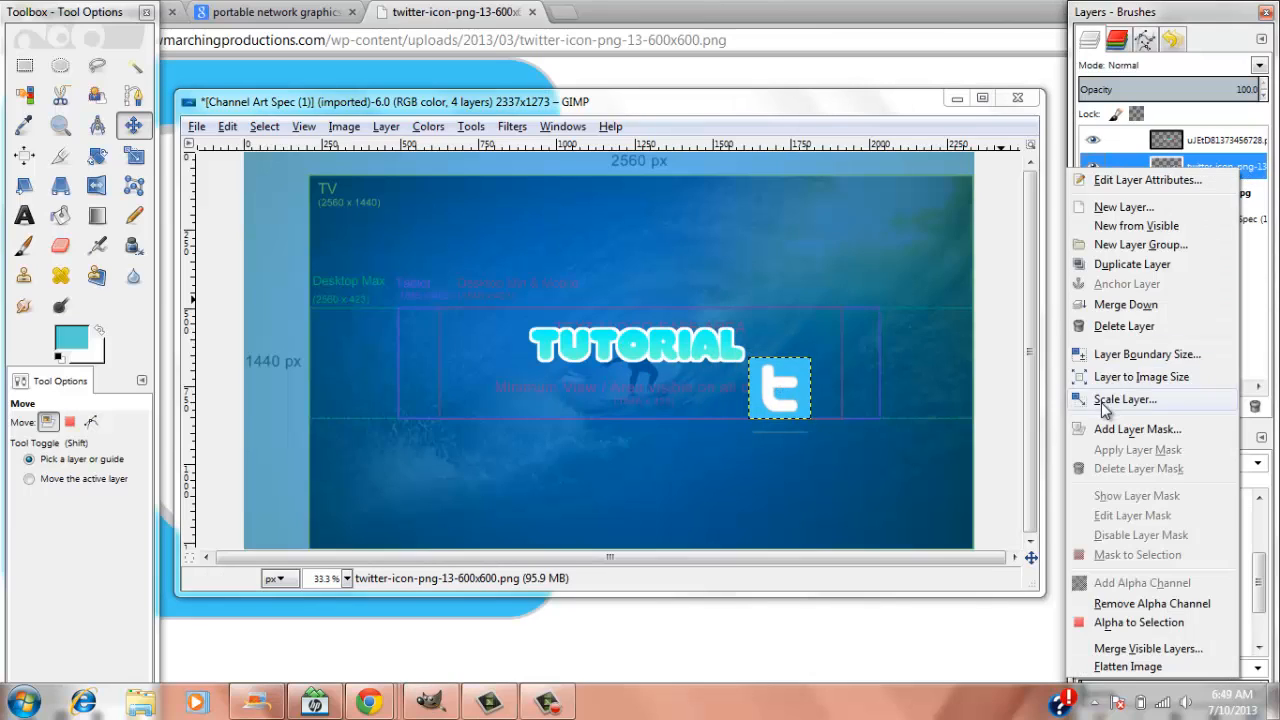
# - Rescale the Twitter icon layer to 100 × 100 pixels
pyautogui.click(1124, 399)
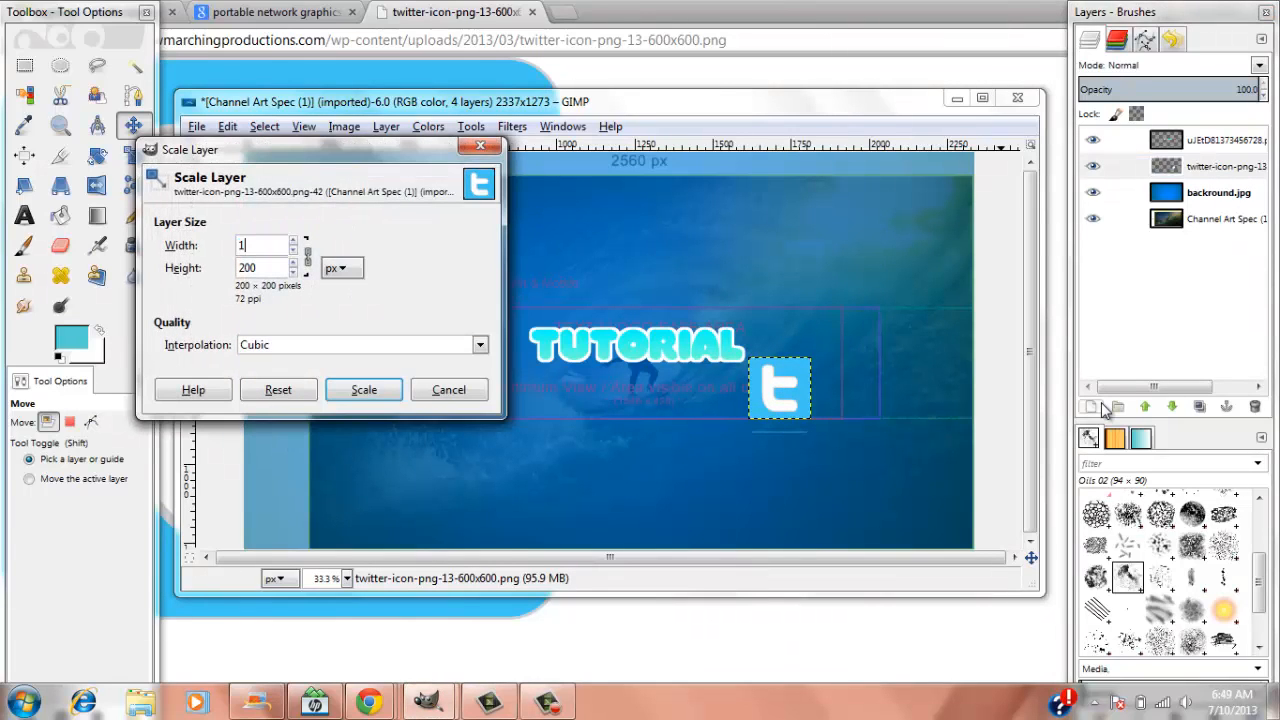
pyautogui.write('50')
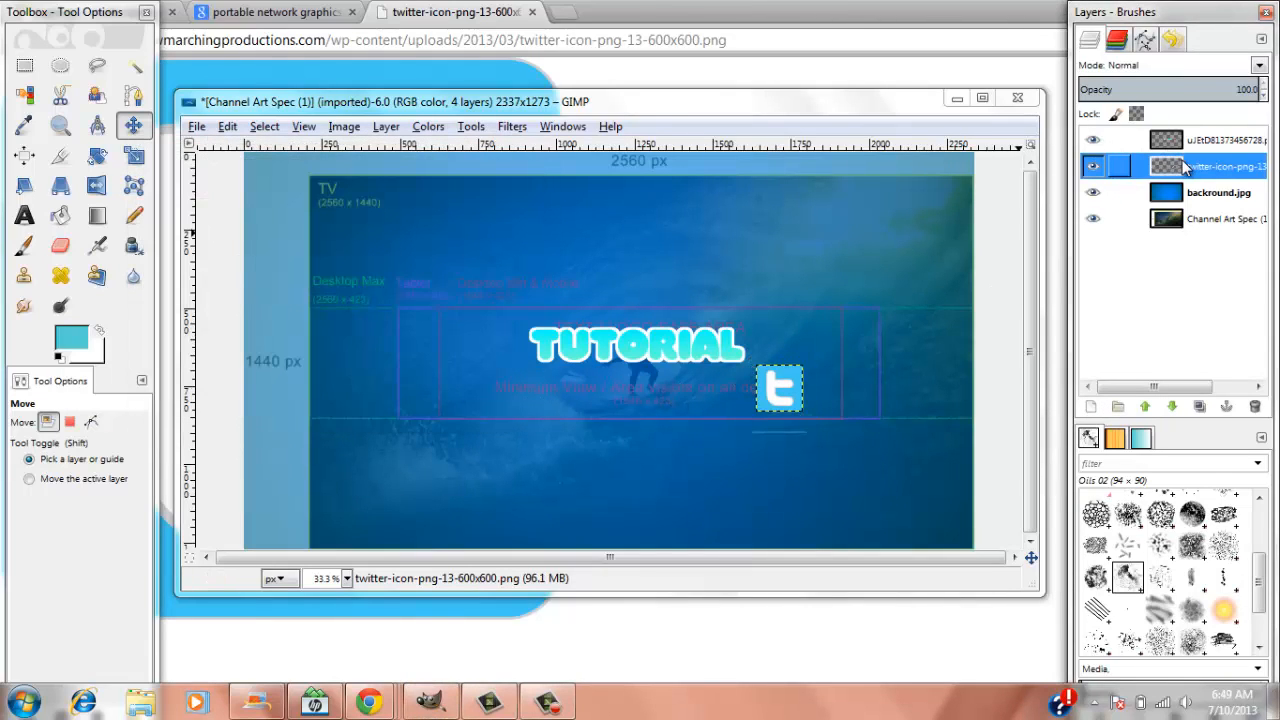
pyautogui.rightClick(1200, 166)
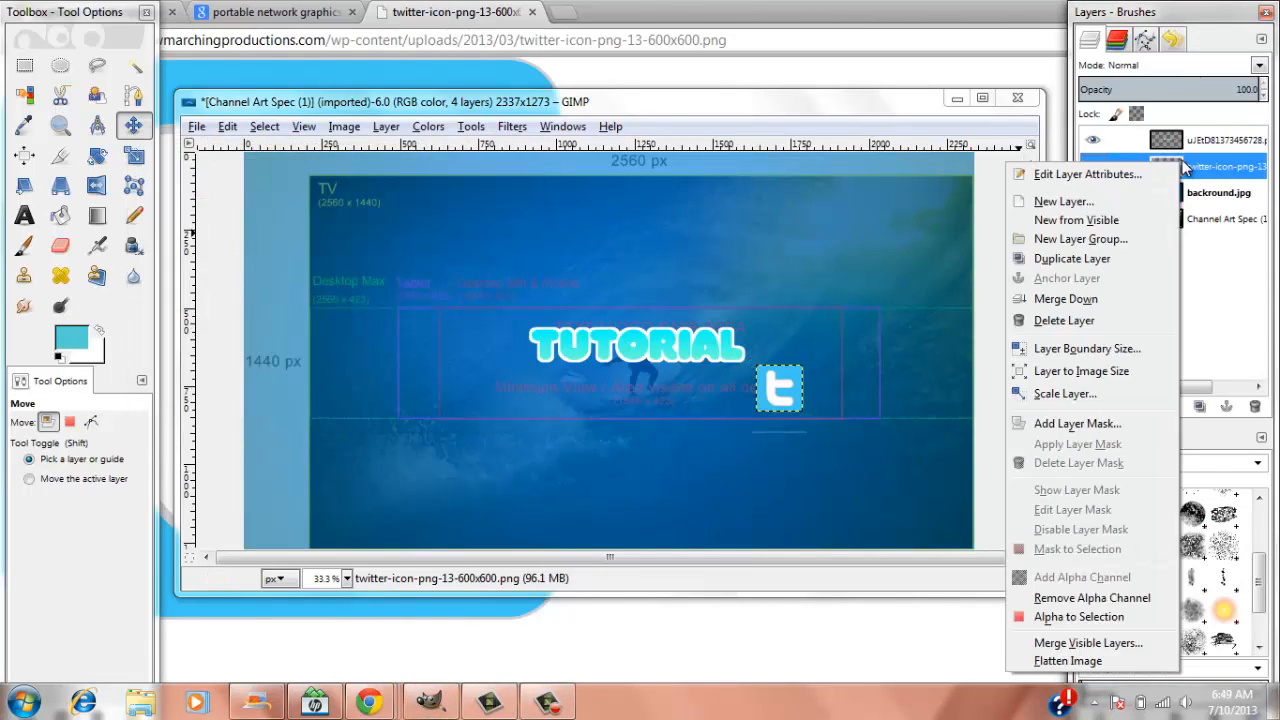
pyautogui.click(1065, 393)
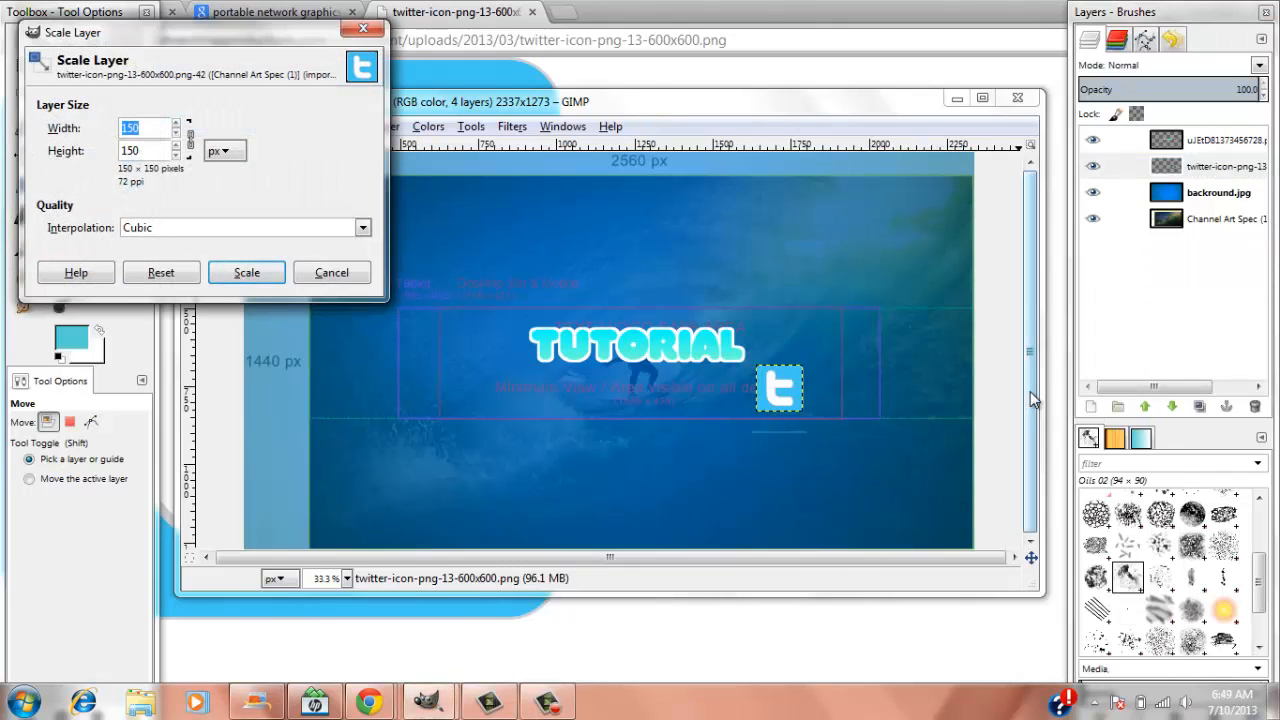
pyautogui.write('100')
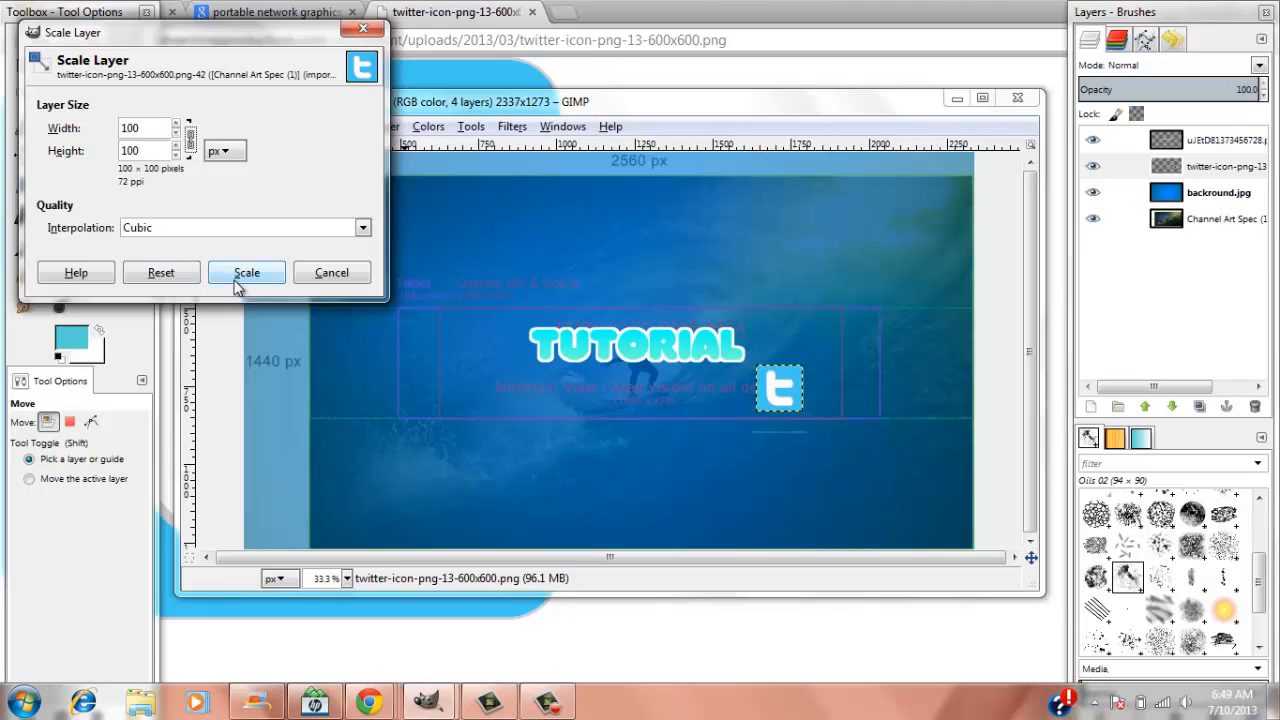
pyautogui.click(246, 272)
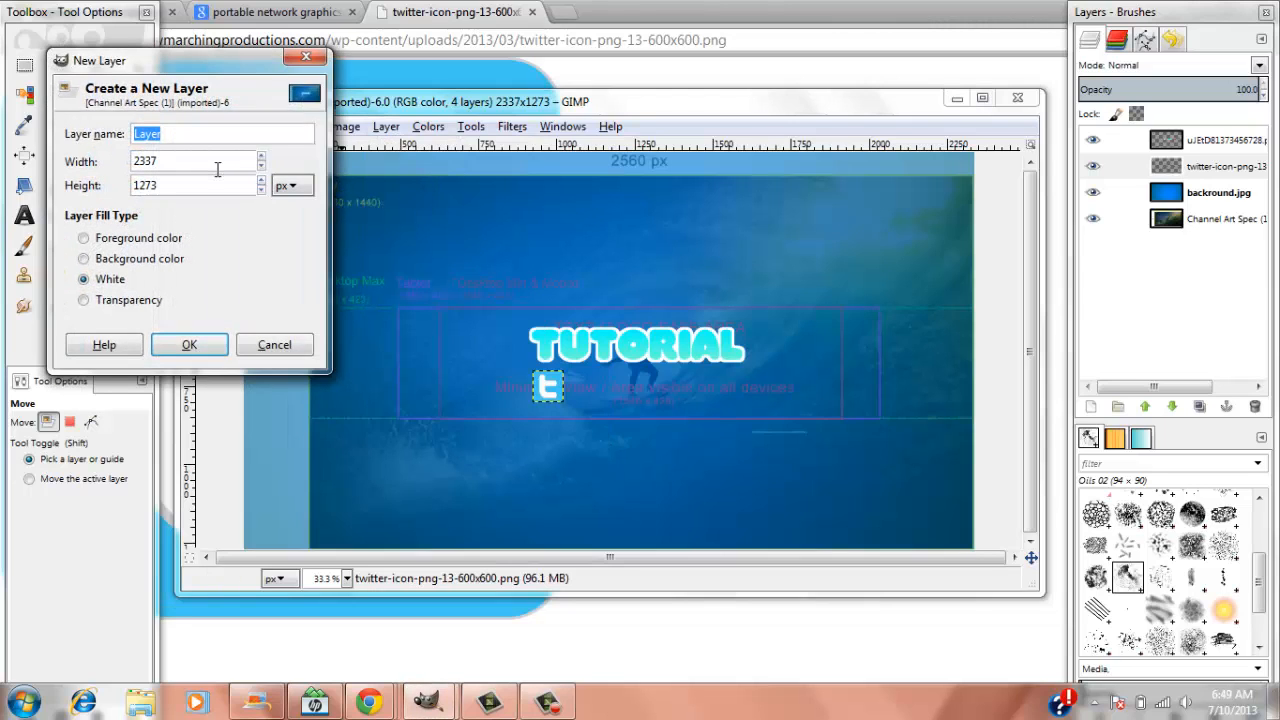
# - Create a new transparent-fill layer above the Twitter icon and select it
pyautogui.click(83, 300)
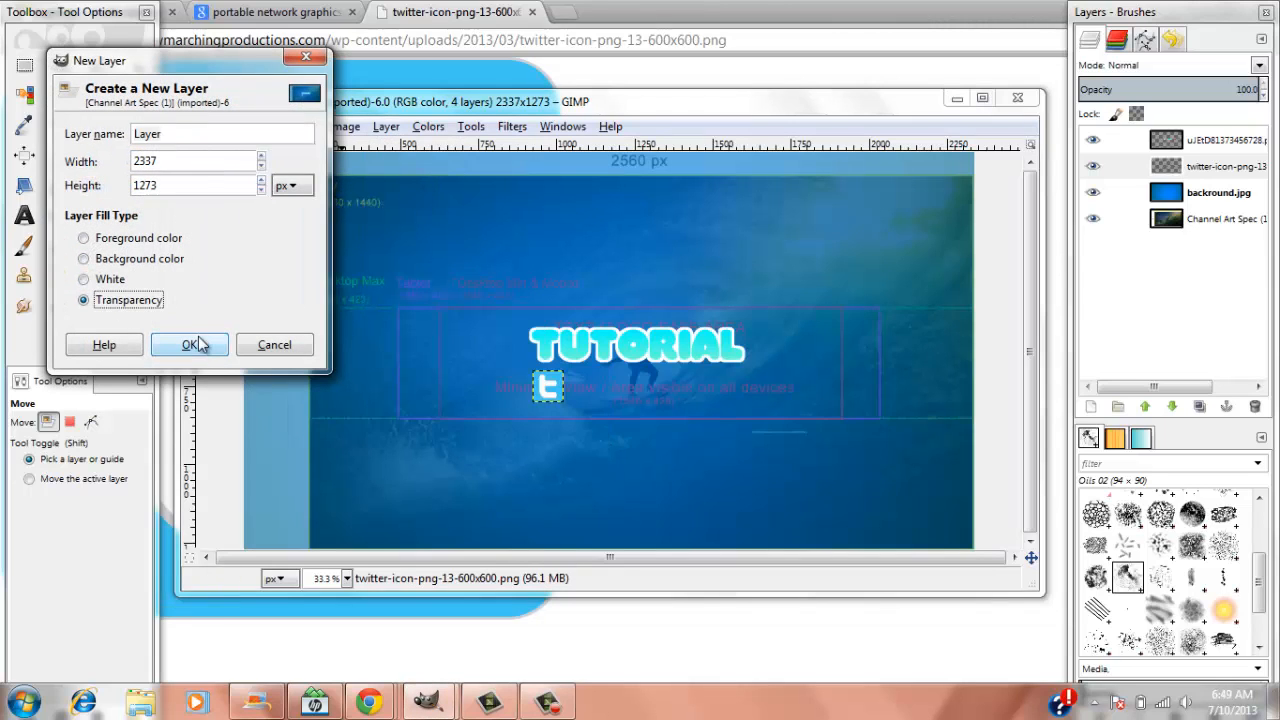
pyautogui.click(189, 344)
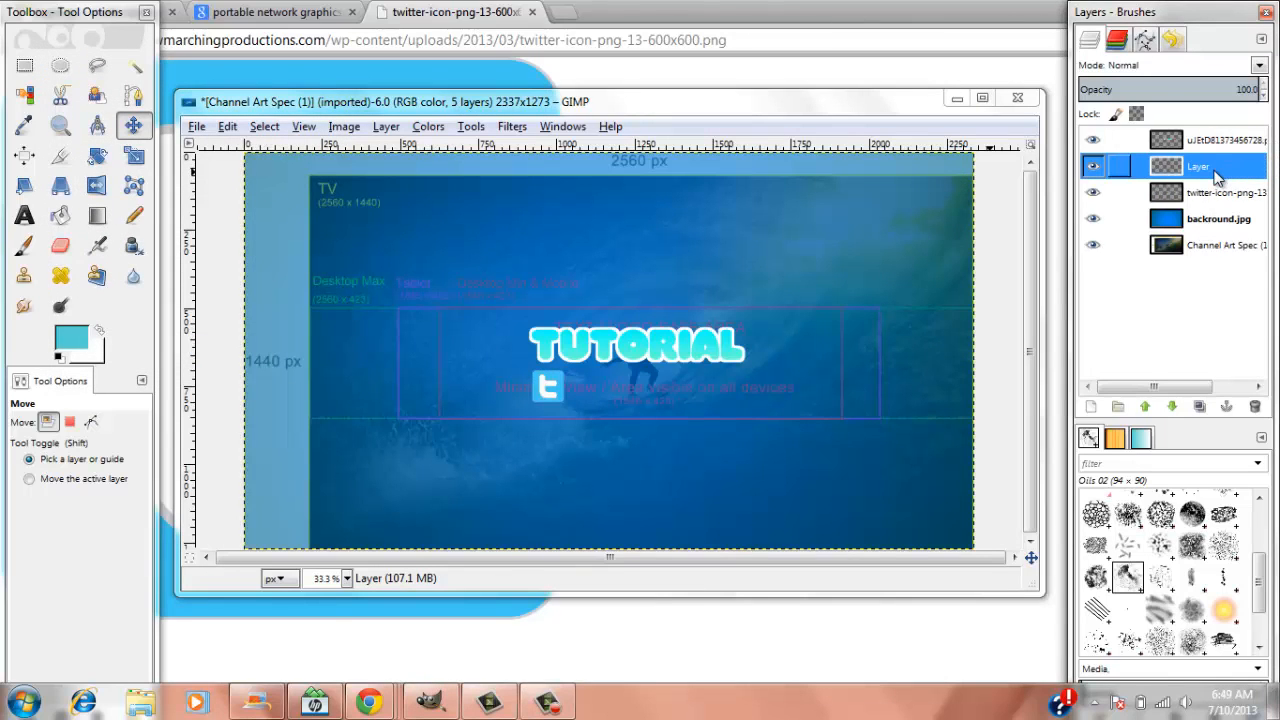
pyautogui.click(1210, 140)
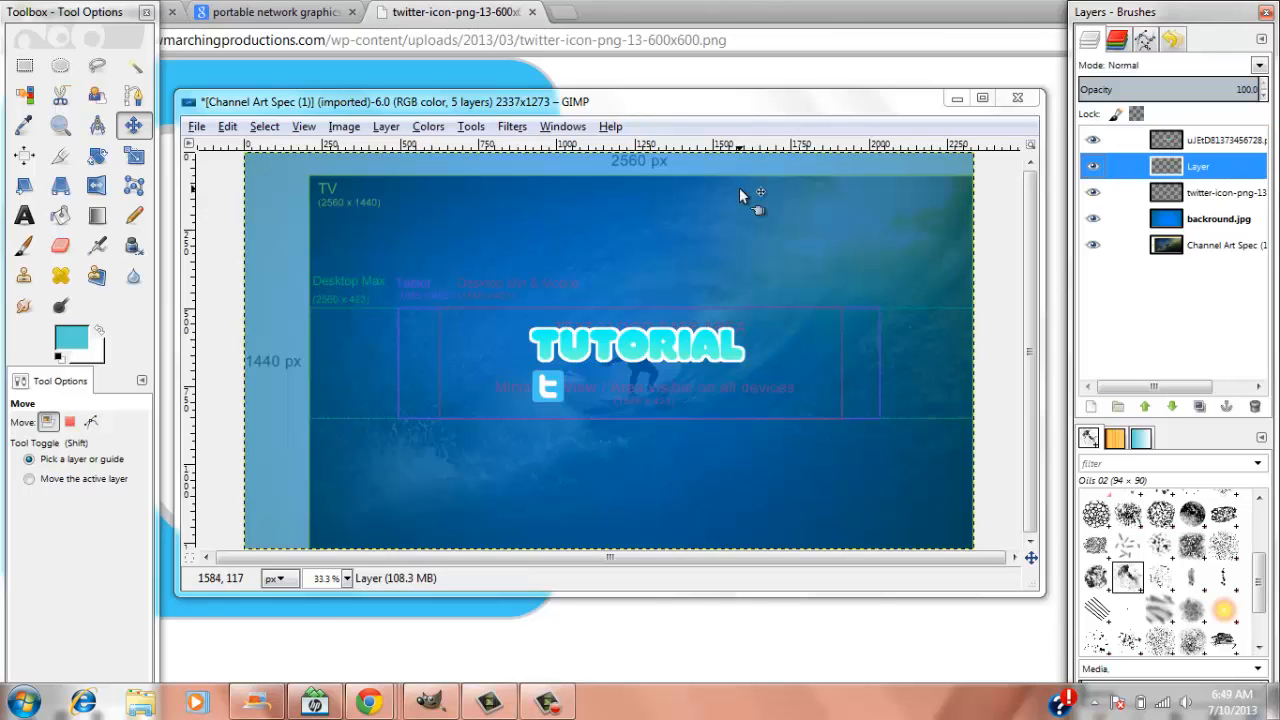
pyautogui.click(24, 215)
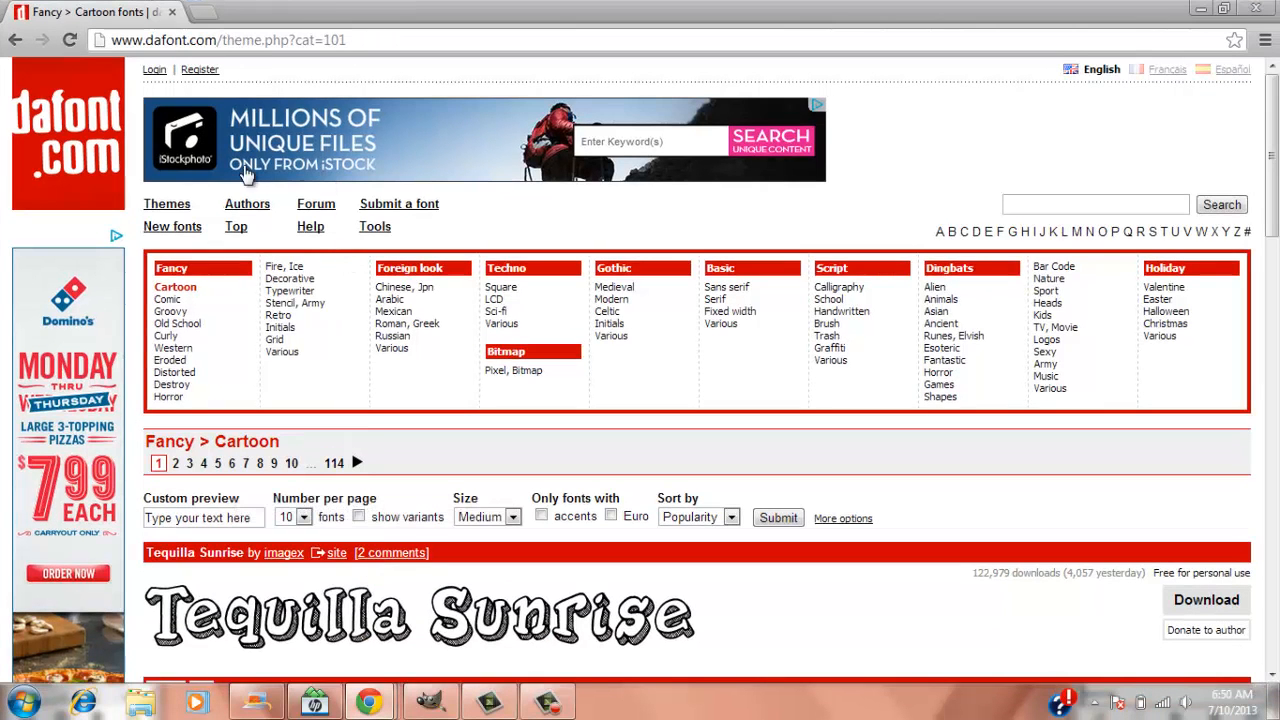
pyautogui.moveTo(490, 196)
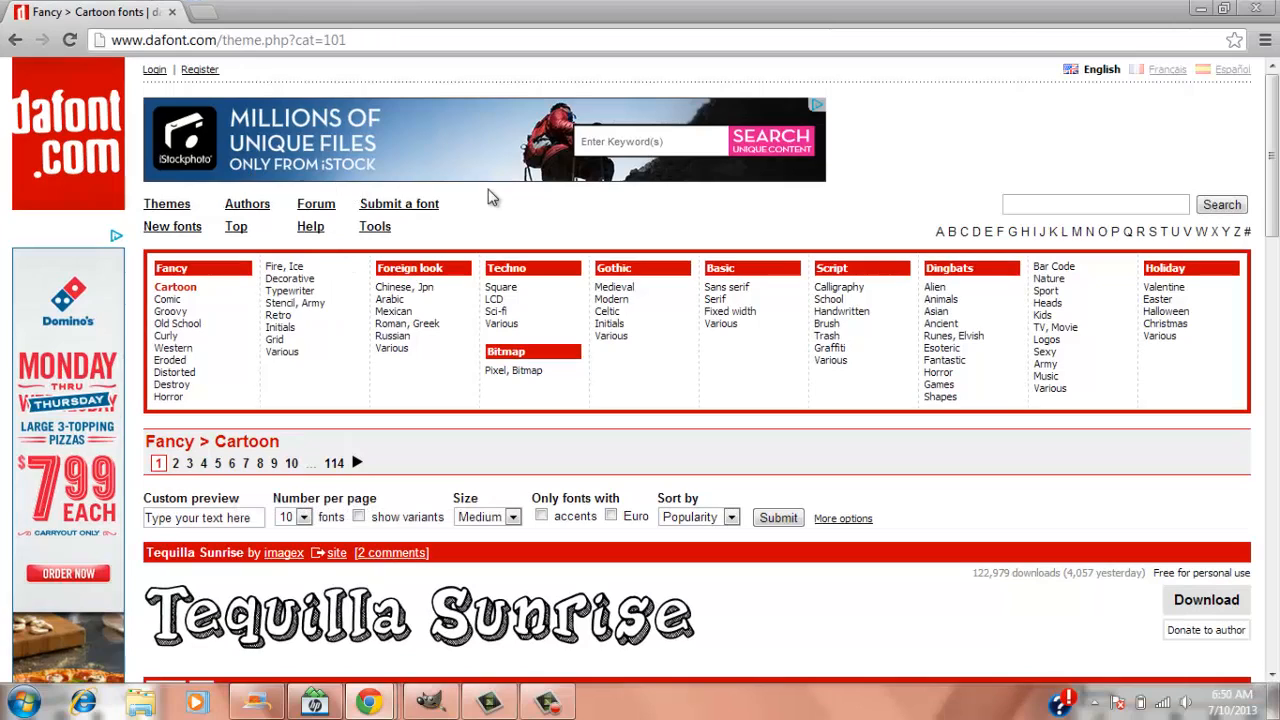
# - Scroll through the dafont Cartoon font previews
pyautogui.scroll(-3)
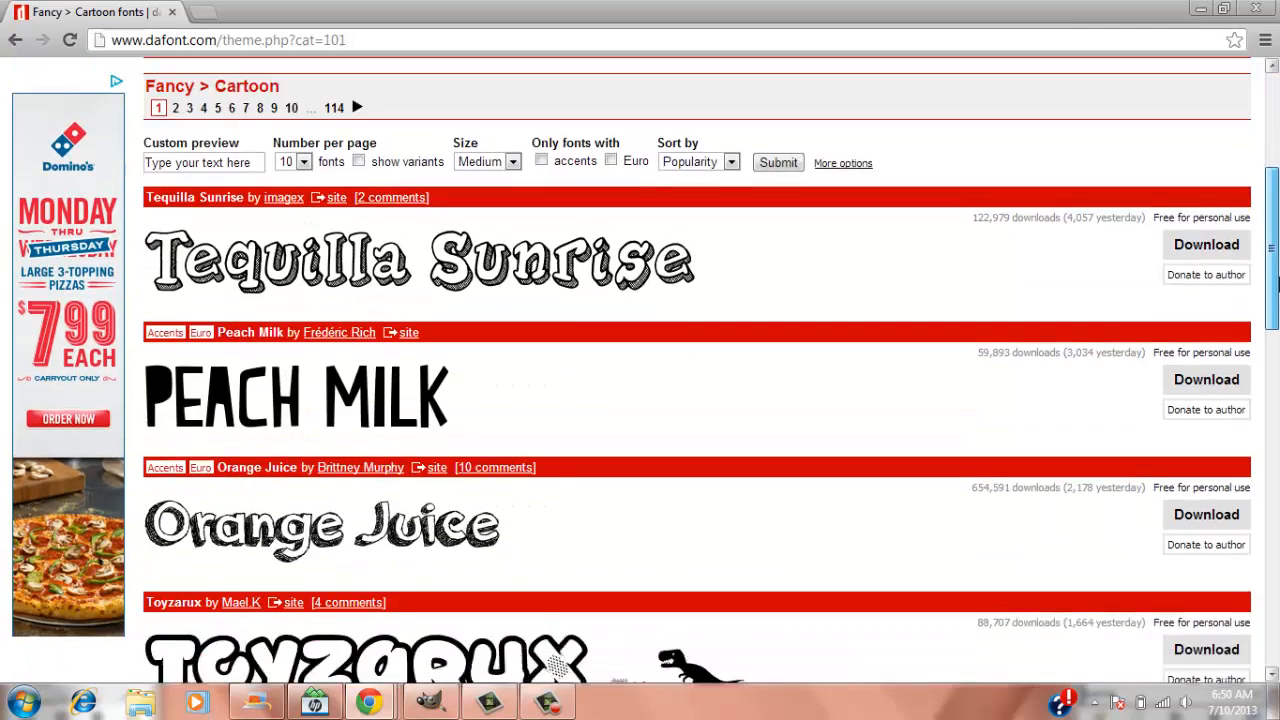
pyautogui.scroll(-3)
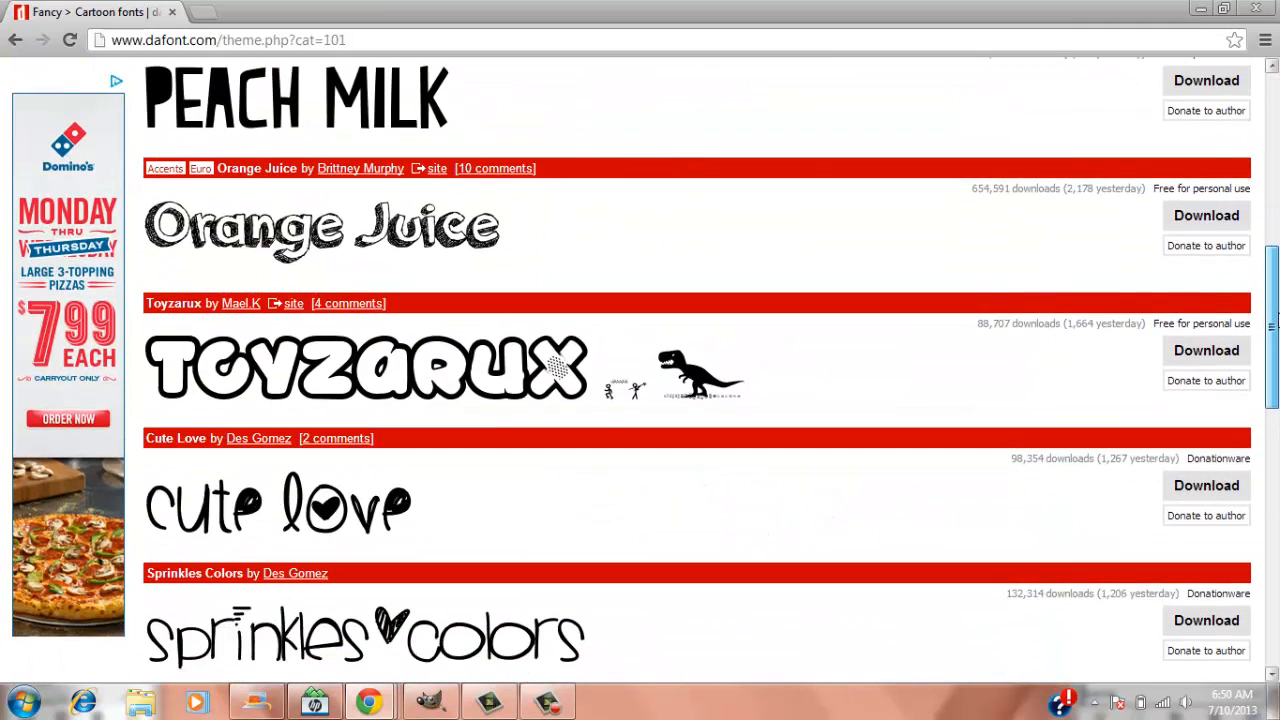
pyautogui.scroll(-3)
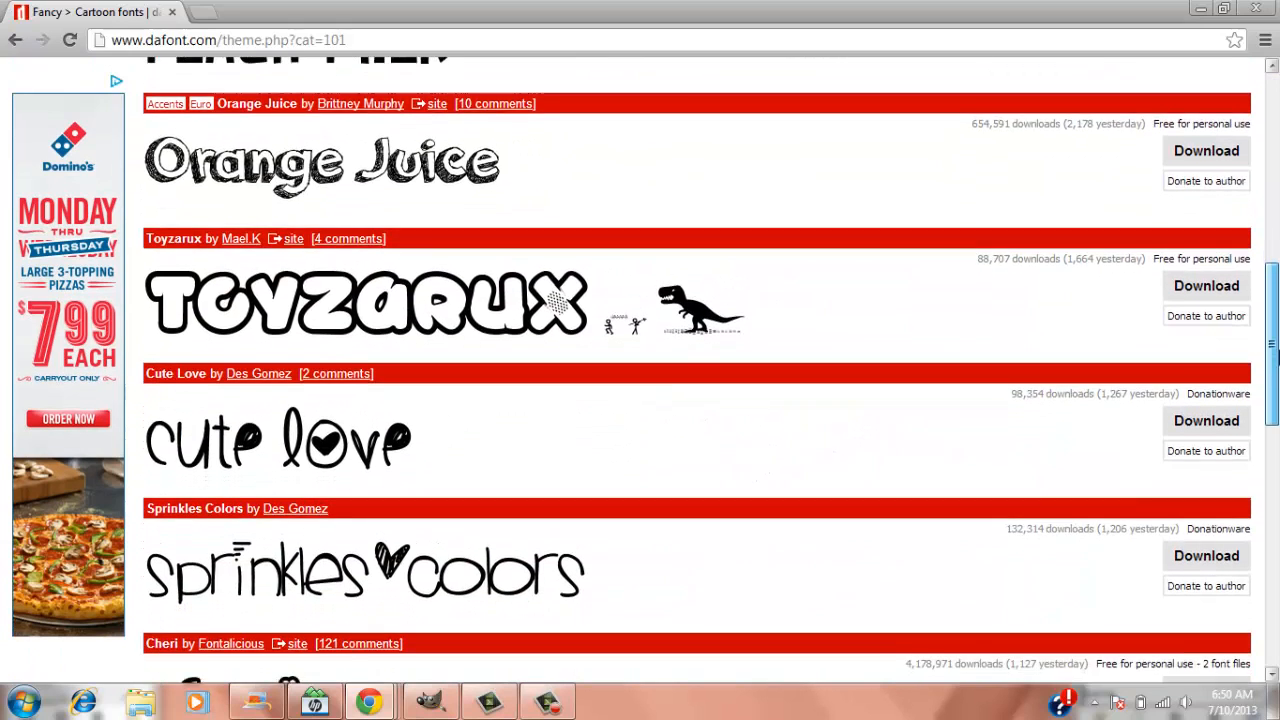
pyautogui.scroll(-3)
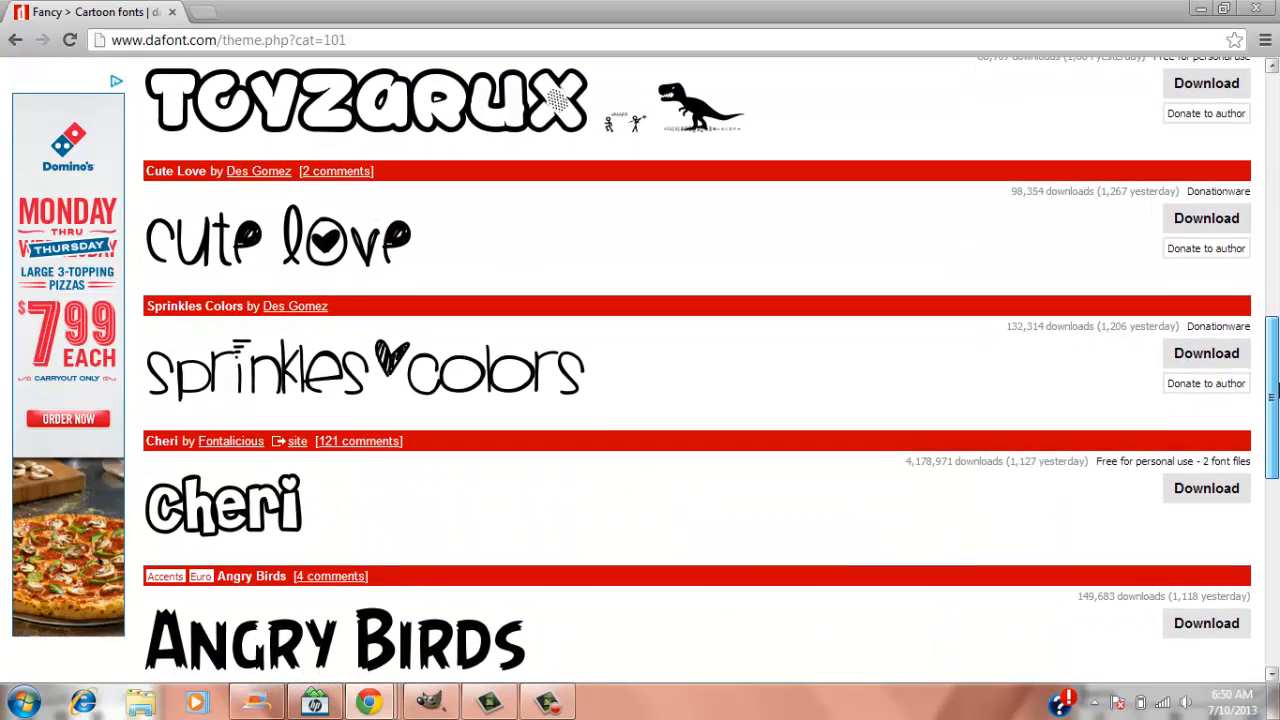
pyautogui.scroll(-3)
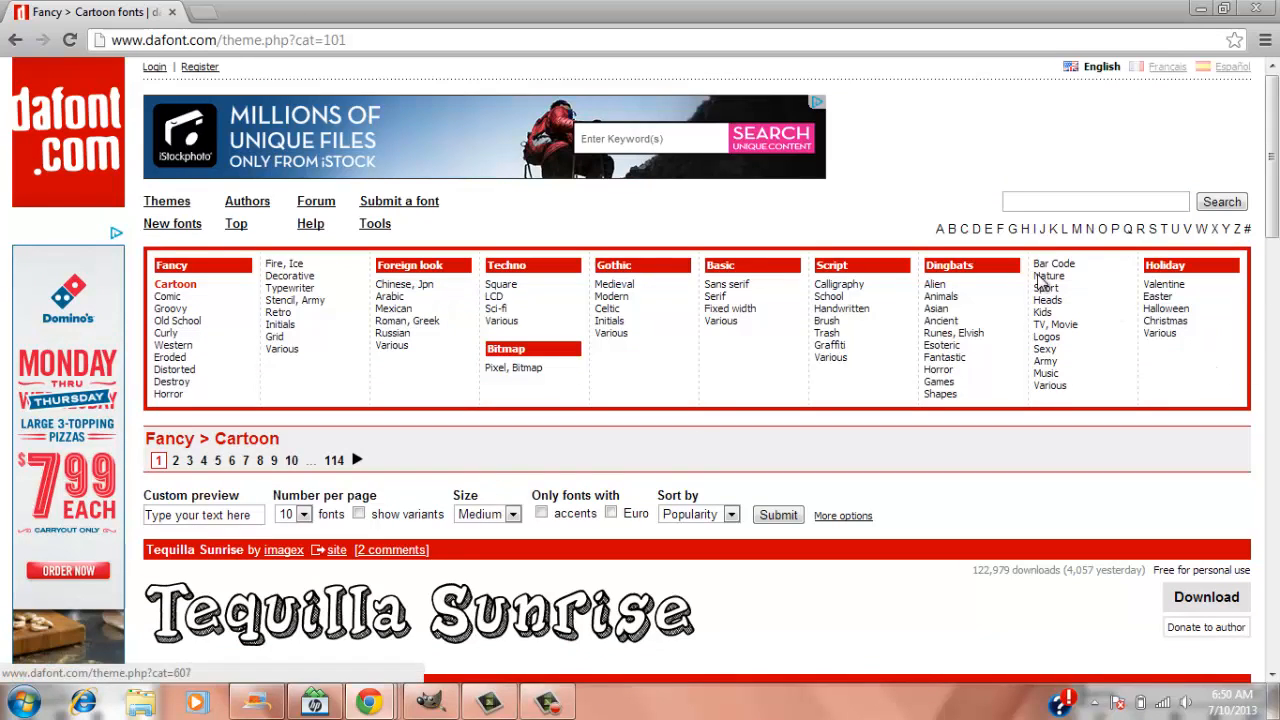
pyautogui.moveTo(784, 435)
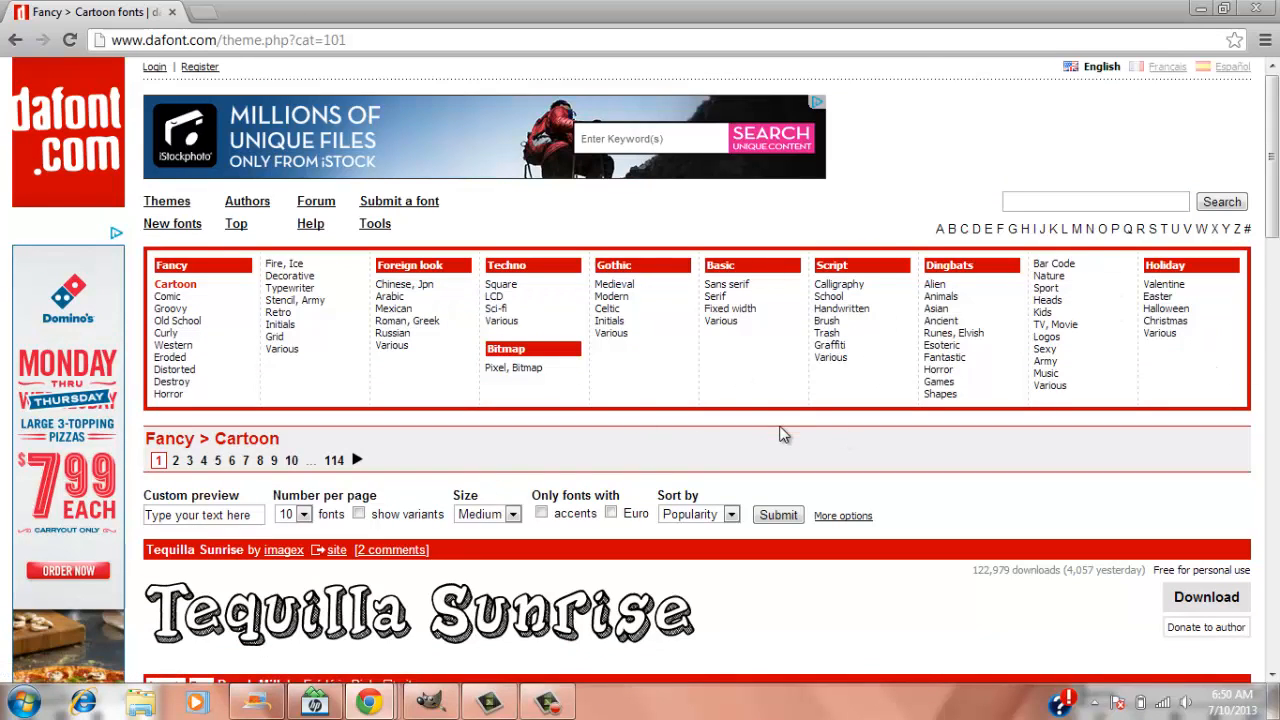
pyautogui.moveTo(335, 452)
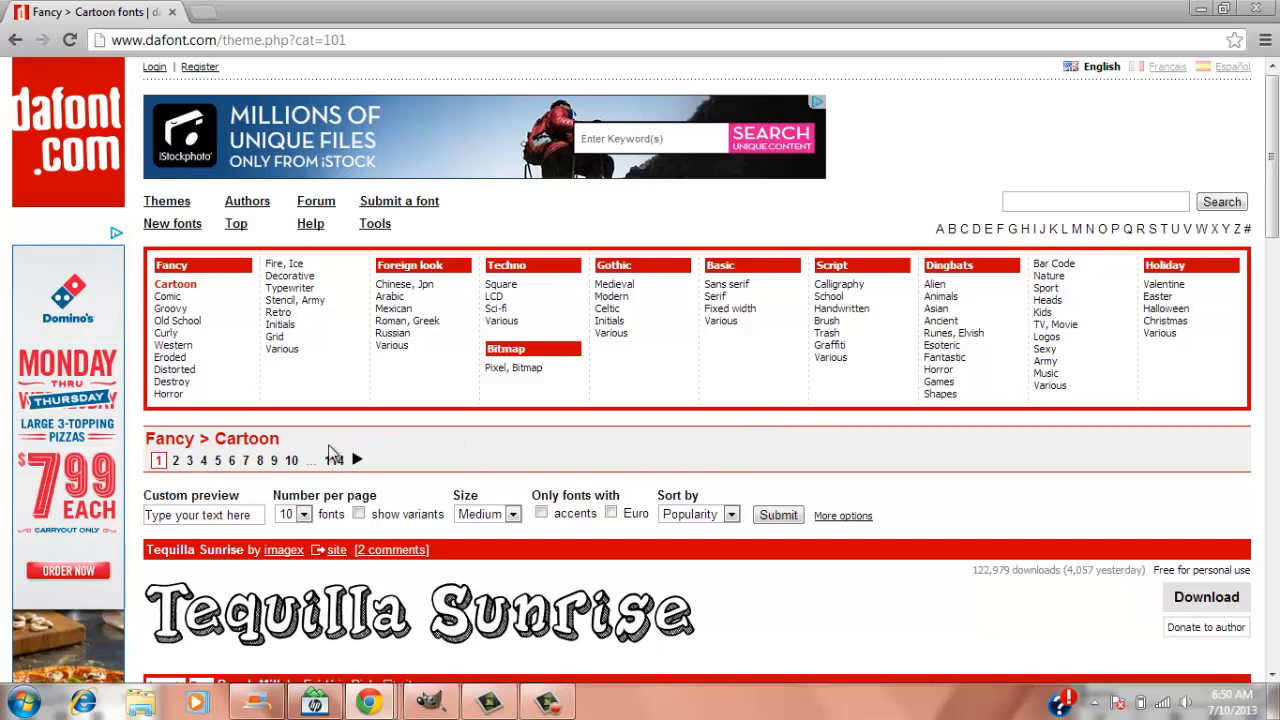
pyautogui.moveTo(334, 460)
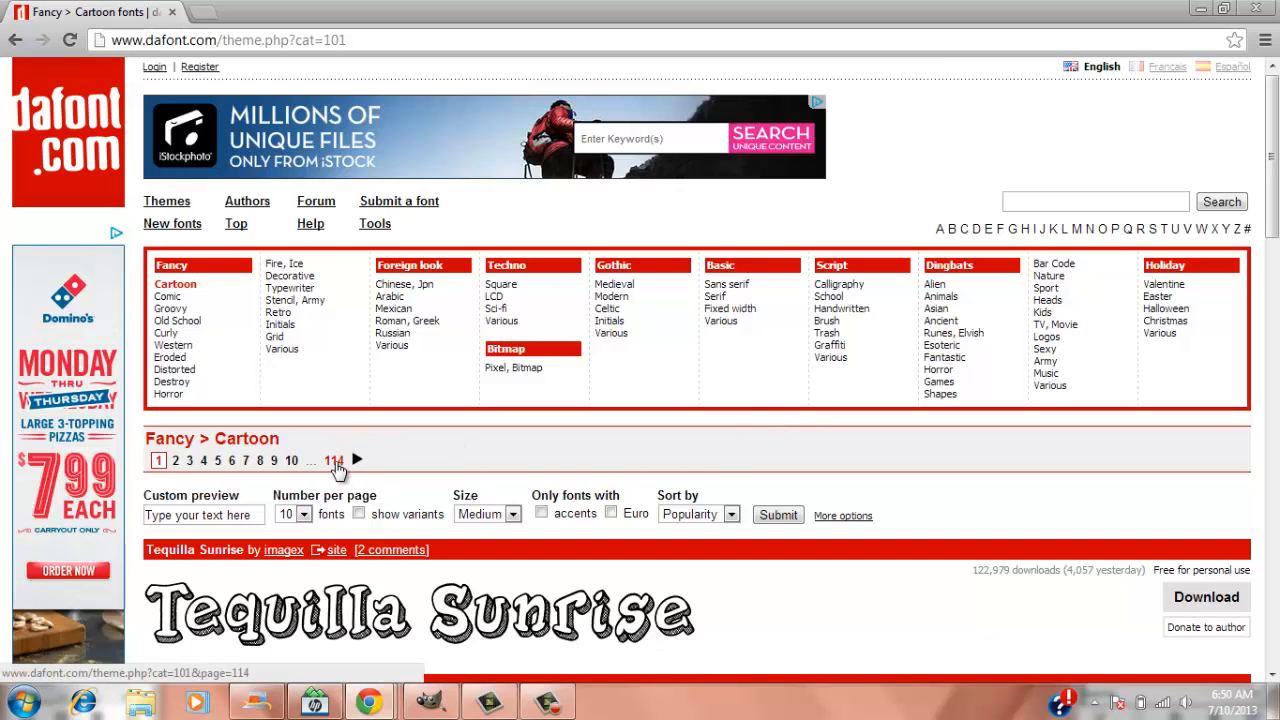
pyautogui.moveTo(590, 215)
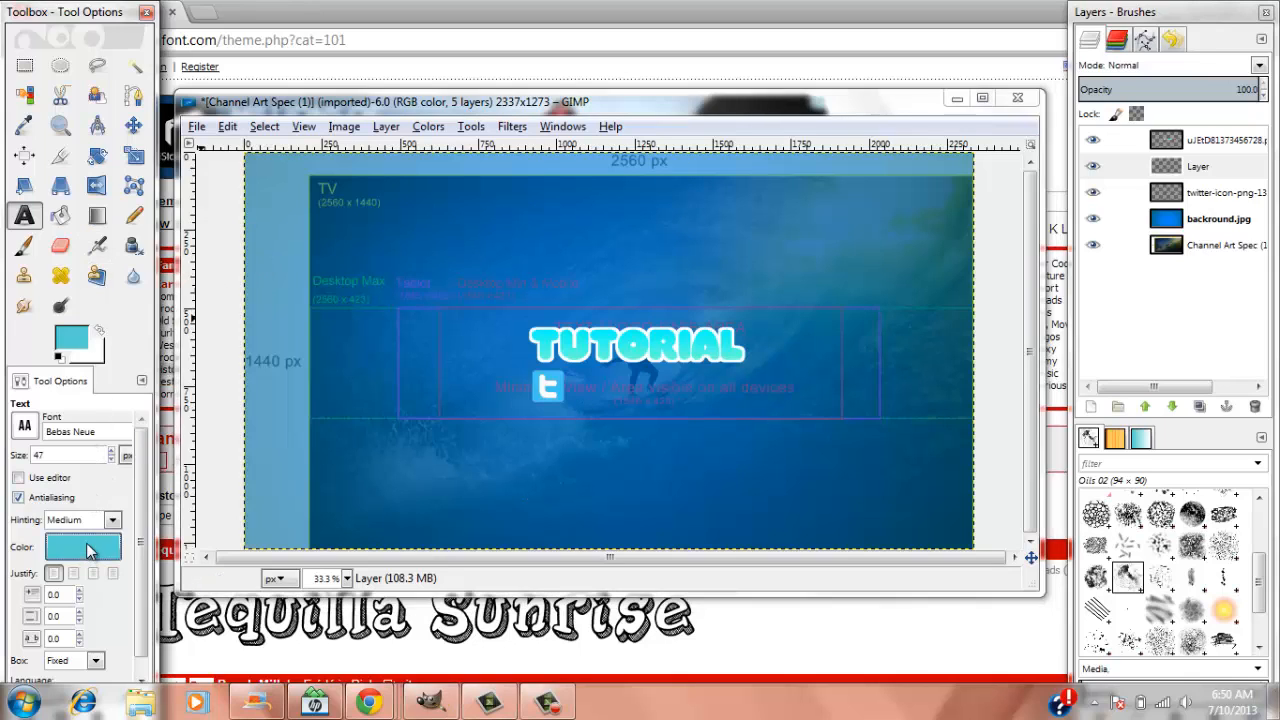
pyautogui.click(83, 546)
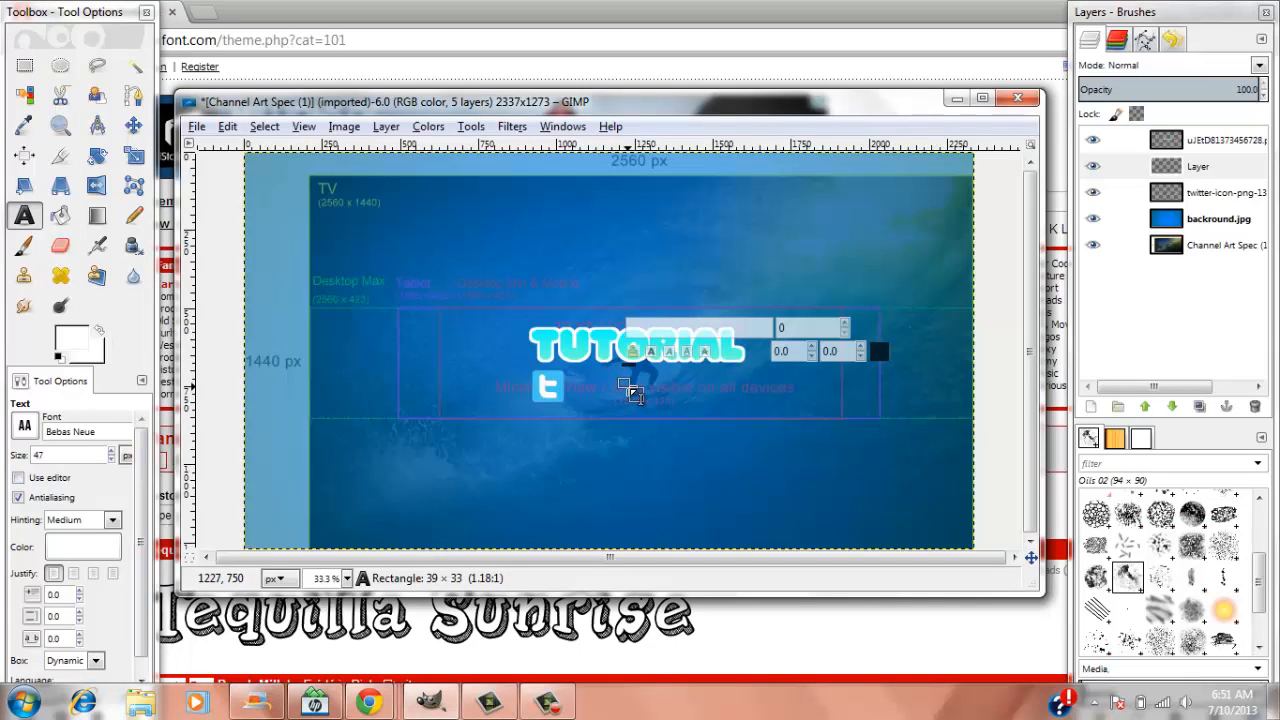
pyautogui.moveTo(625, 385); pyautogui.dragTo(810, 413)
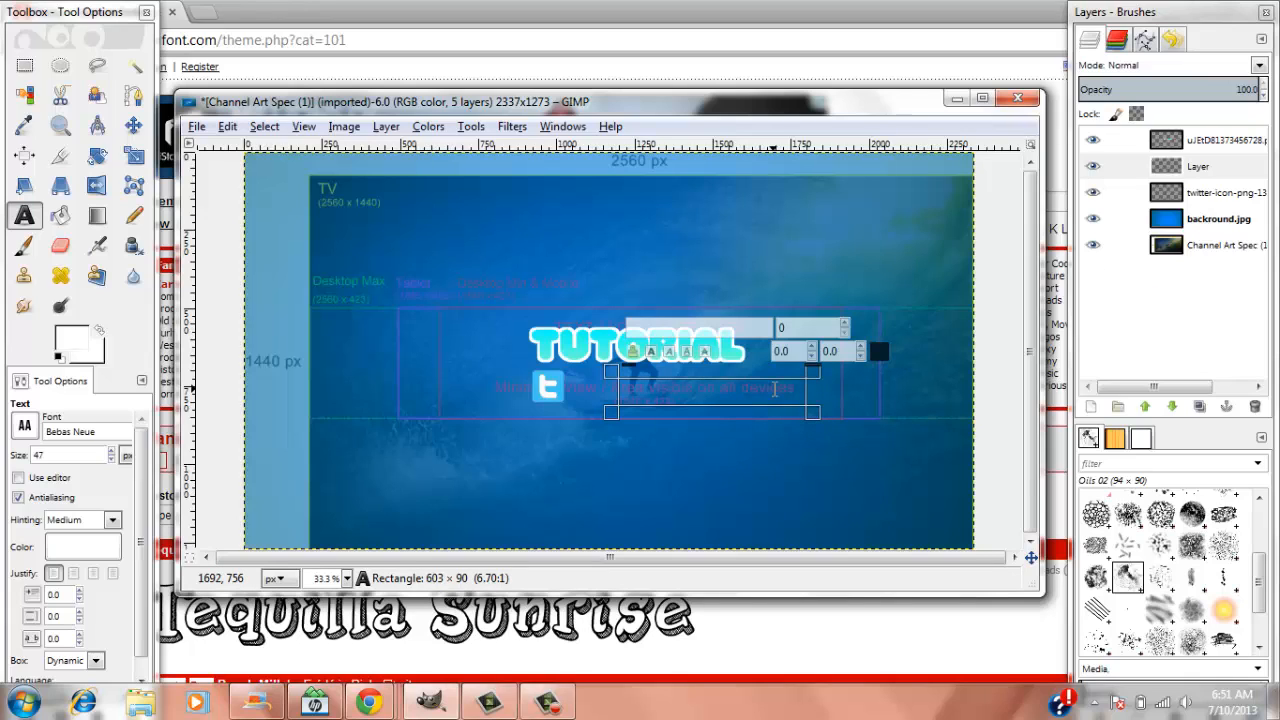
pyautogui.write('WWW.')
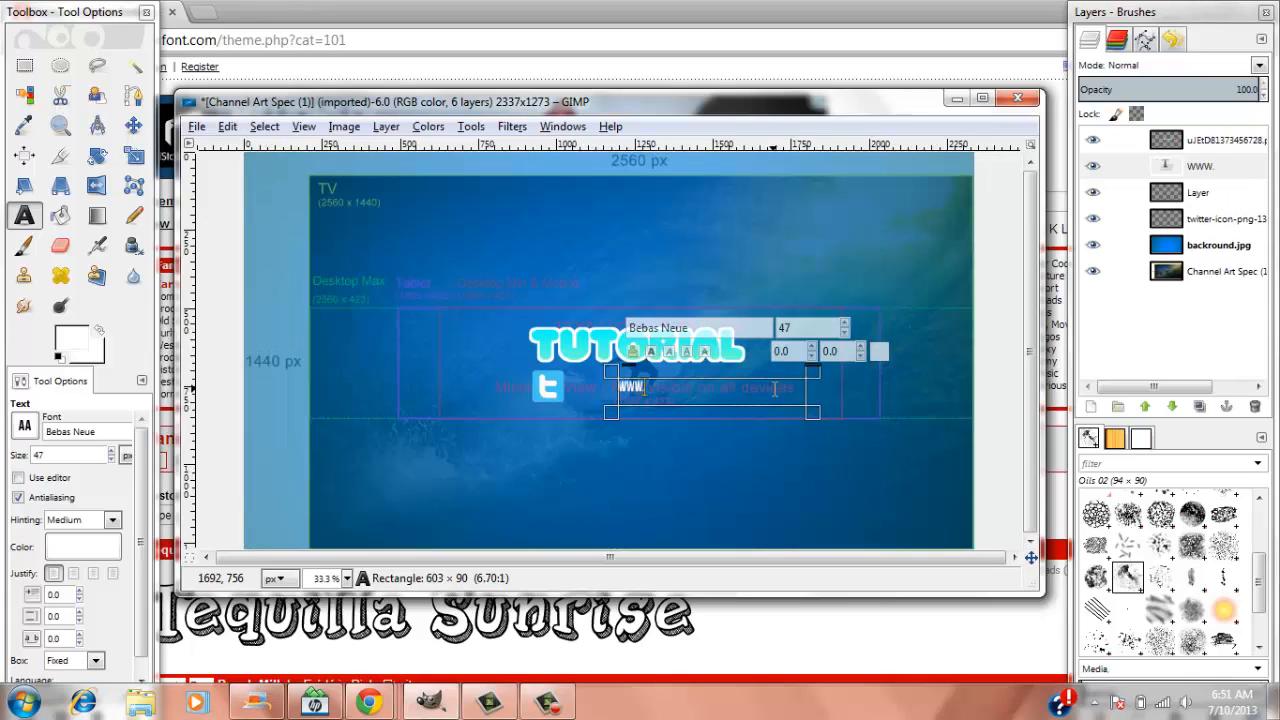
pyautogui.write('TWI')
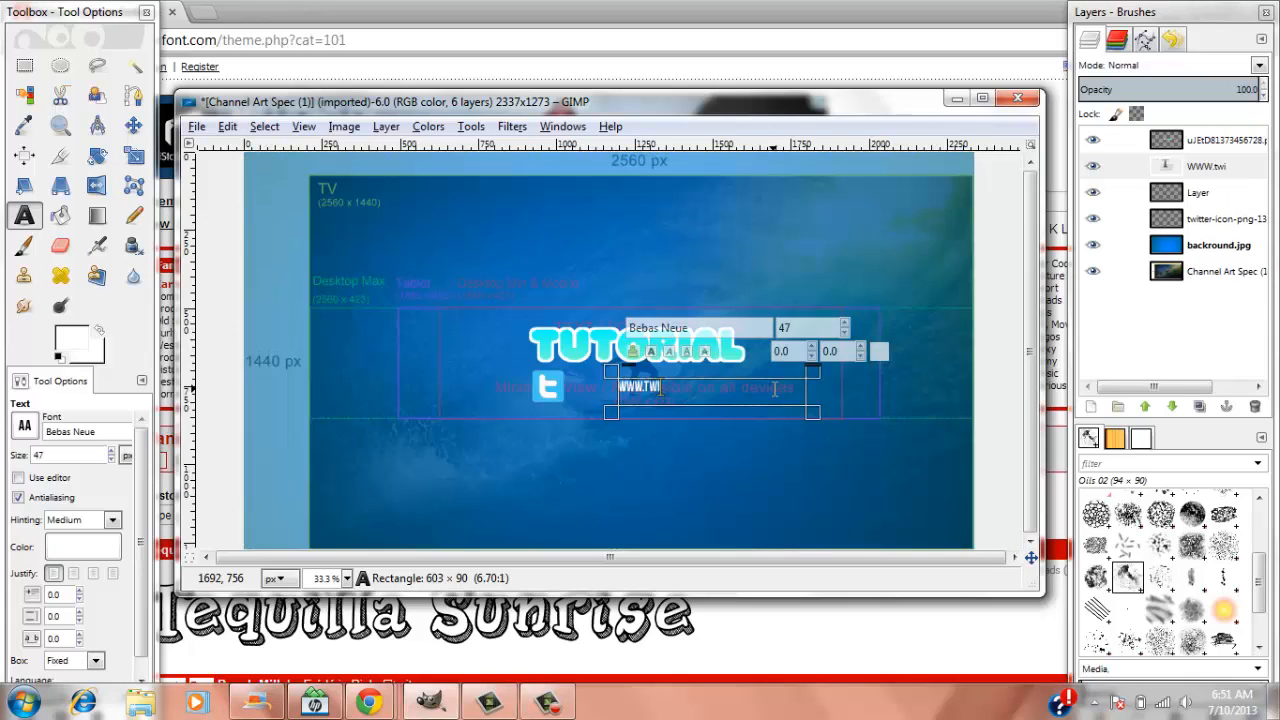
pyautogui.write('TTER.')
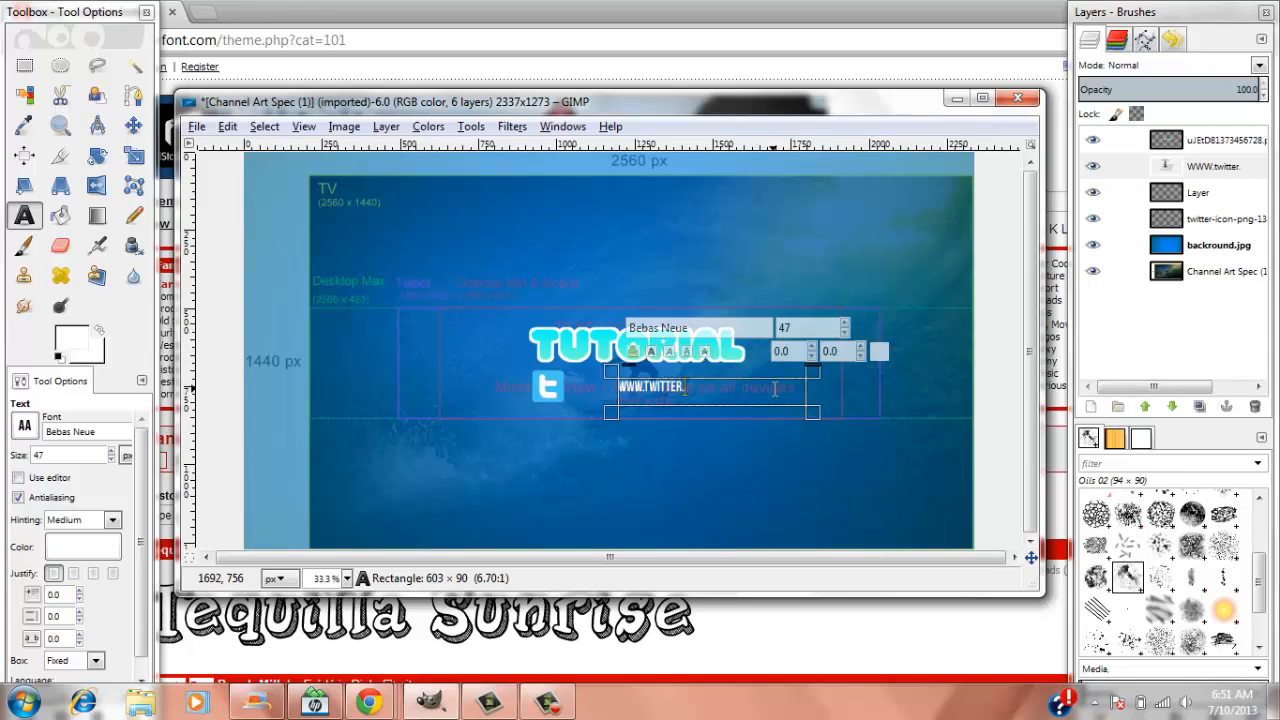
pyautogui.write('.COM')
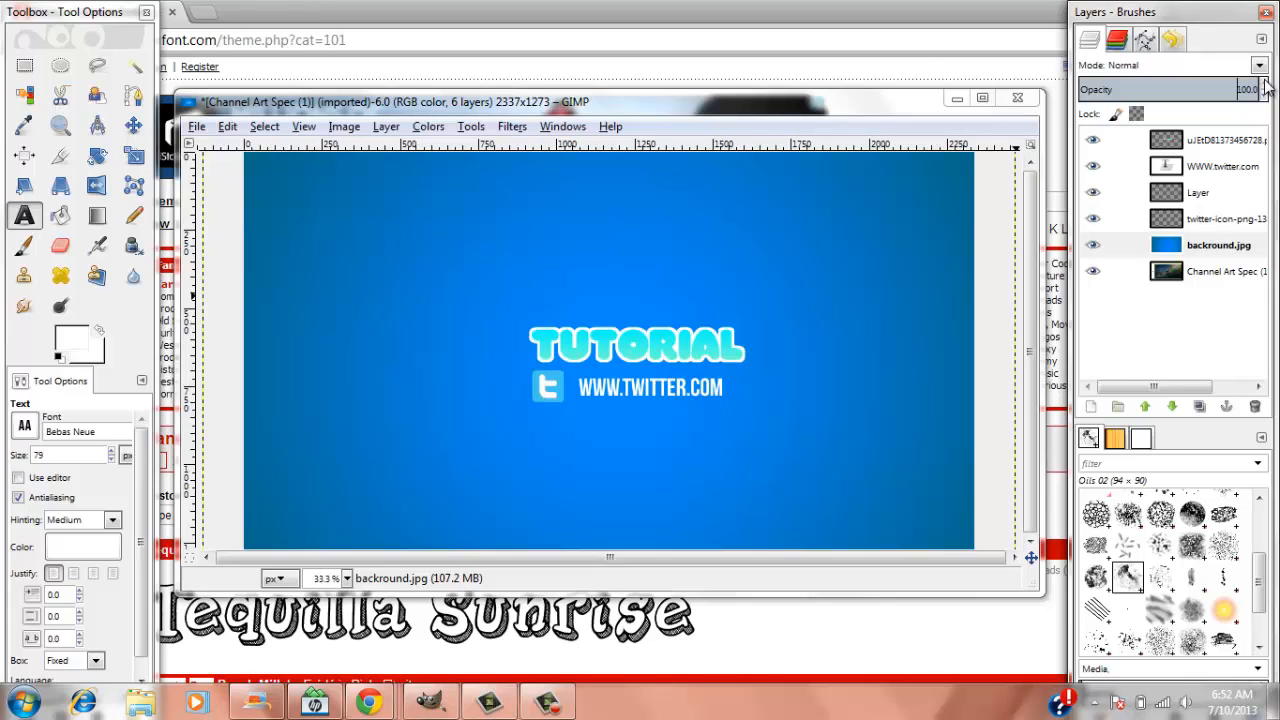
pyautogui.moveTo(720, 130)
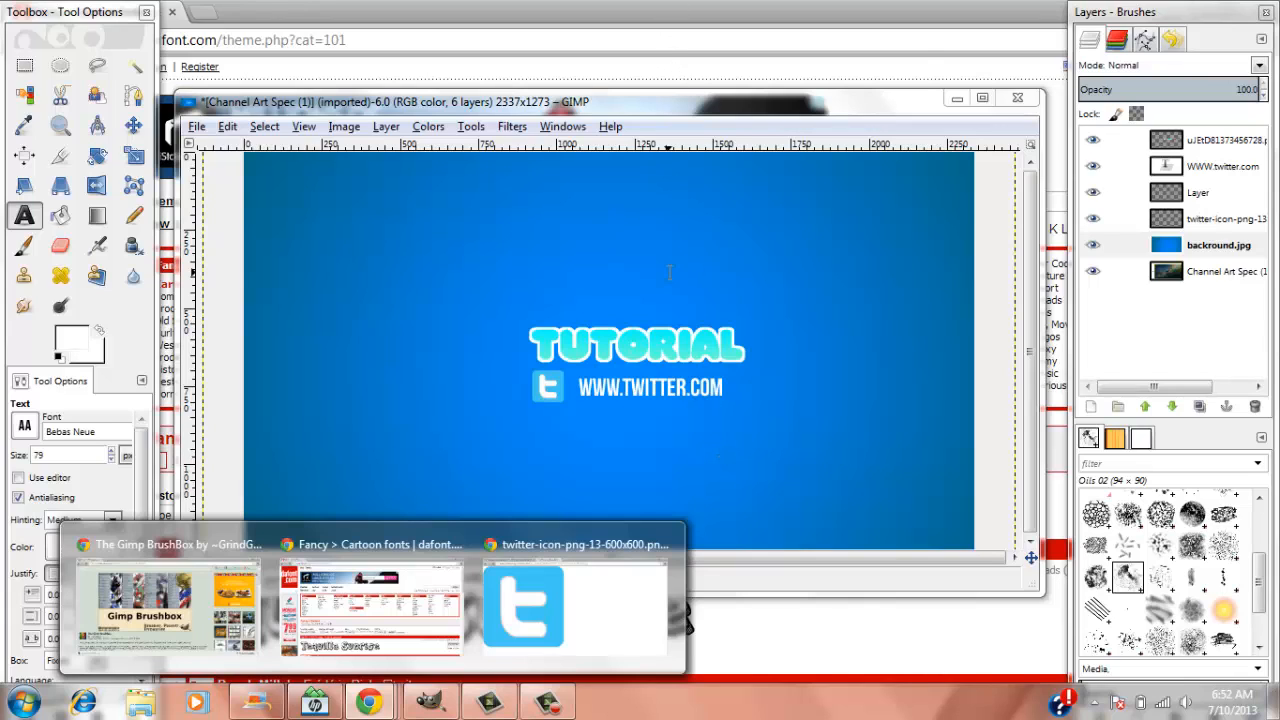
pyautogui.moveTo(665, 285)
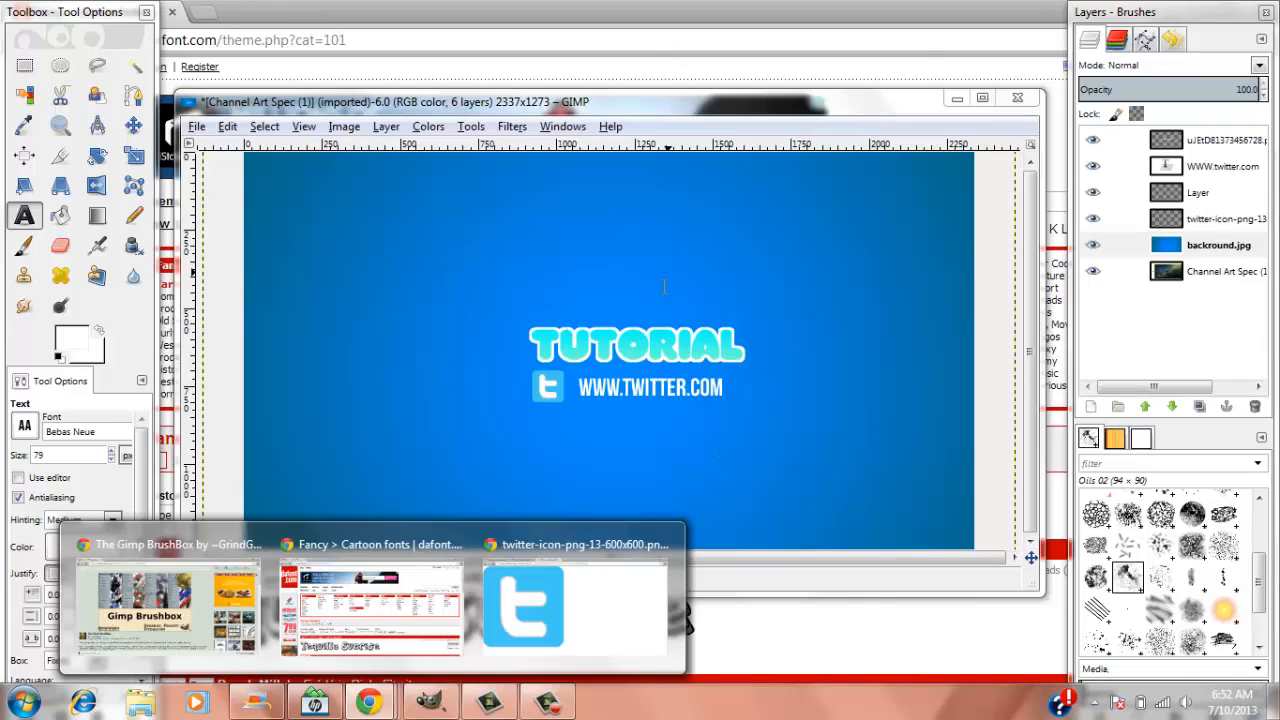
pyautogui.moveTo(789, 444)
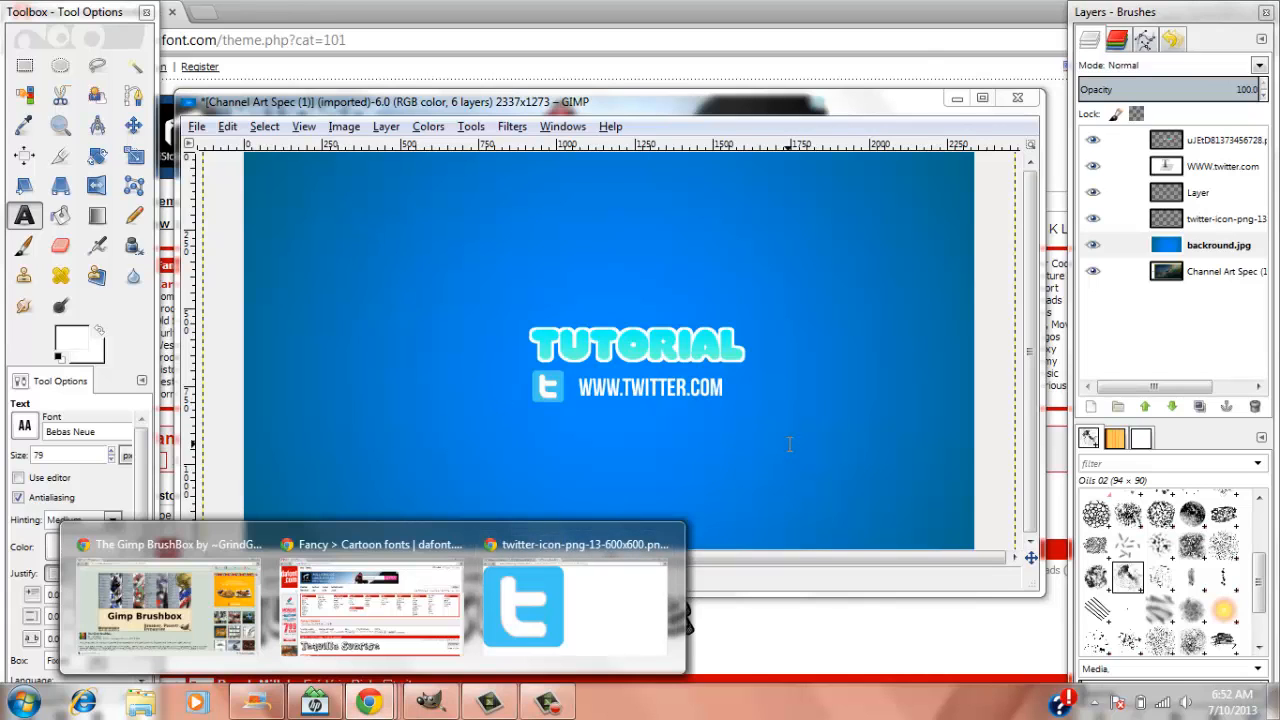